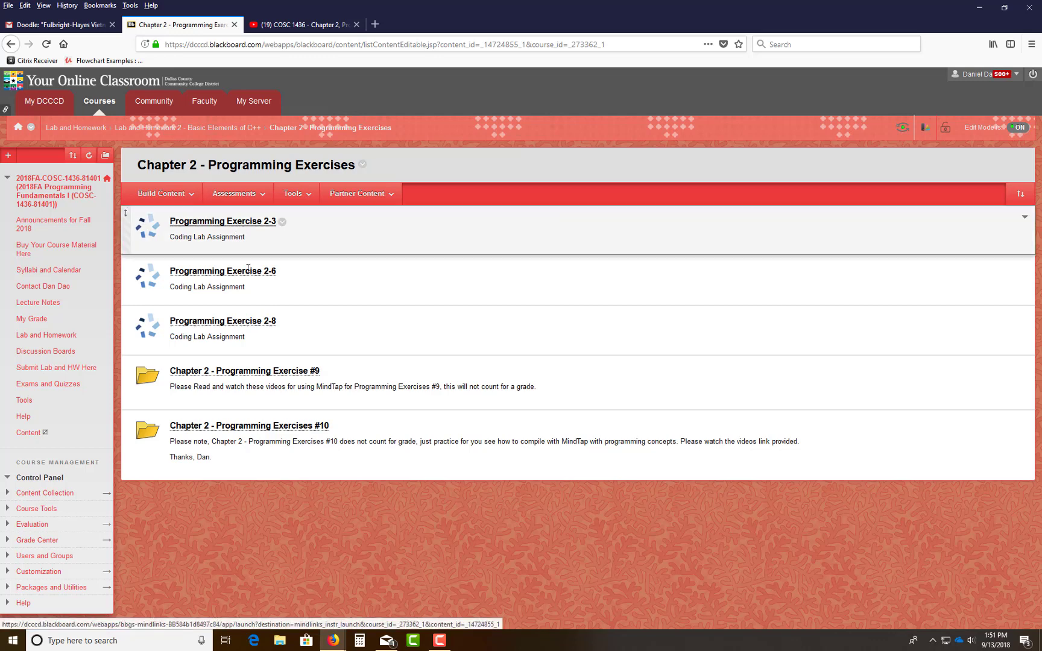
{"action": "mouse_move", "coordinate": [333, 640]}
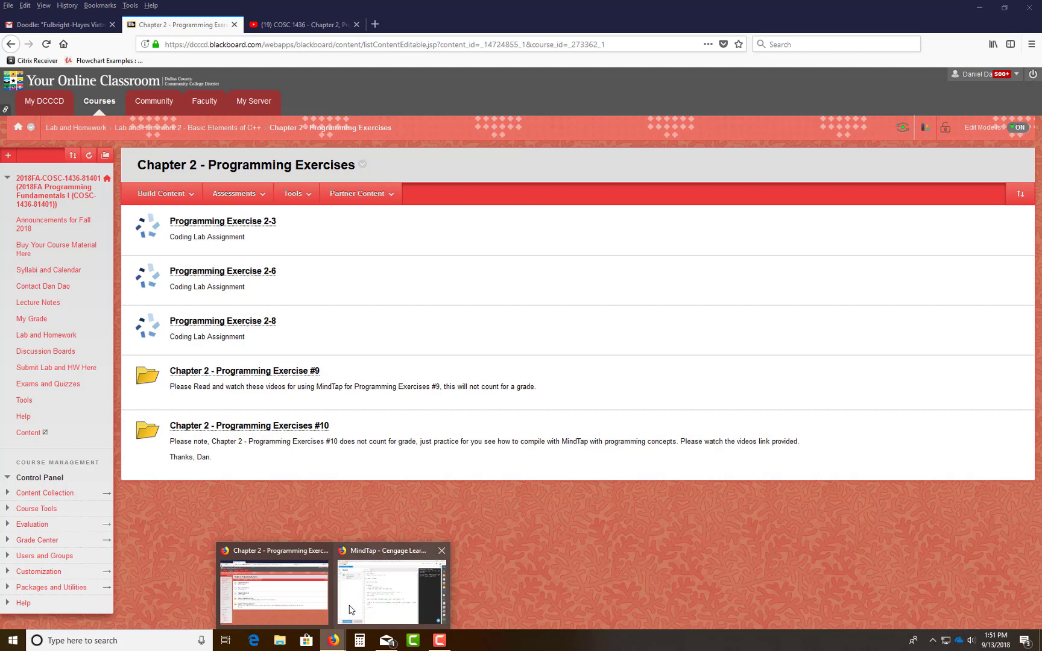
{"action": "mouse_move", "coordinate": [258, 530]}
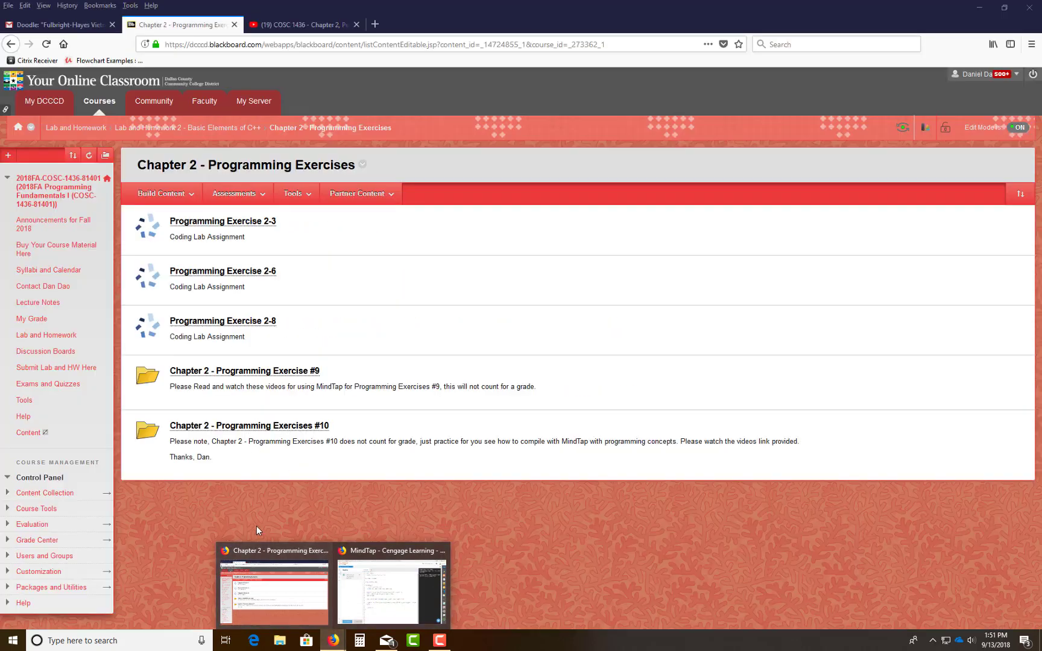
{"action": "mouse_move", "coordinate": [440, 551]}
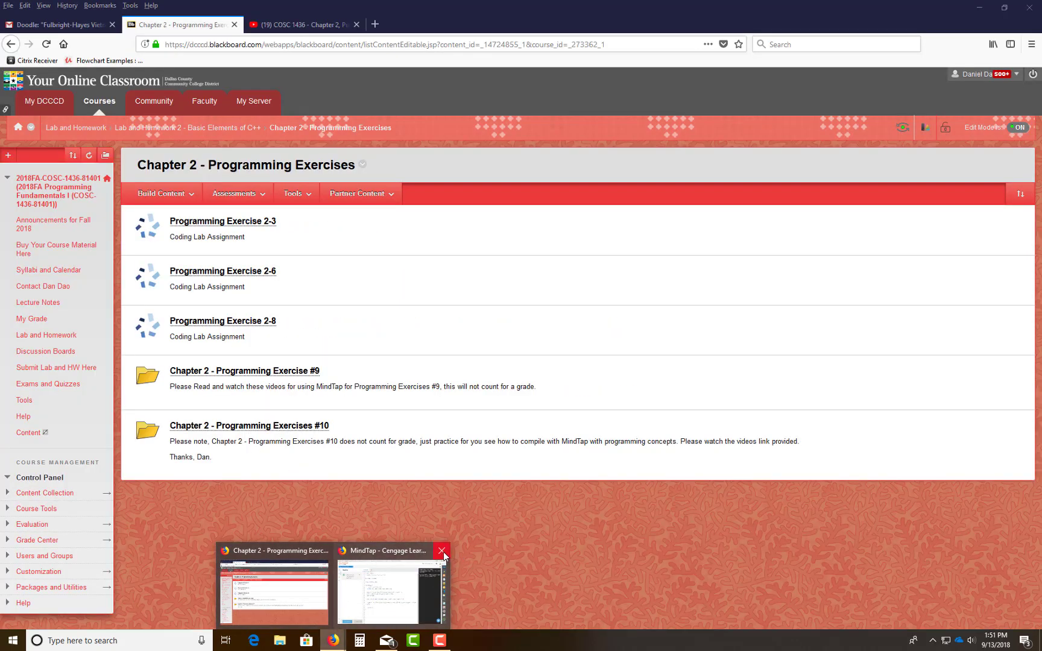
Bring the already open MindTap course window forward over the Blackboard page.
{"action": "left_click", "coordinate": [391, 590]}
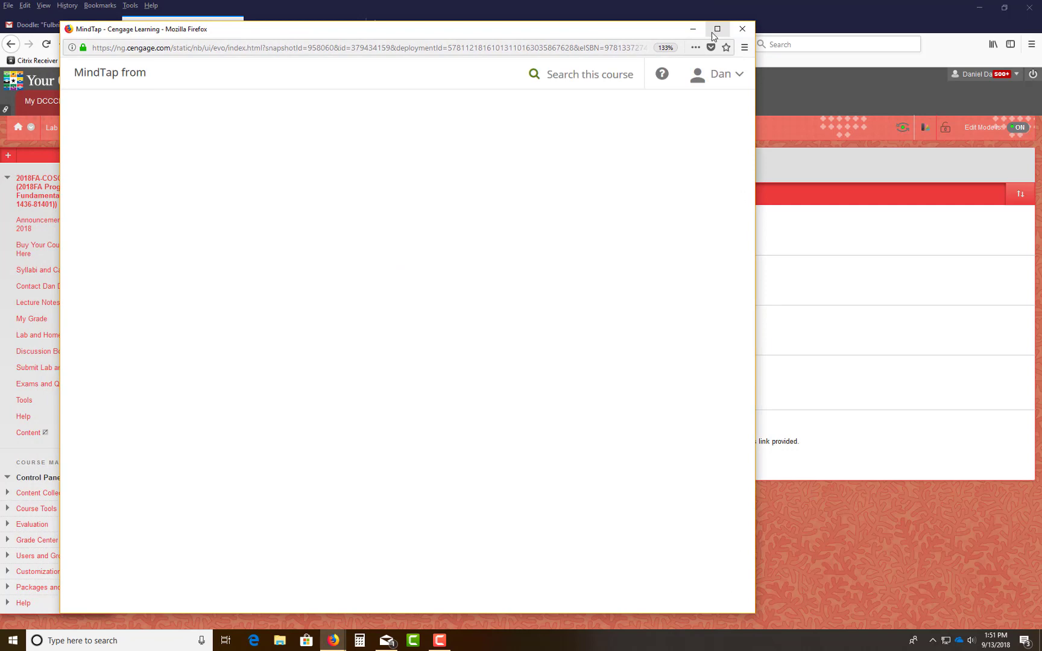
Maximize MindTap and start Programming Exercise 2-3 via Start Assignment Now.
{"action": "left_click", "coordinate": [718, 29]}
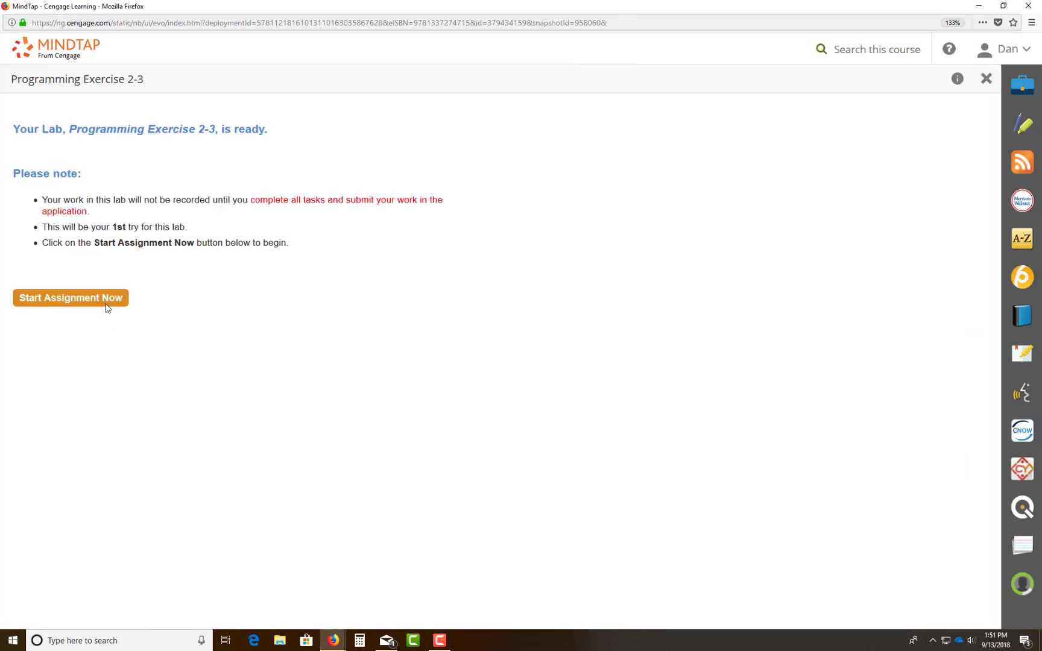
{"action": "left_click", "coordinate": [70, 298]}
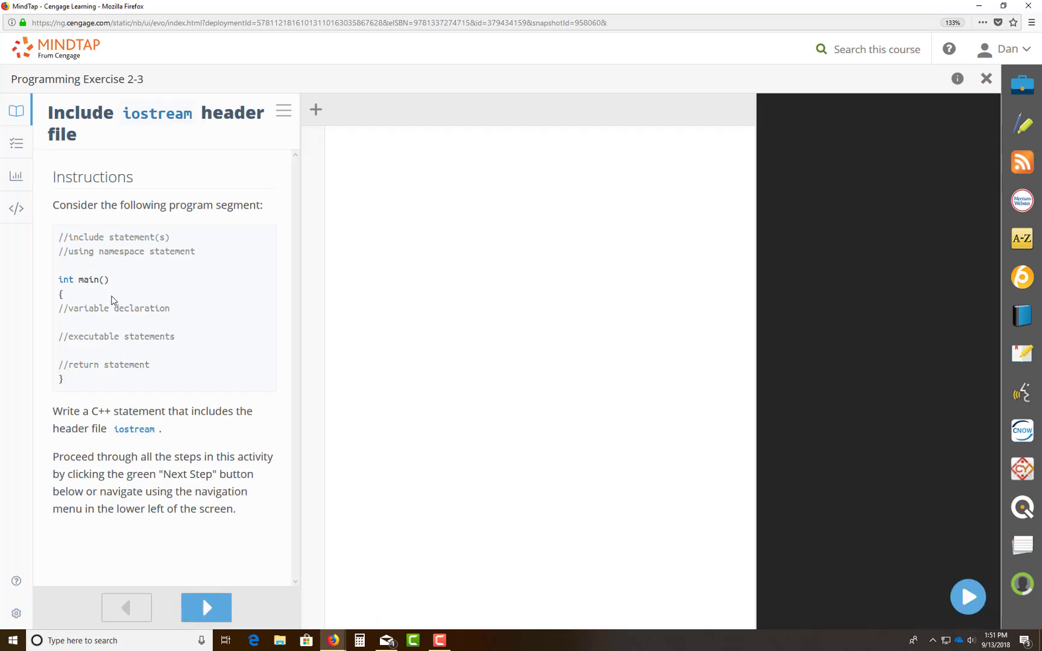
Preview the Add a Namespace step, then return to the include iostream step.
{"action": "left_click", "coordinate": [314, 109]}
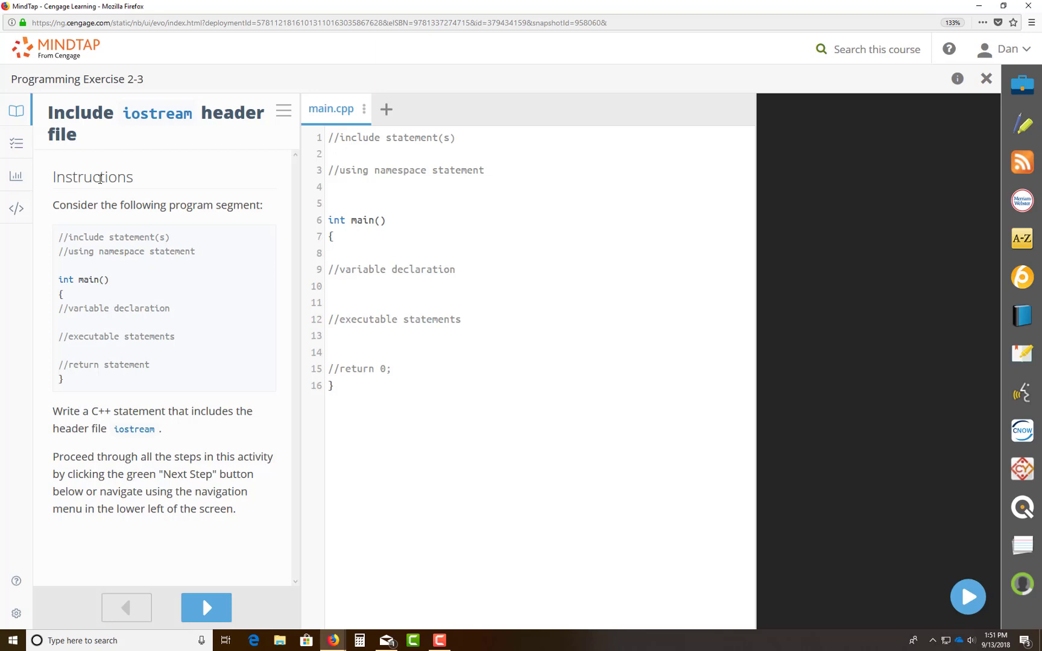
{"action": "mouse_move", "coordinate": [188, 532]}
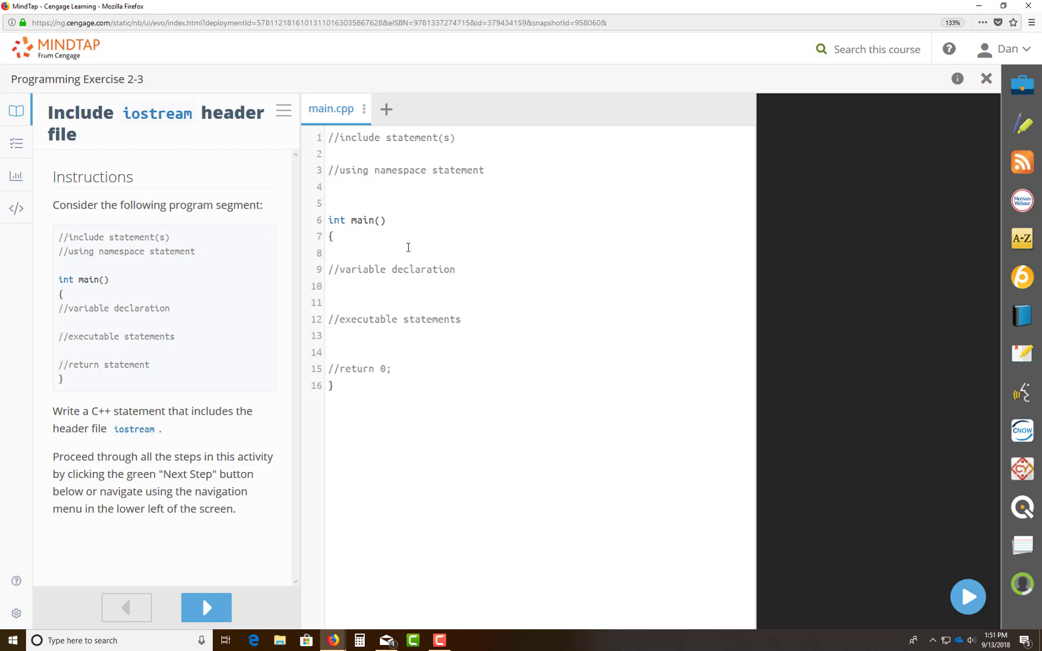
{"action": "mouse_move", "coordinate": [524, 312]}
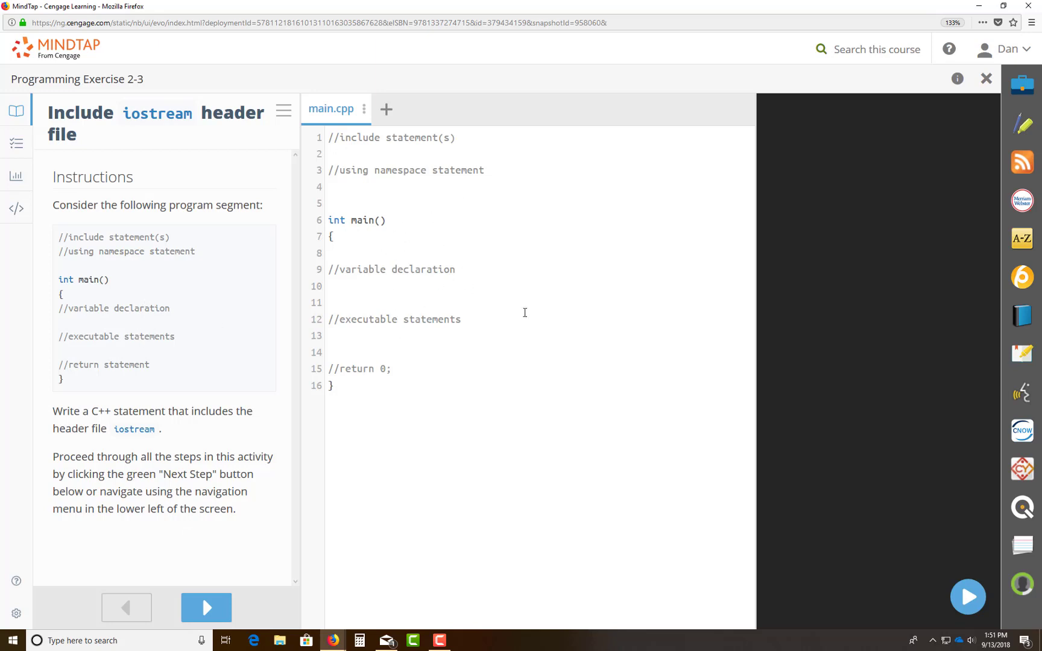
{"action": "mouse_move", "coordinate": [967, 596]}
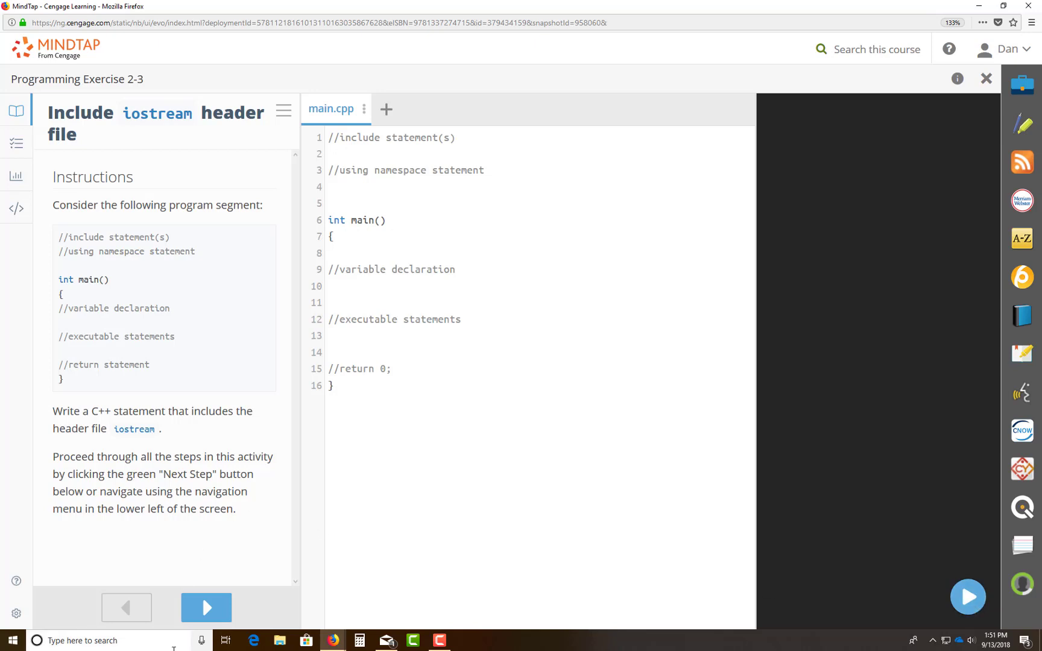
{"action": "left_click", "coordinate": [206, 608]}
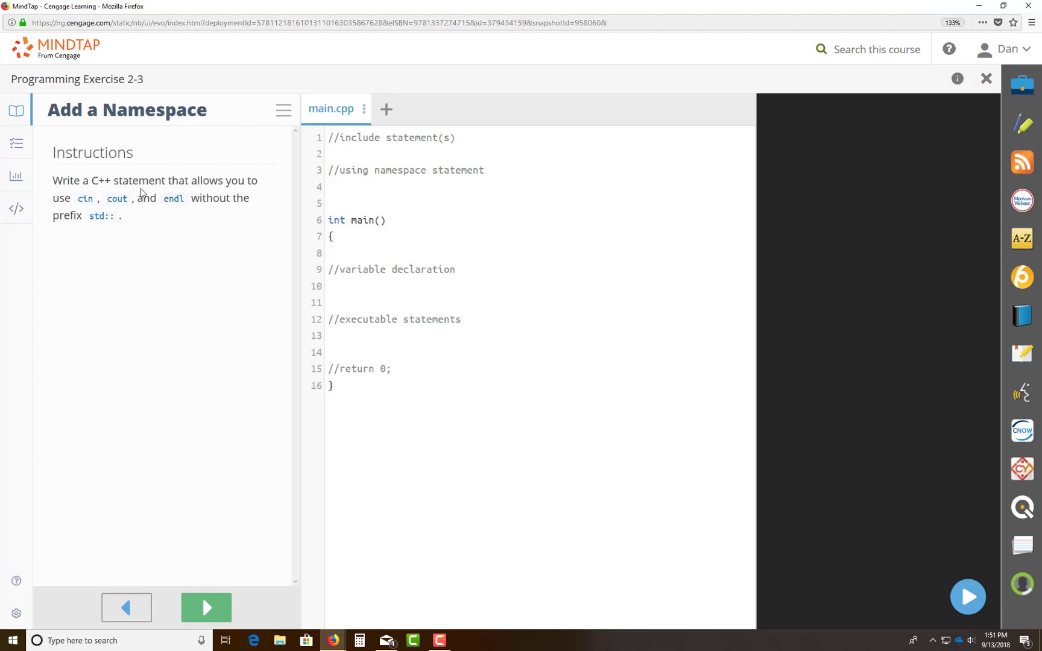
{"action": "mouse_move", "coordinate": [187, 210]}
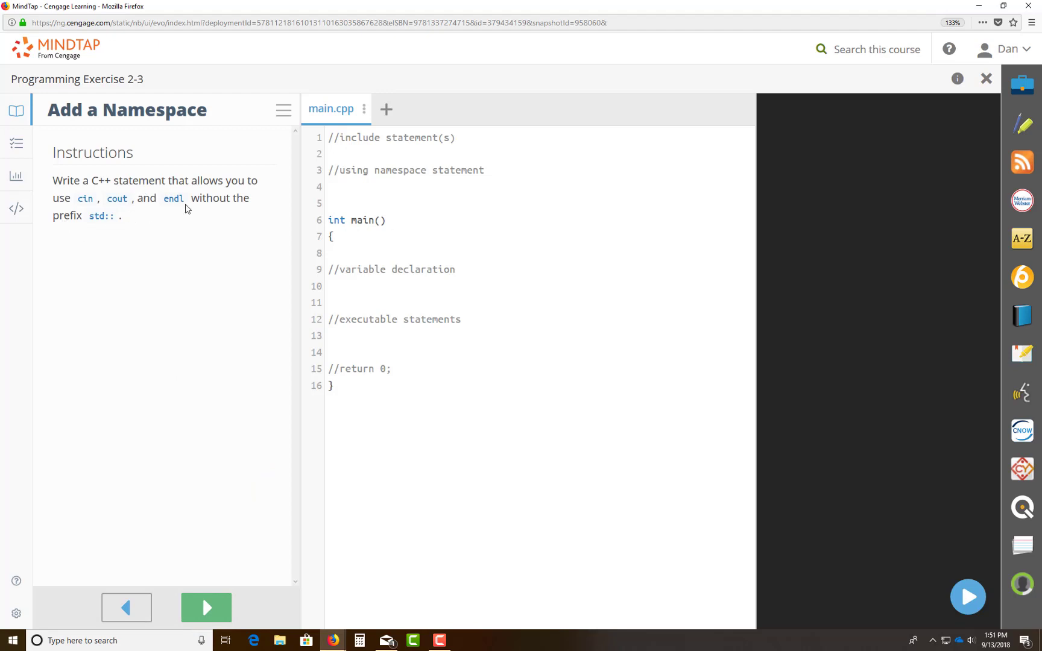
{"action": "mouse_move", "coordinate": [362, 186]}
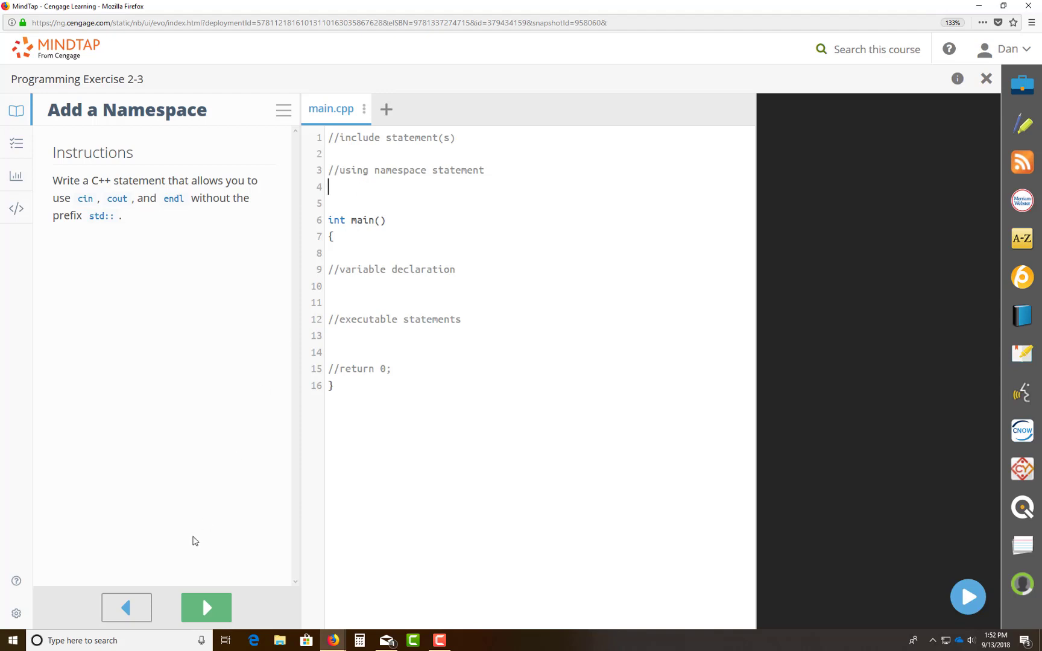
{"action": "left_click", "coordinate": [127, 608]}
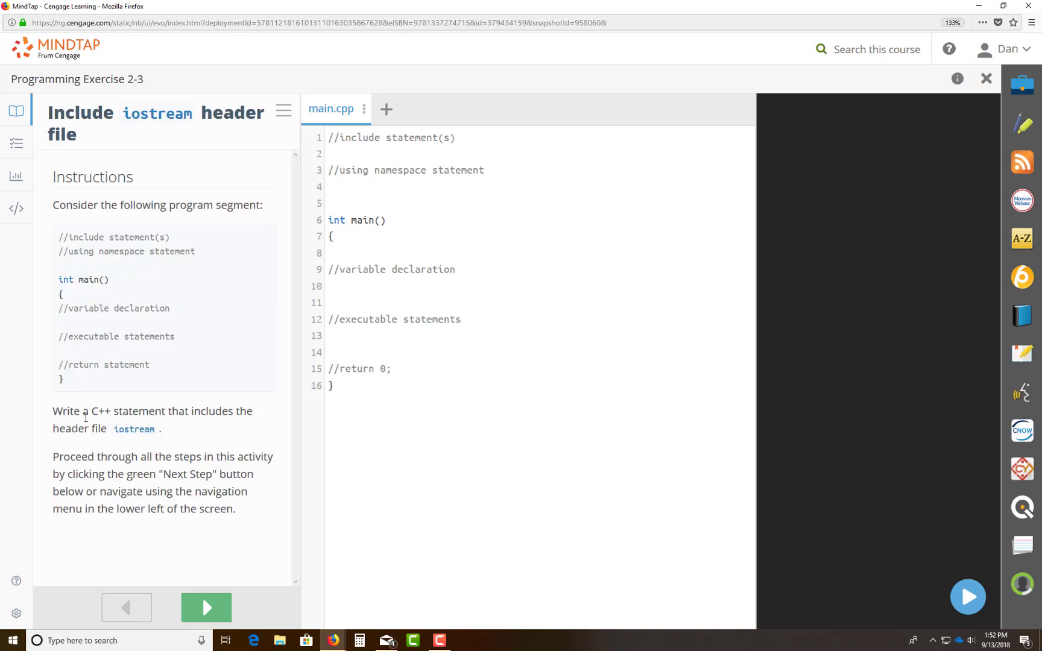
{"action": "mouse_move", "coordinate": [76, 426]}
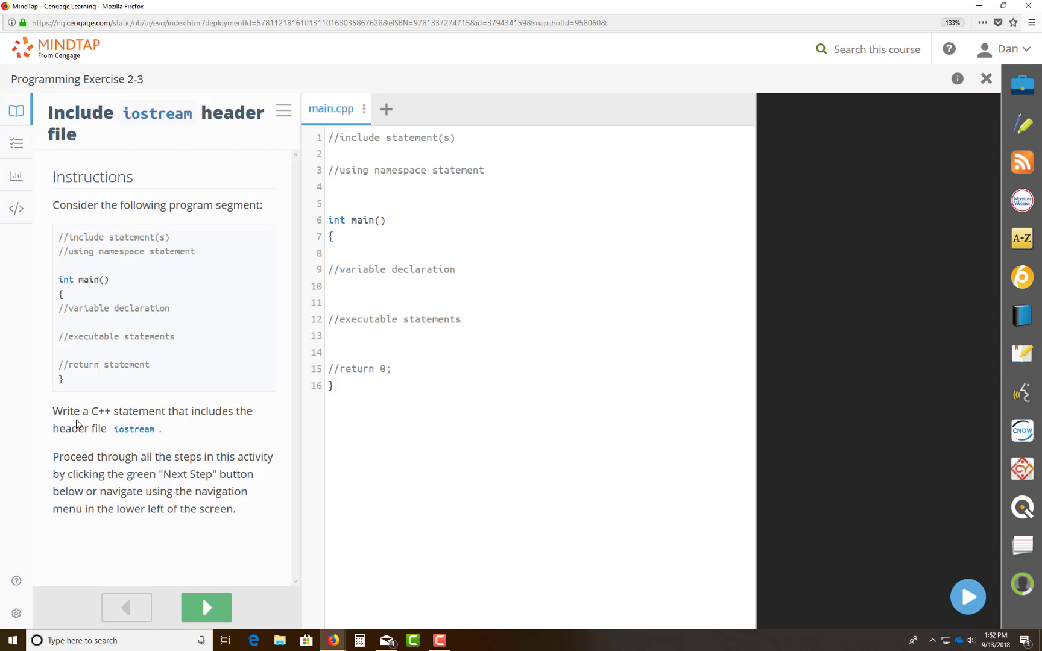
Add #include <iostream> beneath the include comment in main.cpp.
{"action": "left_click", "coordinate": [361, 150]}
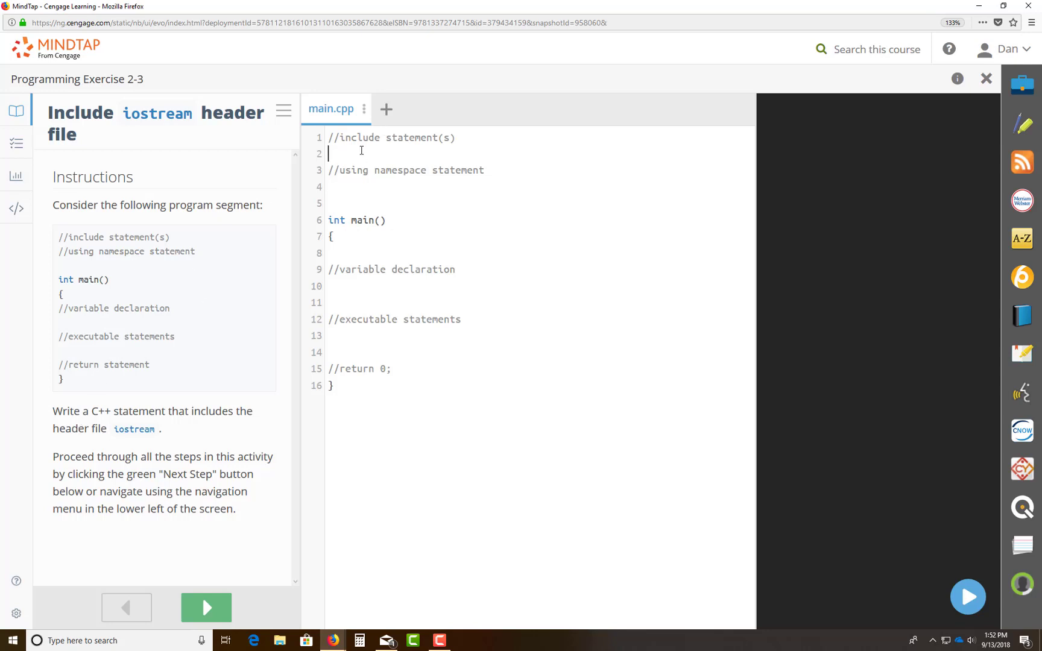
{"action": "type", "text": "#i"}
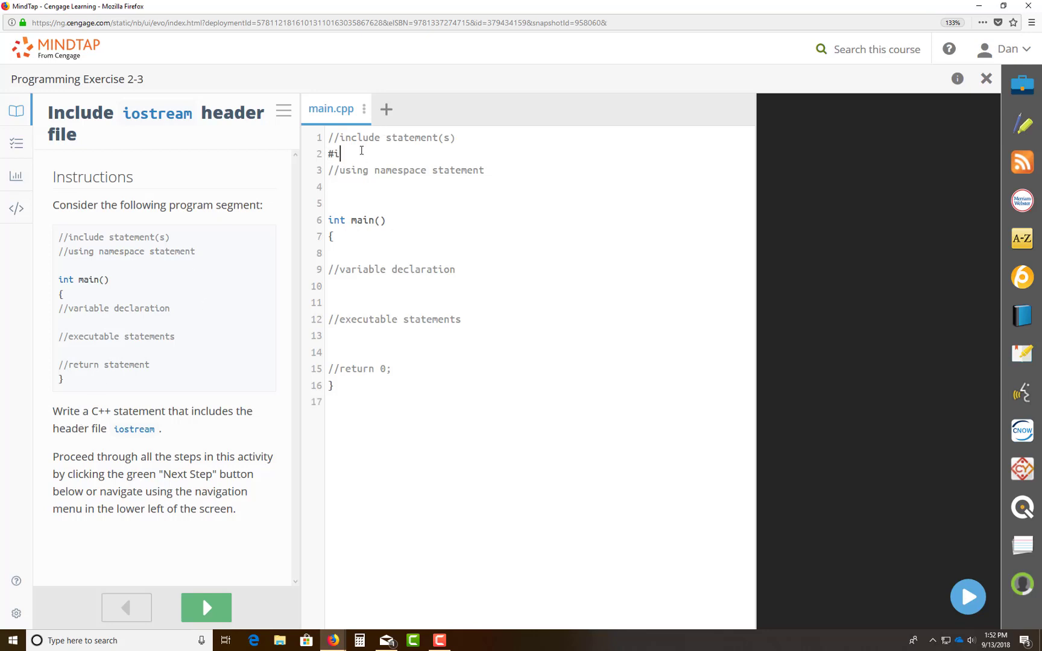
{"action": "type", "text": "nclude"}
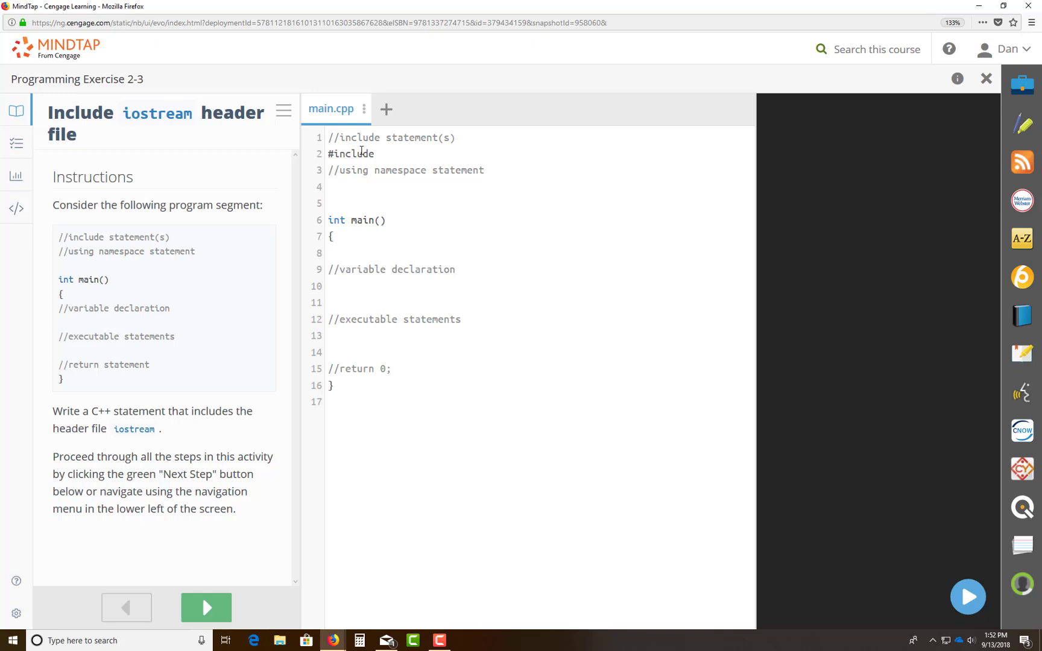
{"action": "type", "text": "<io"}
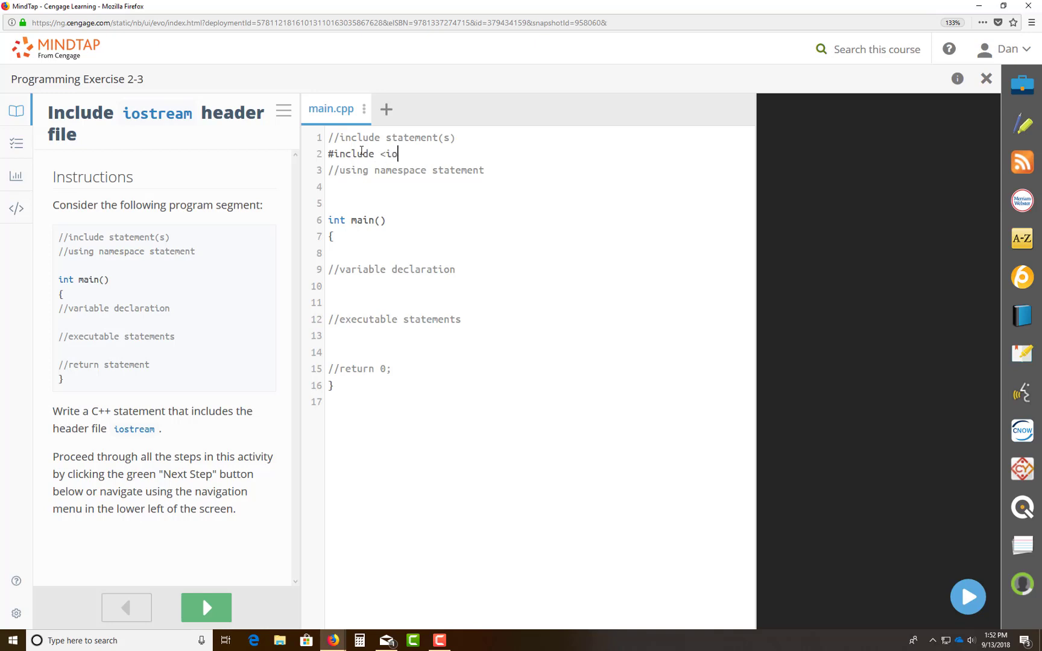
{"action": "type", "text": "stream>"}
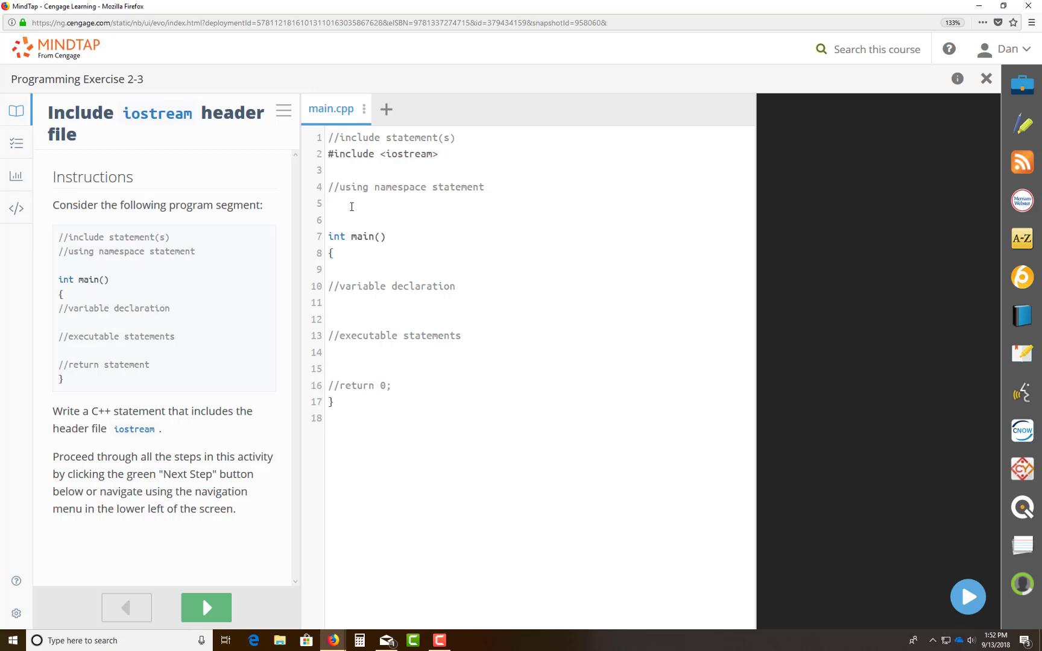
{"action": "mouse_move", "coordinate": [197, 411]}
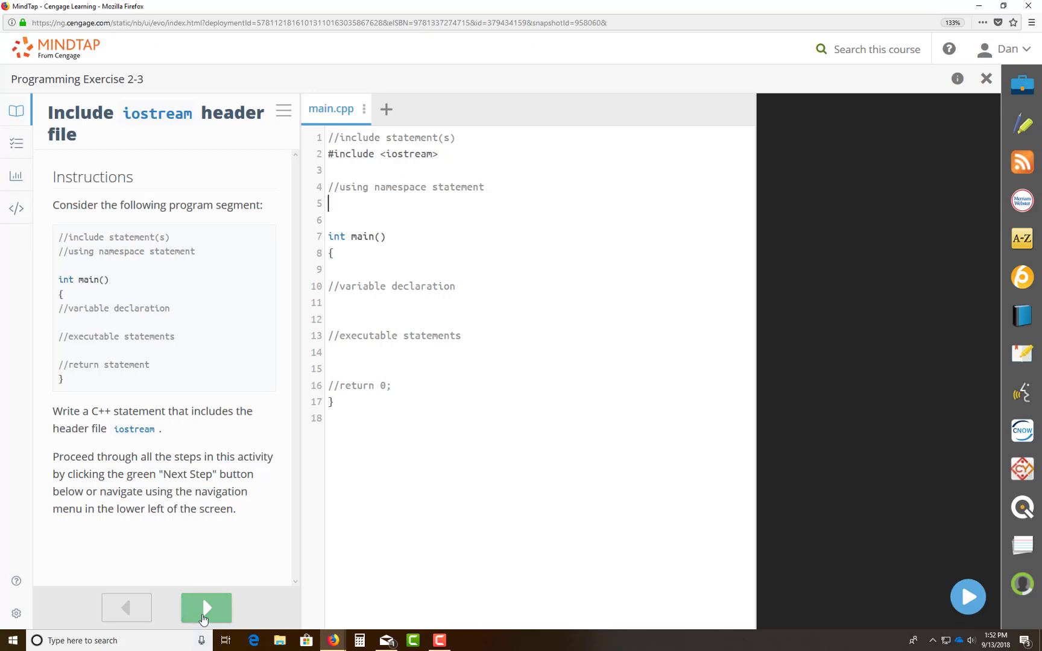
Move to the Add a Namespace step and add using namespace std; under the namespace comment.
{"action": "left_click", "coordinate": [205, 608]}
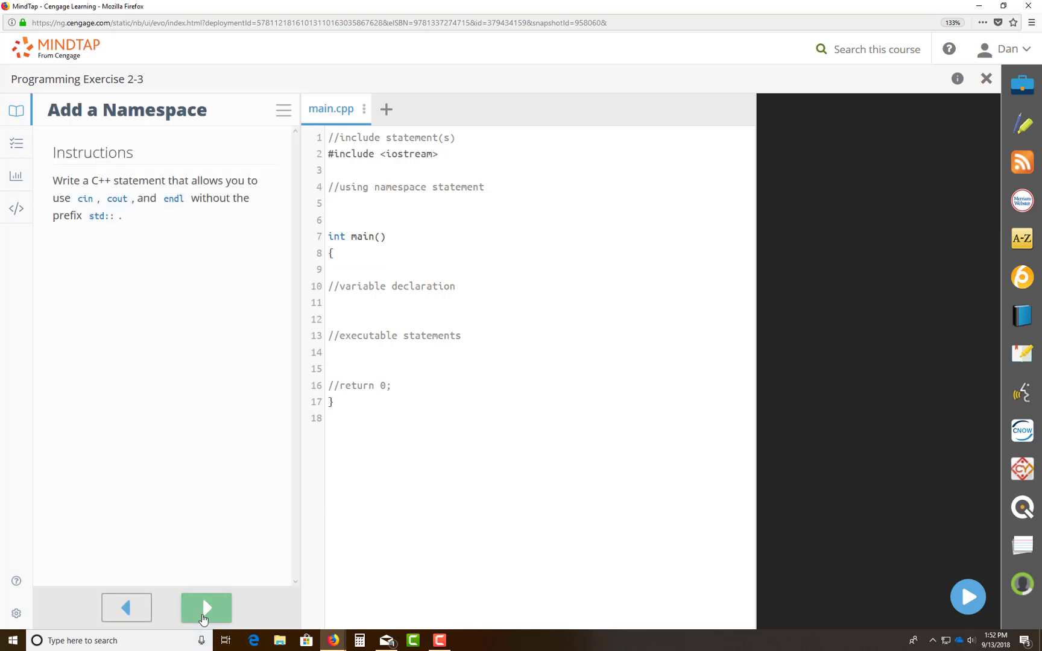
{"action": "mouse_move", "coordinate": [113, 194]}
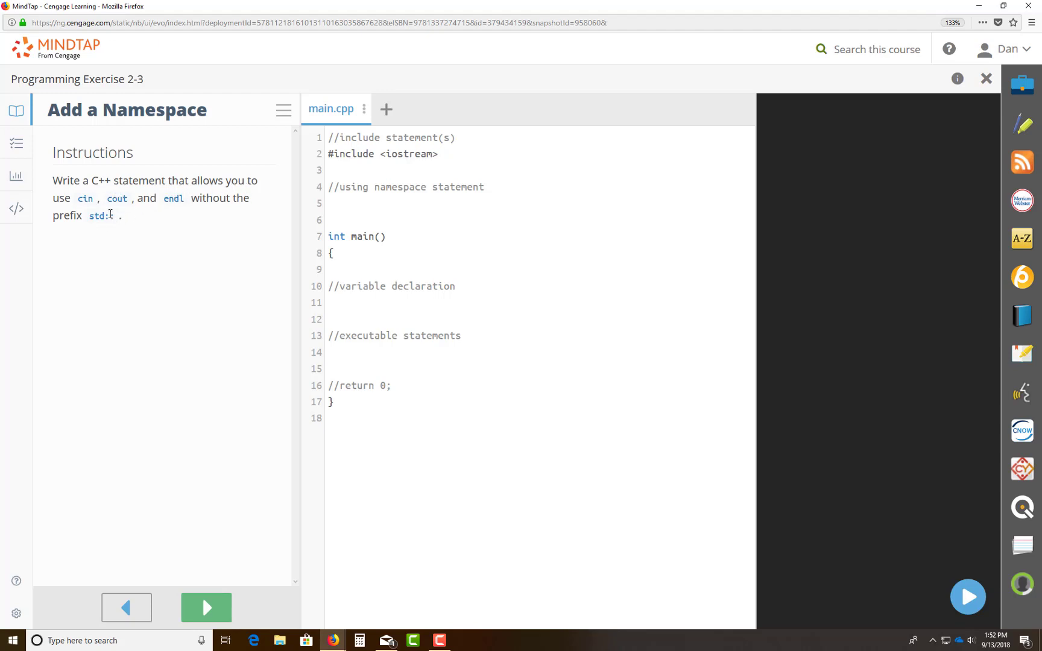
{"action": "left_click", "coordinate": [331, 203]}
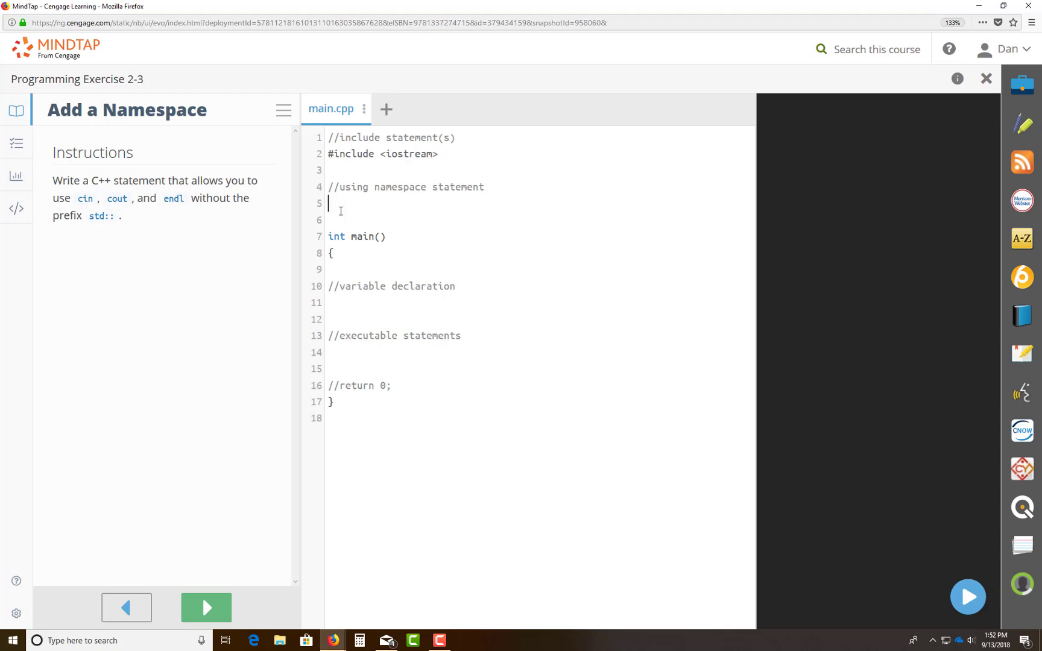
{"action": "type", "text": "using nam"}
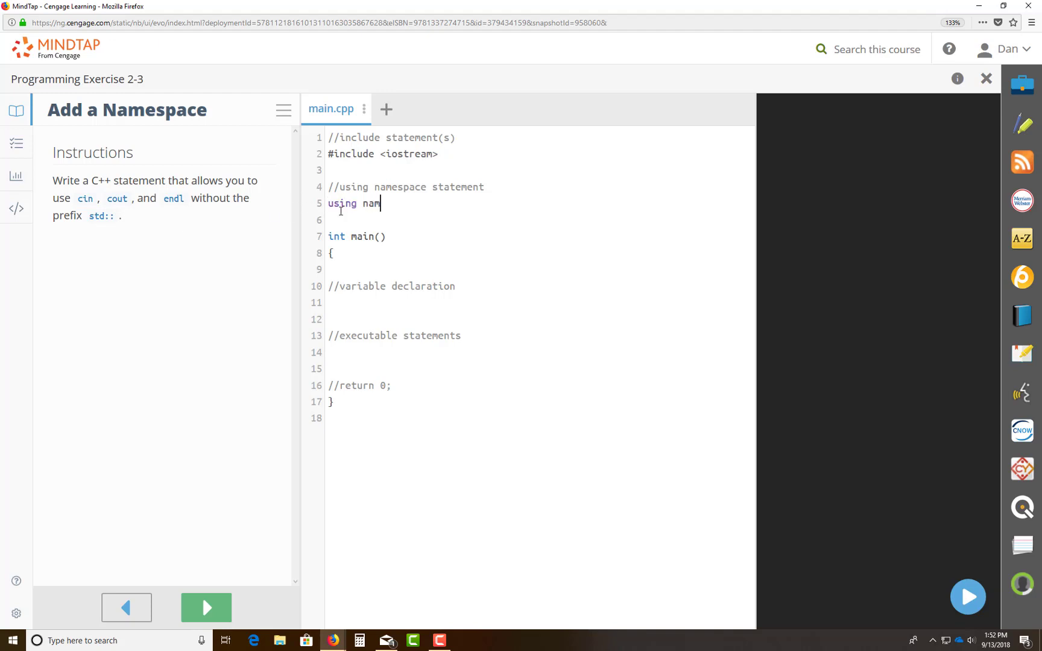
{"action": "type", "text": "espace std;"}
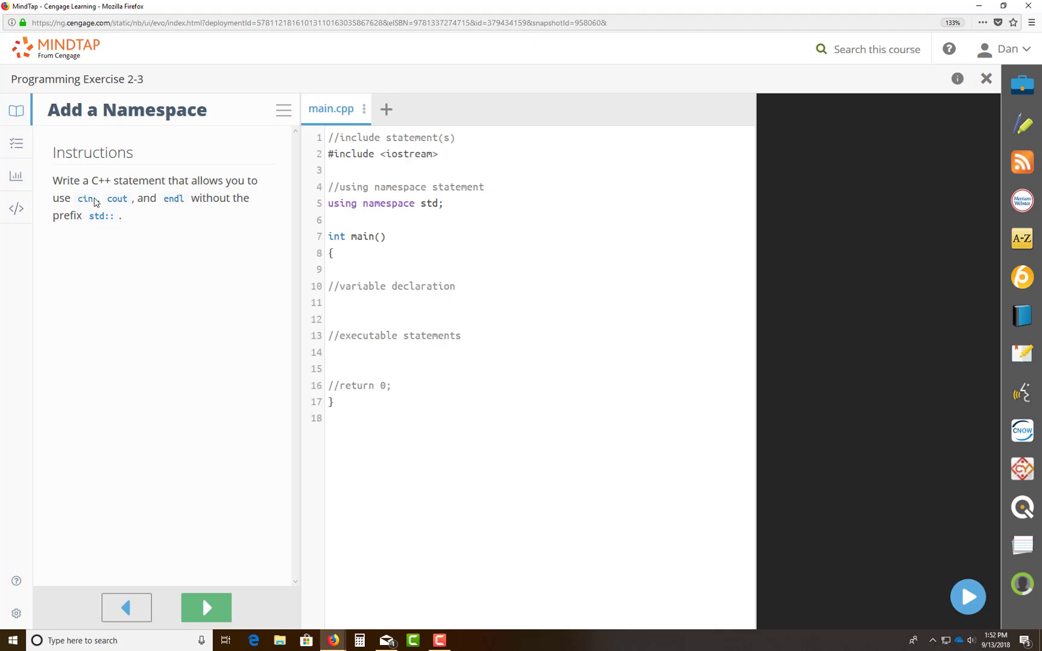
{"action": "mouse_move", "coordinate": [122, 201]}
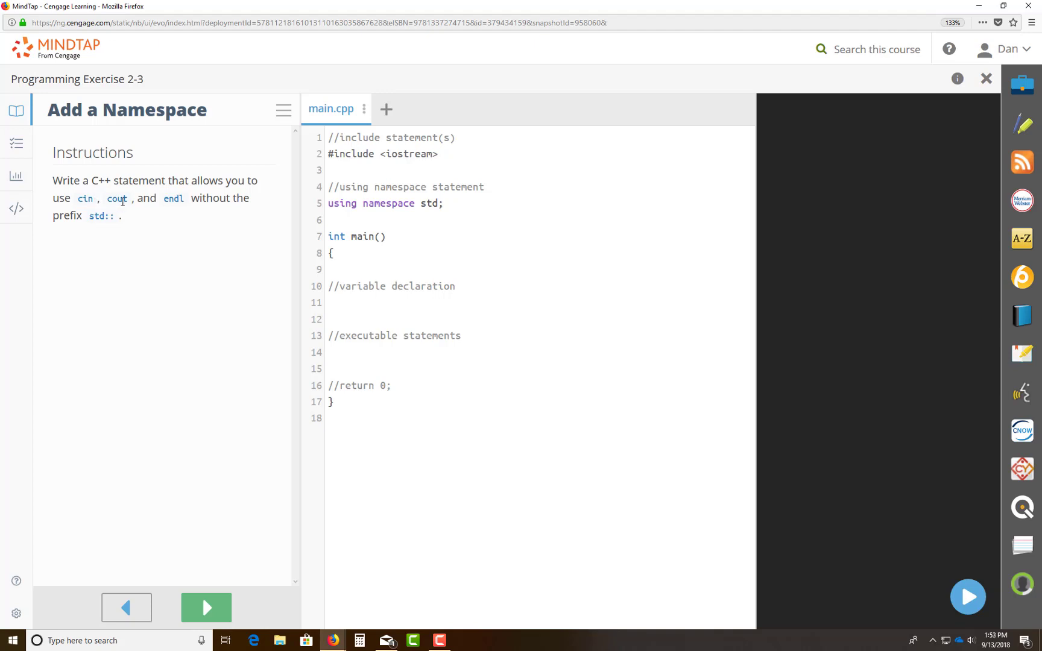
{"action": "mouse_move", "coordinate": [174, 200]}
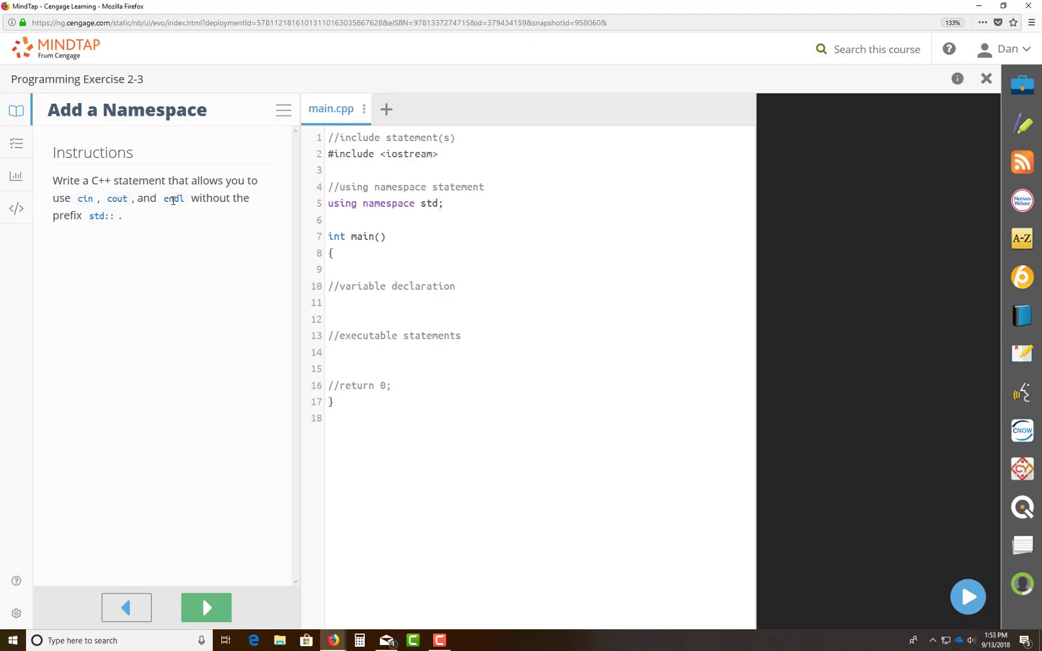
{"action": "left_click", "coordinate": [444, 204]}
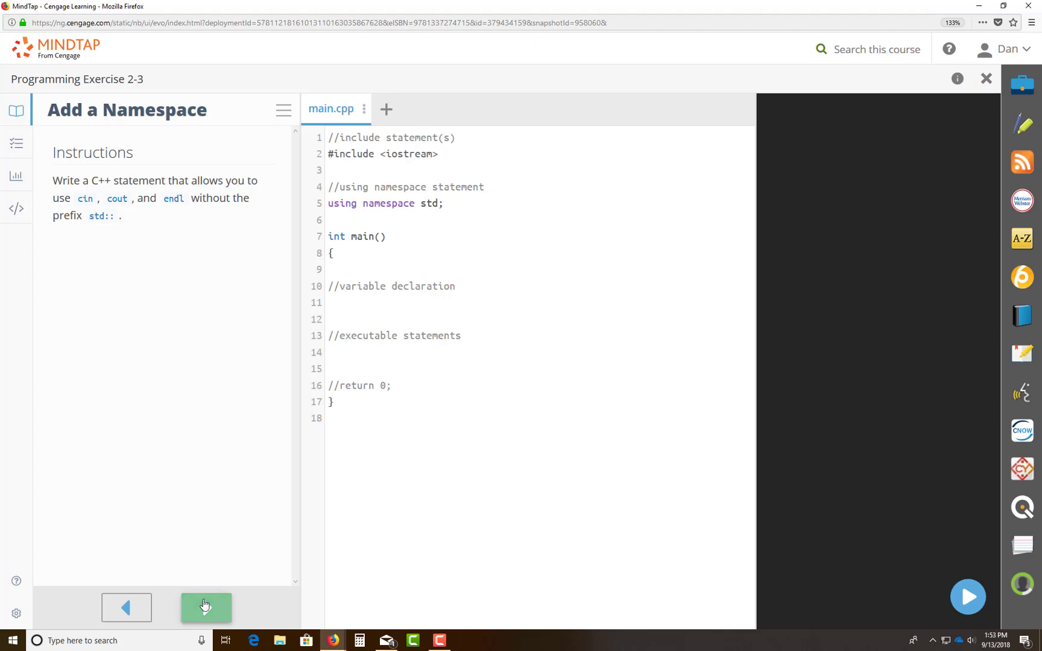
On the Declare Variables step, add int num1, num2, num3, average; under the variable declaration comment.
{"action": "left_click", "coordinate": [207, 608]}
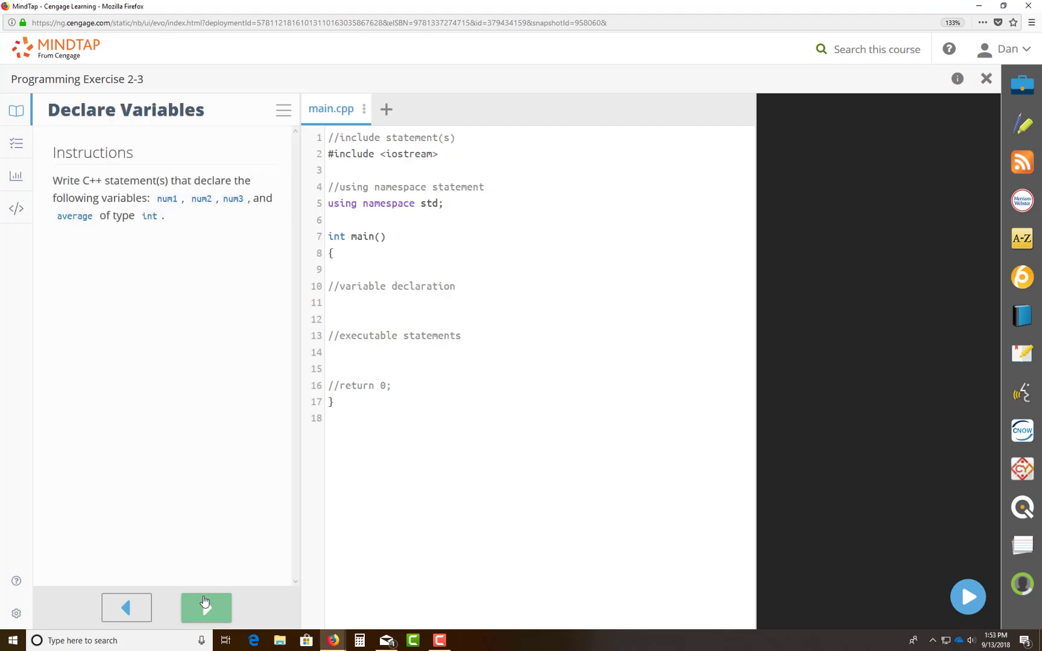
{"action": "mouse_move", "coordinate": [205, 605]}
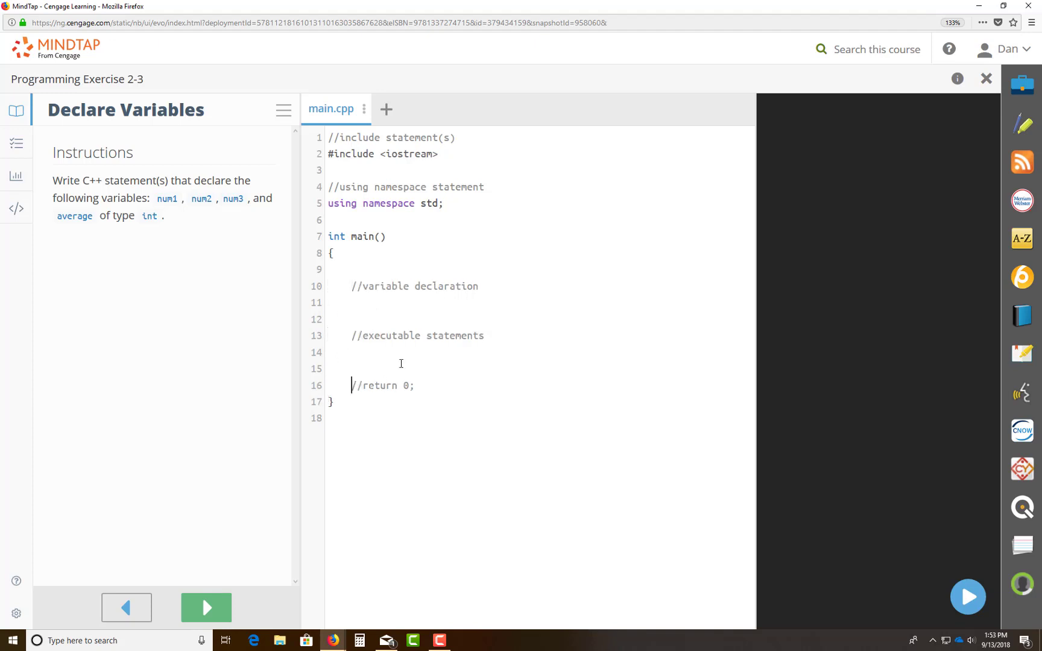
{"action": "mouse_move", "coordinate": [804, 326]}
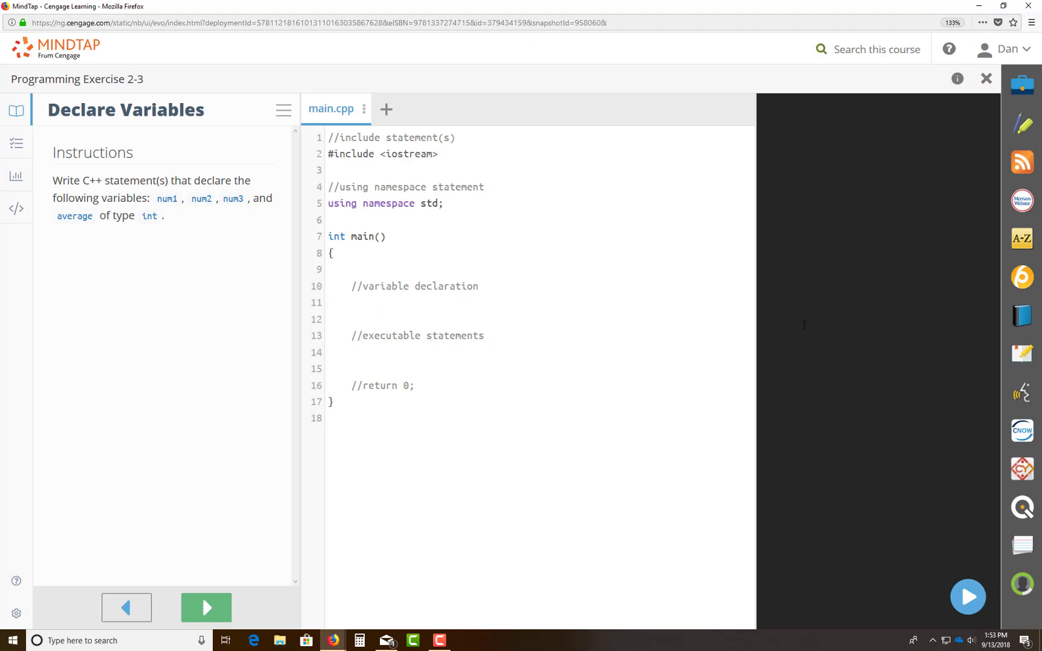
{"action": "type", "text": "int"}
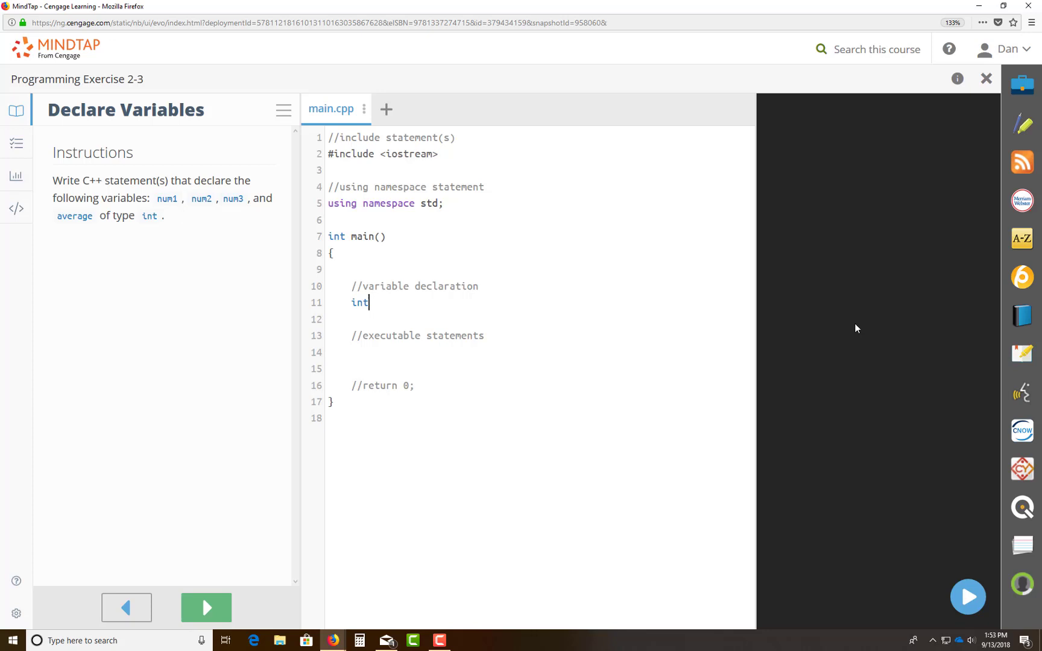
{"action": "type", "text": "num1"}
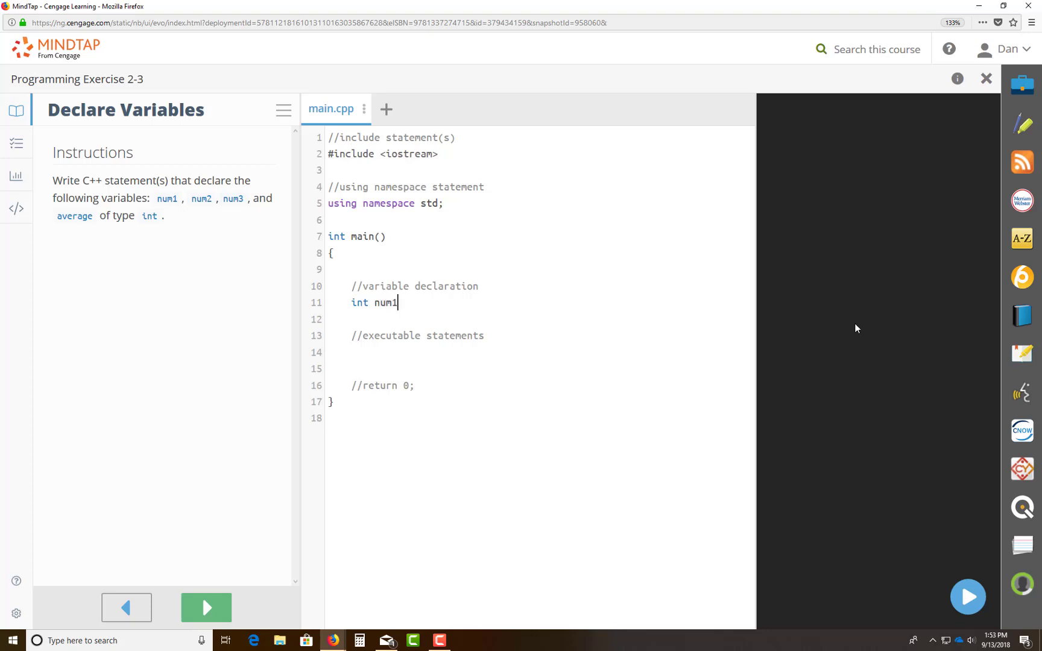
{"action": "type", "text": ", num"}
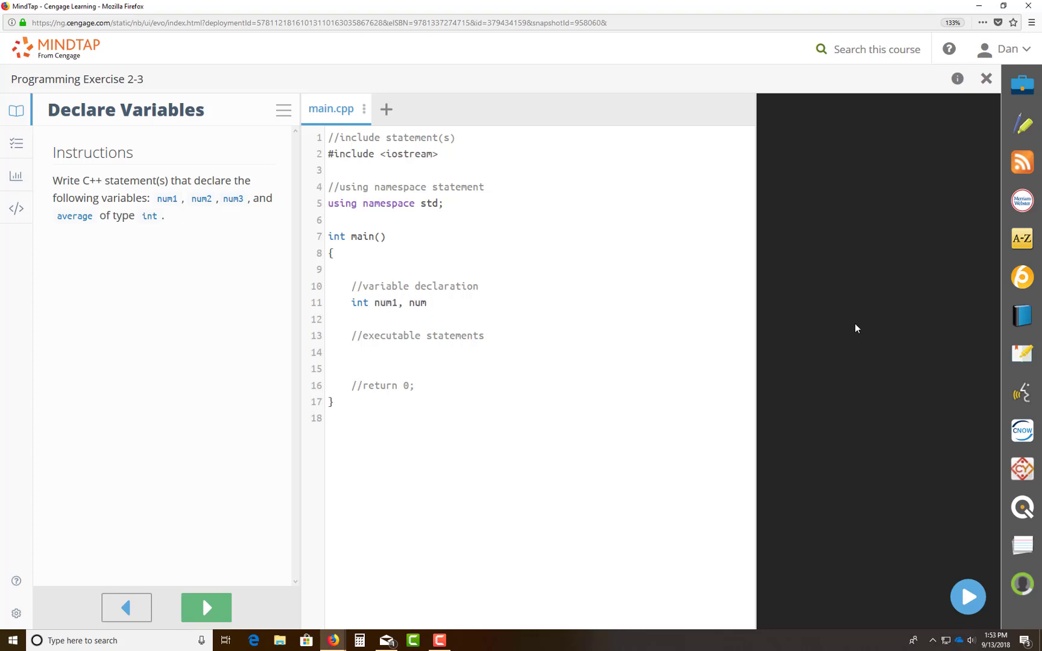
{"action": "type", "text": "2, num3"}
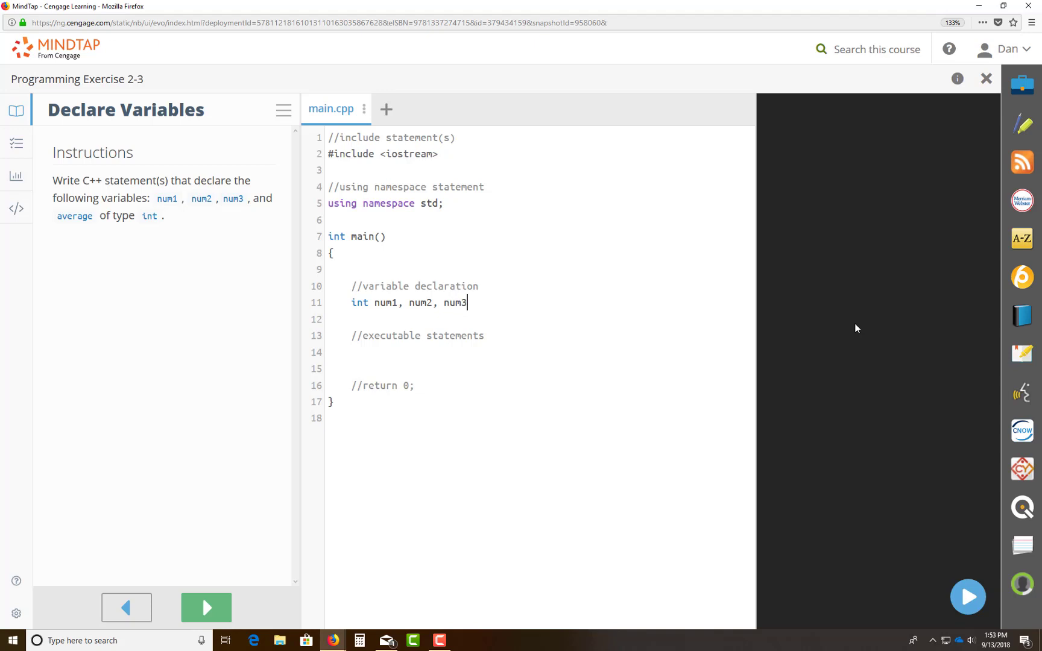
{"action": "type", "text": ", average"}
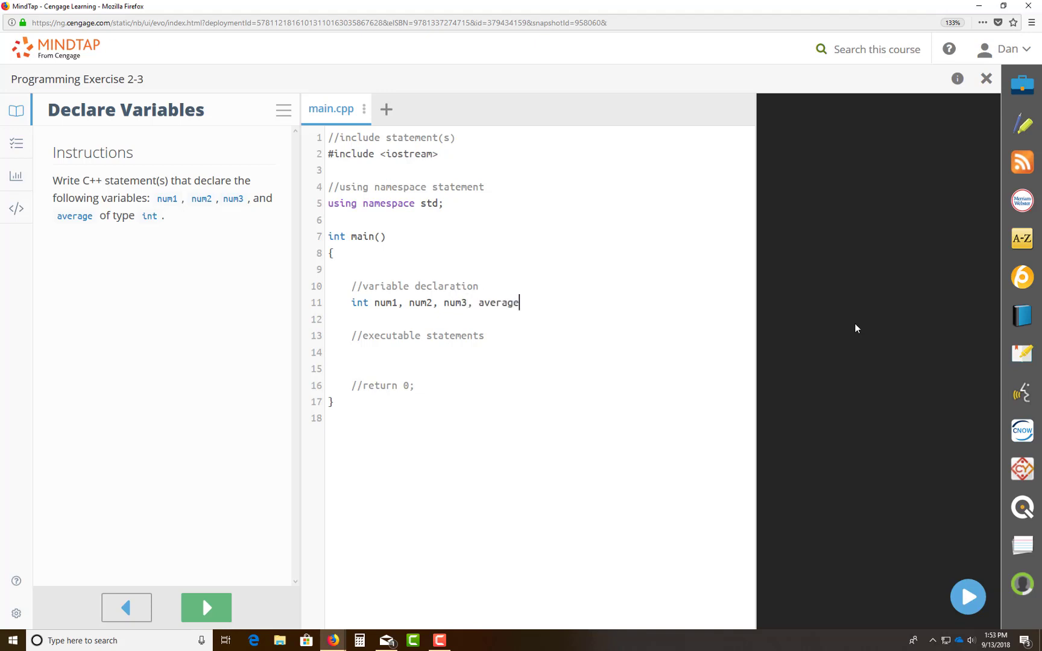
{"action": "type", "text": ";"}
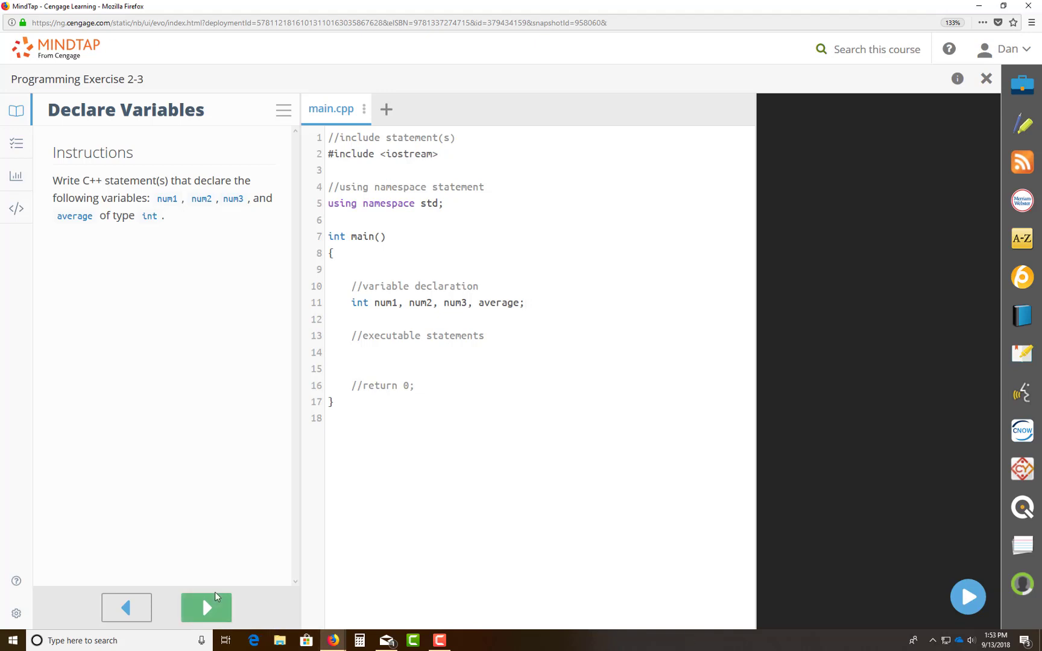
Rewrite the declarations as int num1 = 125; and int num2 = 28; on the Initialize Variables step.
{"action": "left_click", "coordinate": [206, 607]}
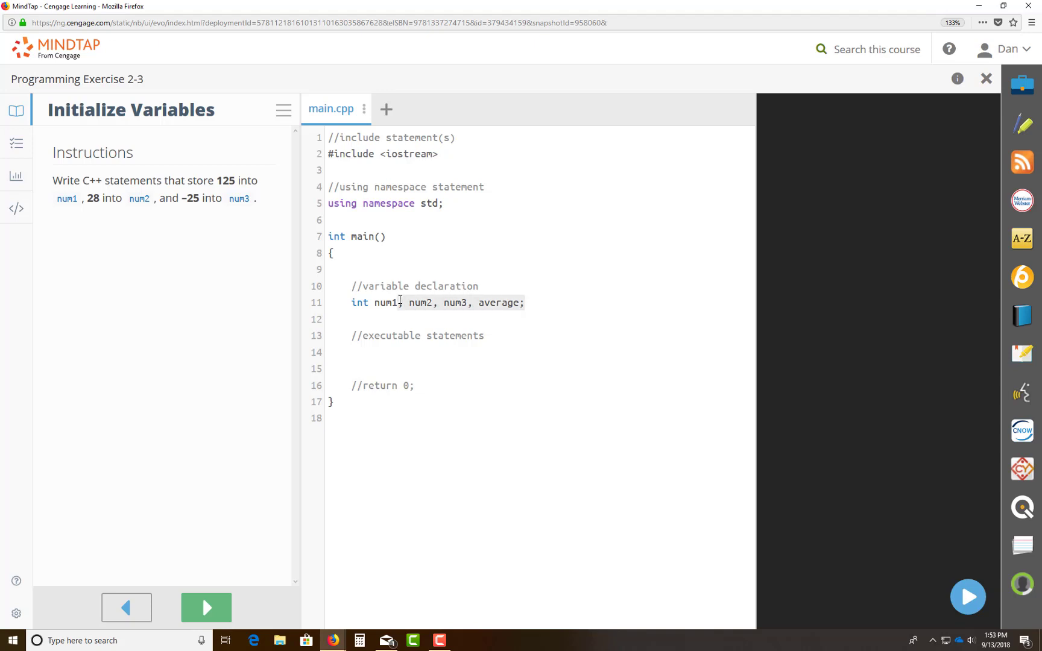
{"action": "key", "text": "BackSpace"}
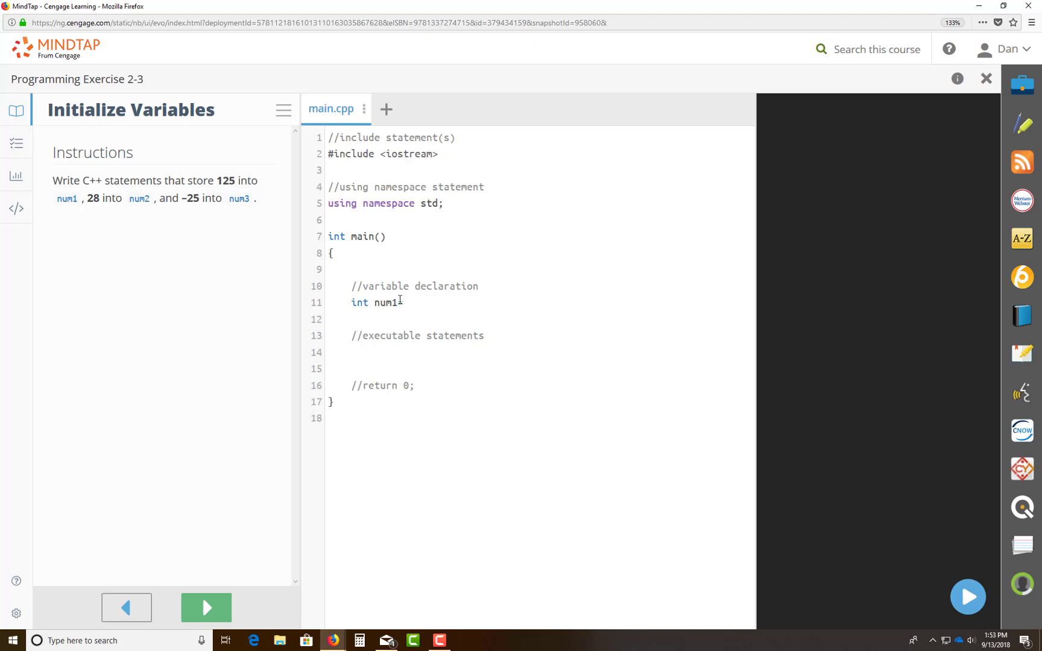
{"action": "type", "text": "="}
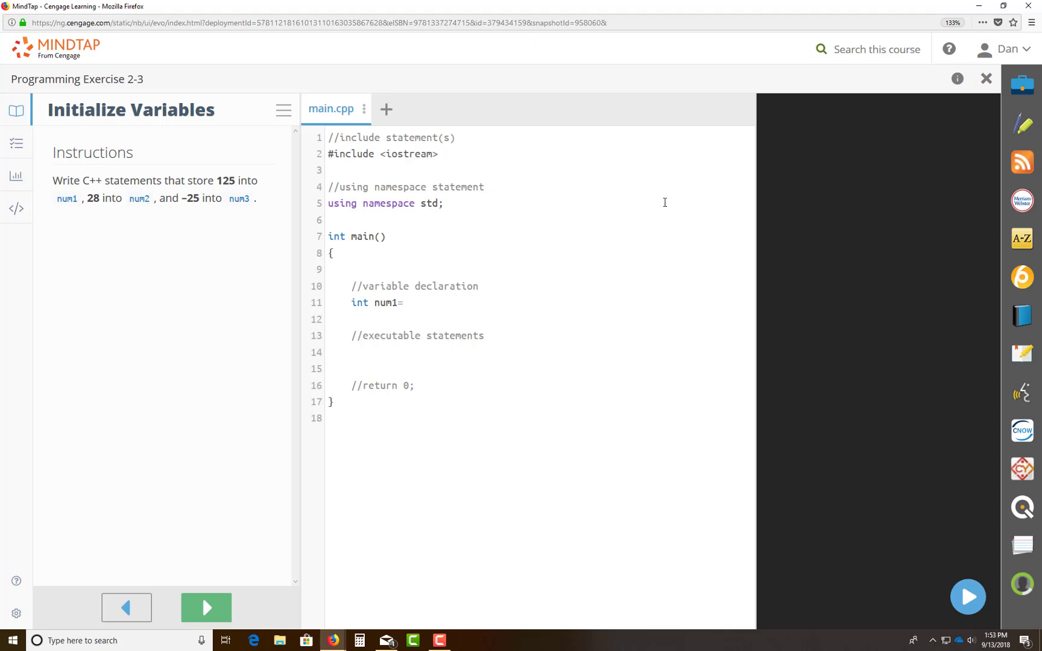
{"action": "type", "text": "1"}
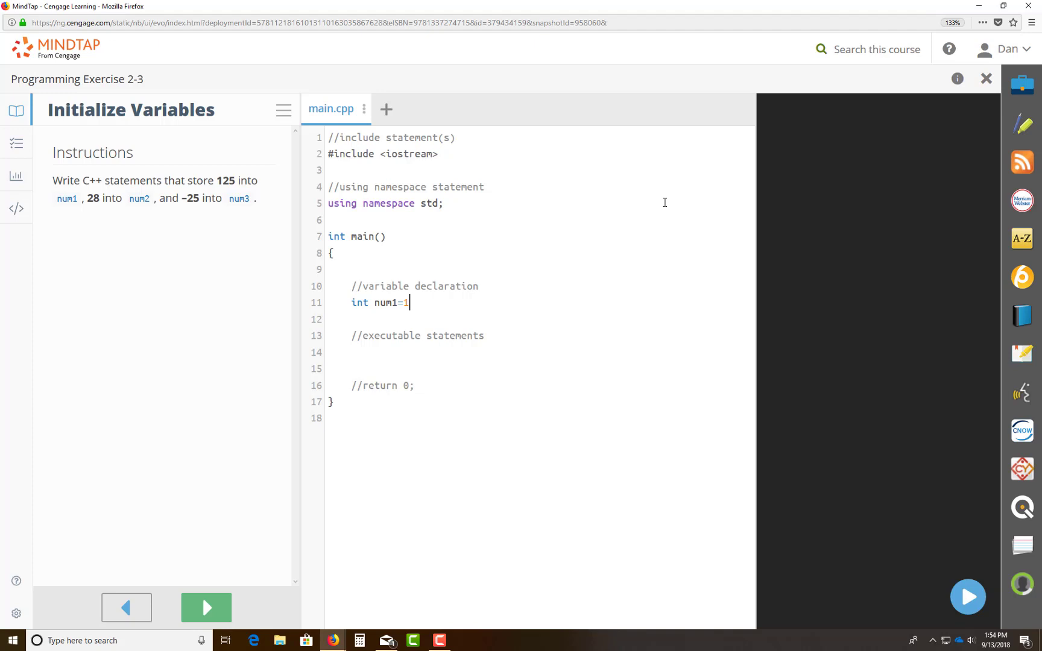
{"action": "type", "text": "25;"}
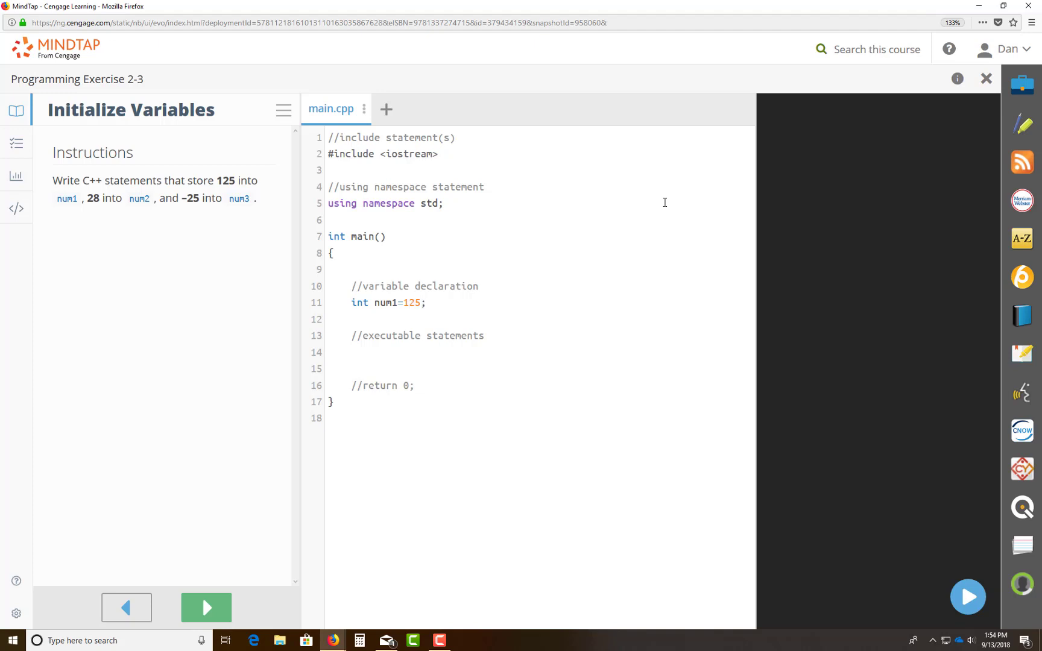
{"action": "type", "text": "int num"}
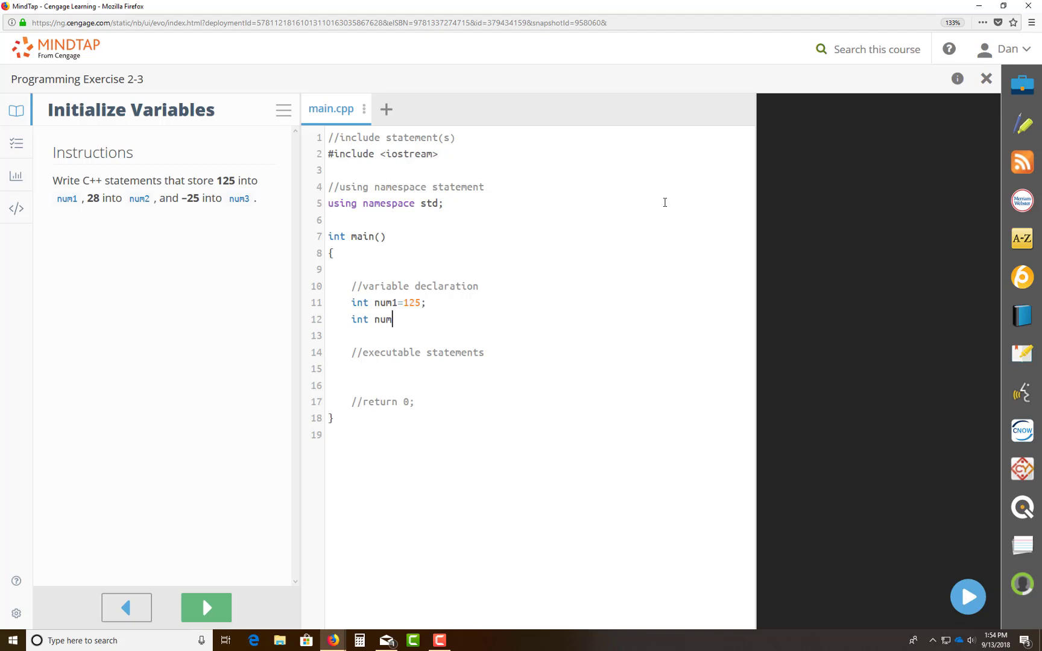
{"action": "type", "text": "2"}
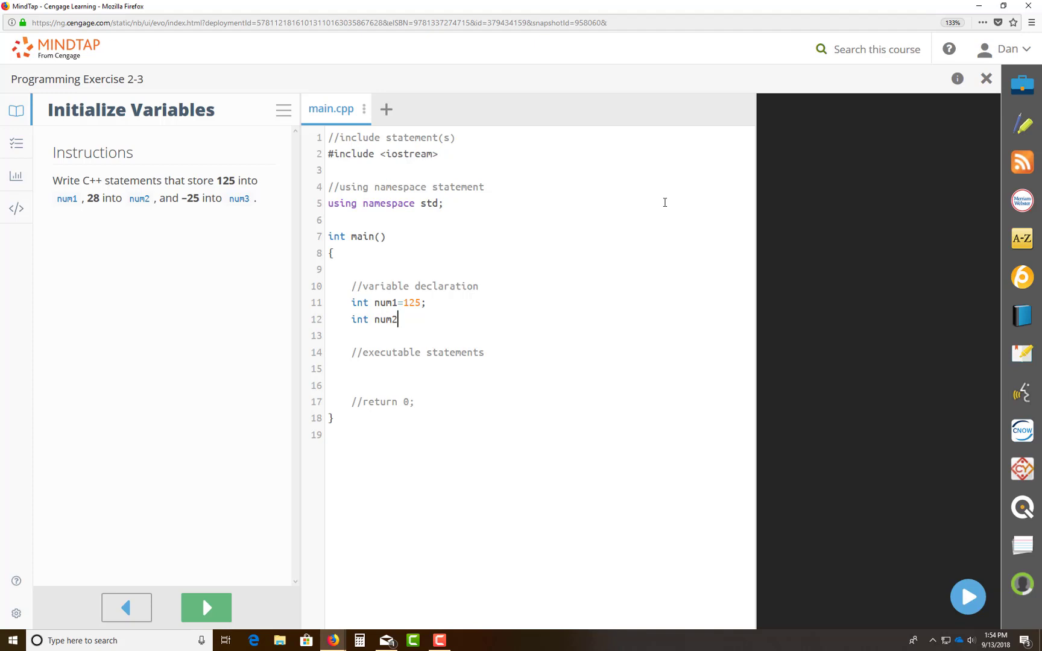
{"action": "type", "text": "="}
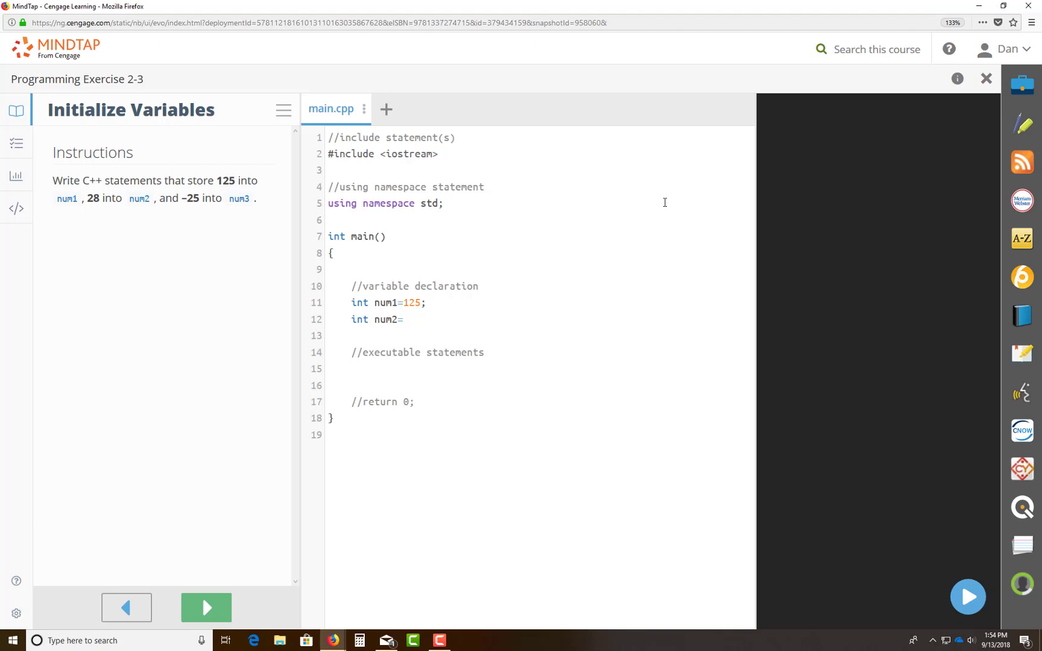
{"action": "type", "text": "28"}
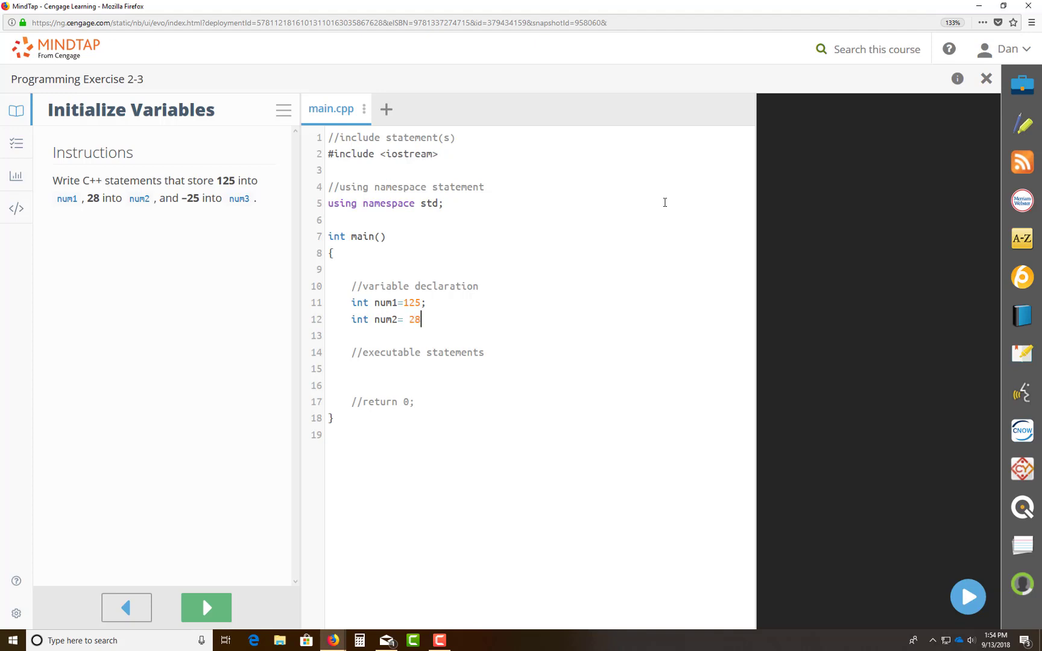
{"action": "key", "text": "Backspace"}
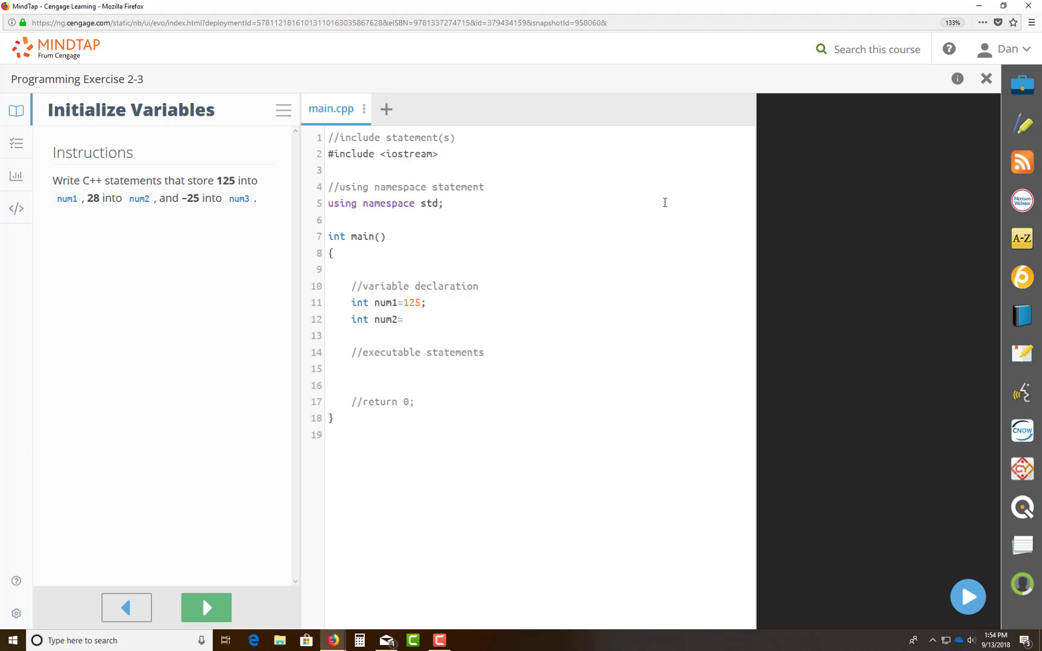
{"action": "type", "text": "28;"}
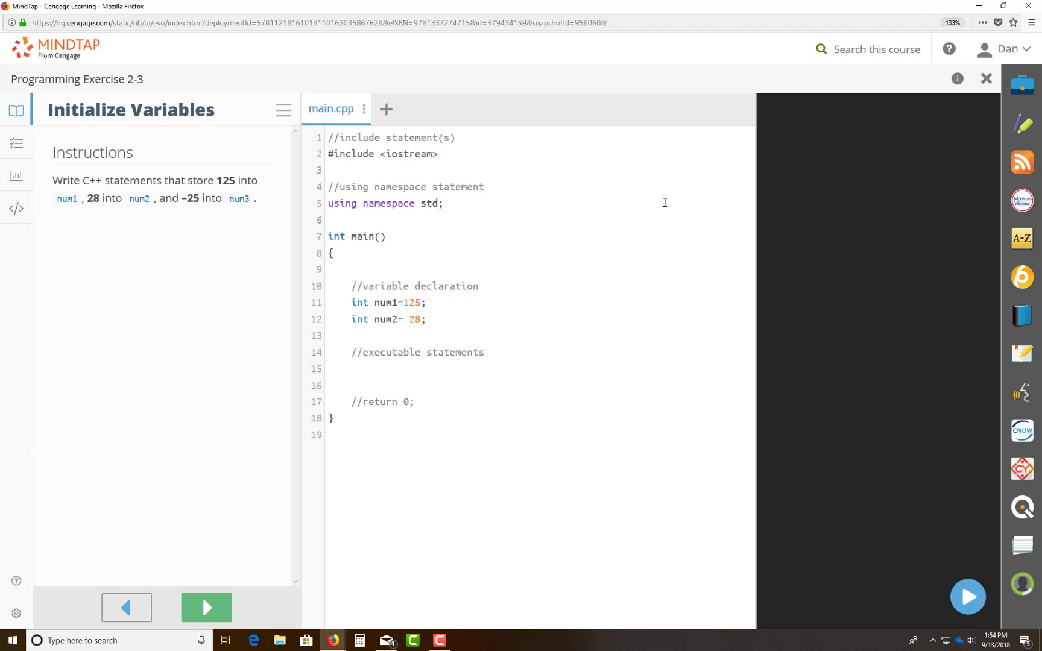
{"action": "left_click", "coordinate": [405, 302]}
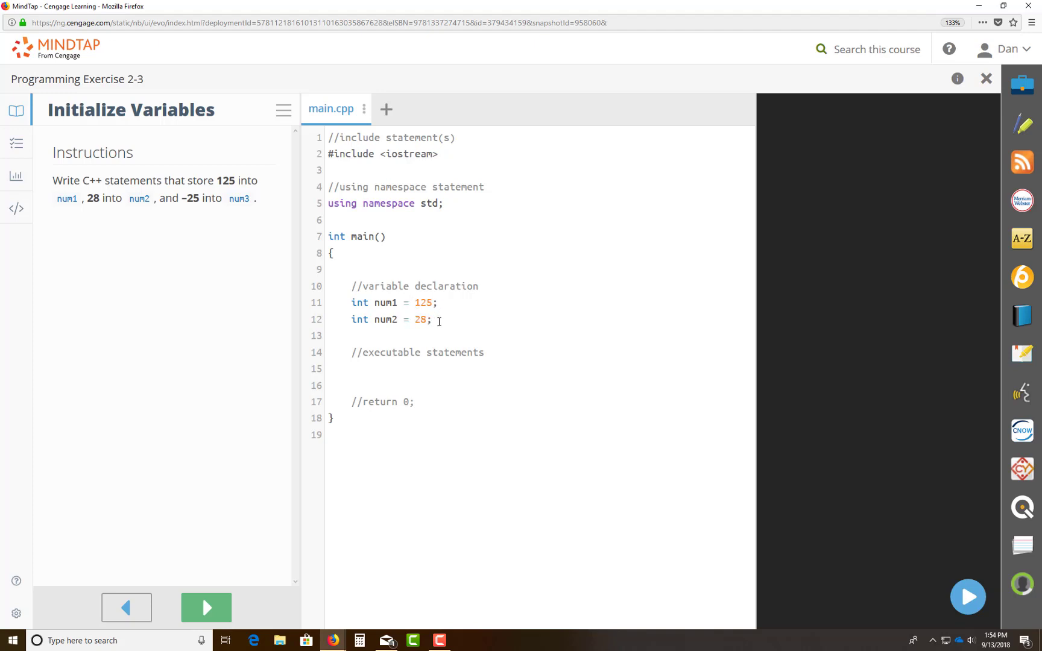
Add int num3 = -25; on a new line and advance to the next exercise step.
{"action": "key", "text": "enter"}
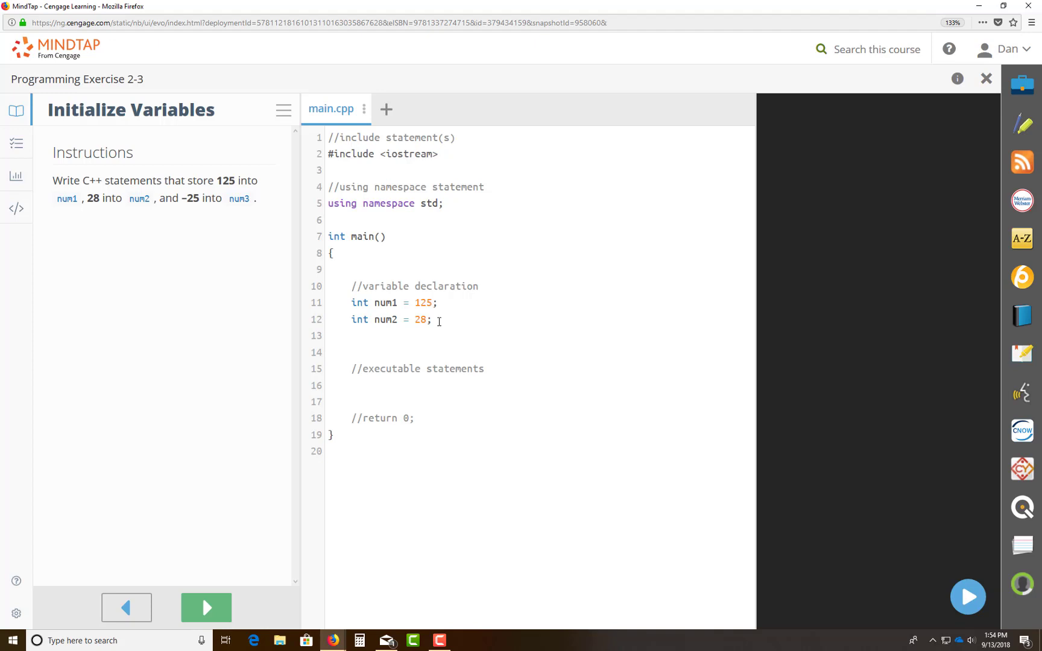
{"action": "left_click", "coordinate": [352, 336]}
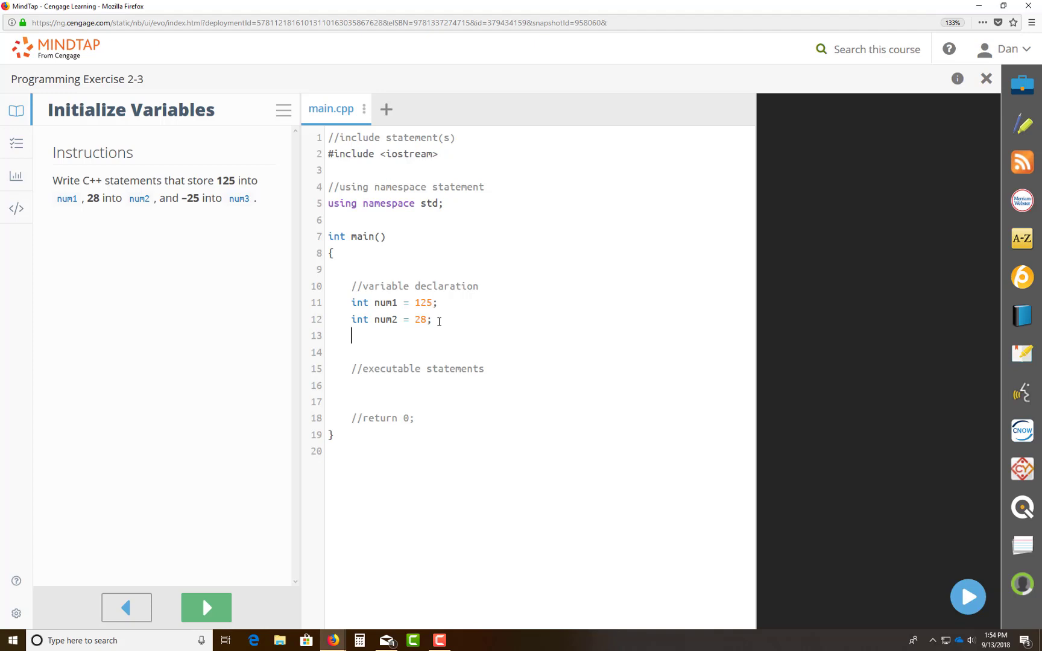
{"action": "type", "text": "int num"}
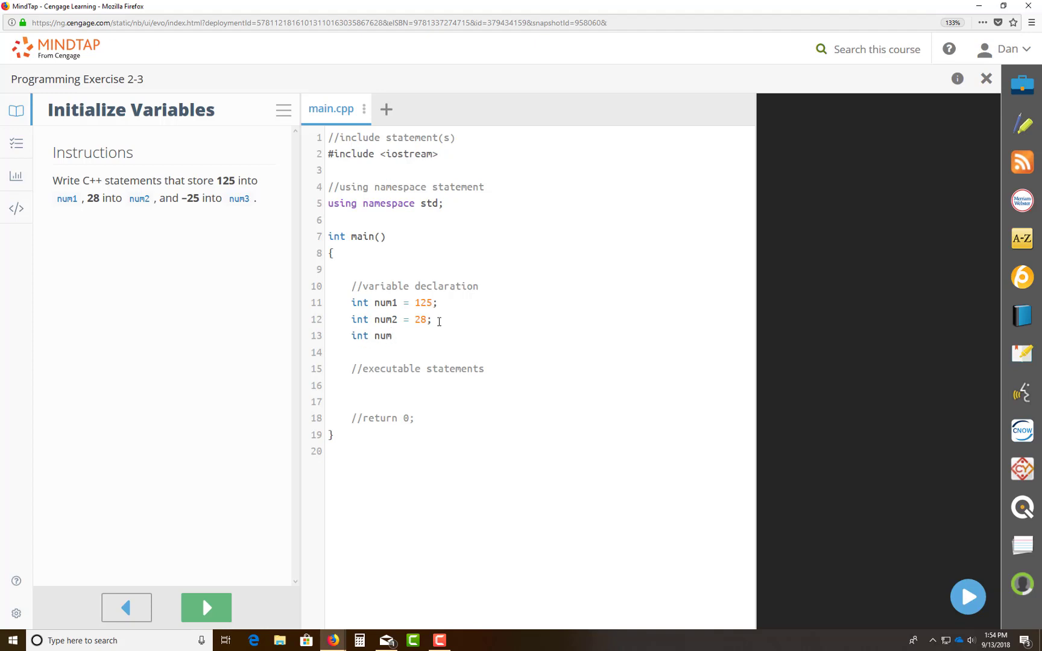
{"action": "type", "text": "3 ="}
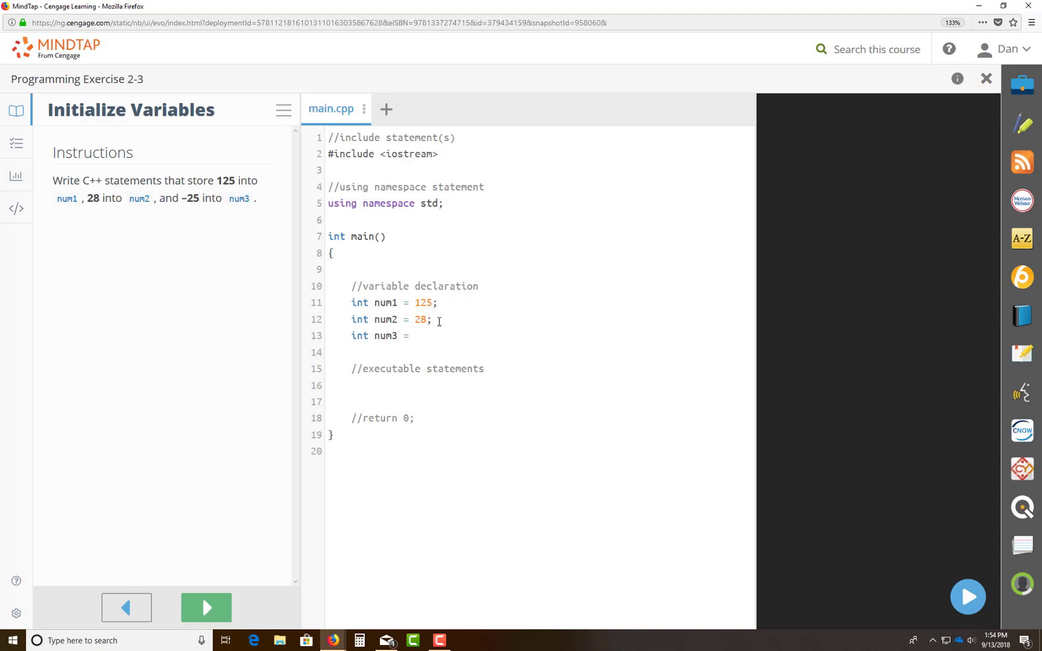
{"action": "type", "text": "-25"}
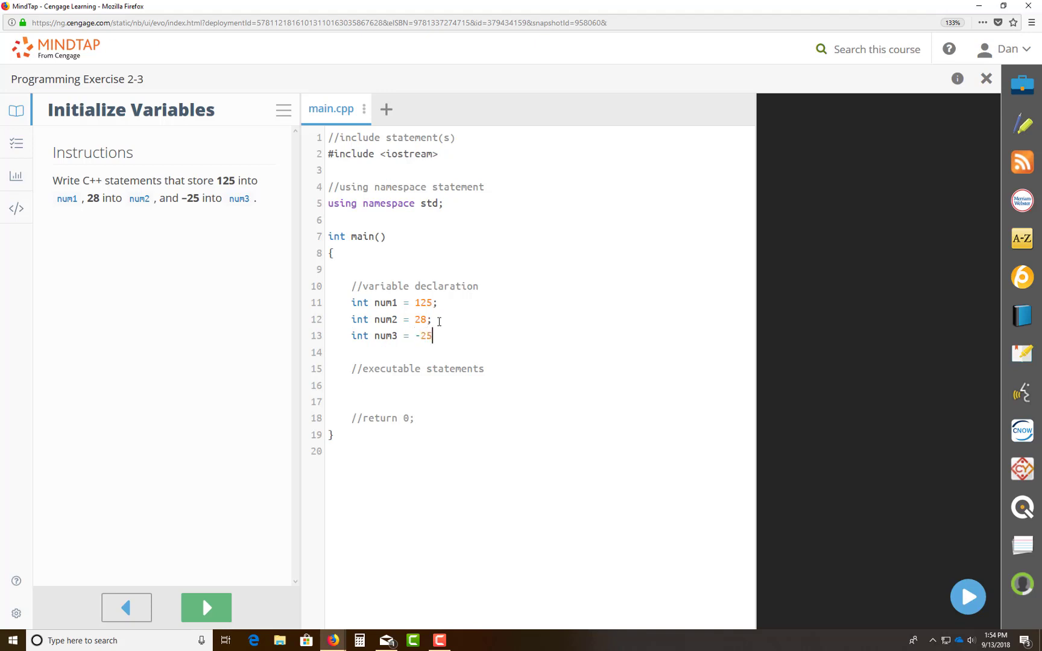
{"action": "type", "text": ";"}
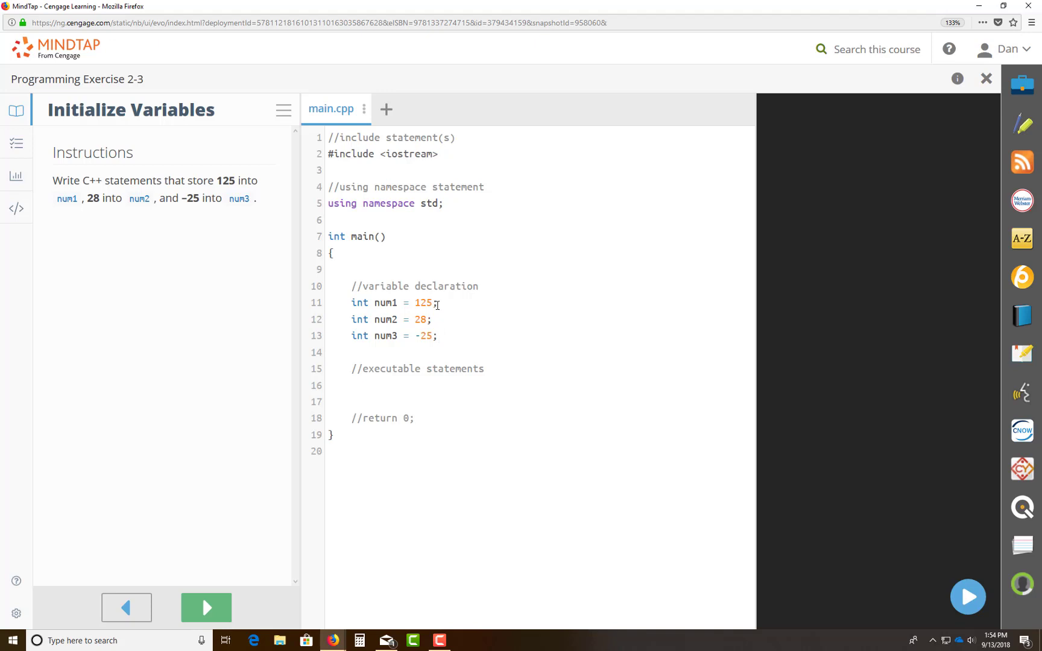
{"action": "mouse_move", "coordinate": [413, 337]}
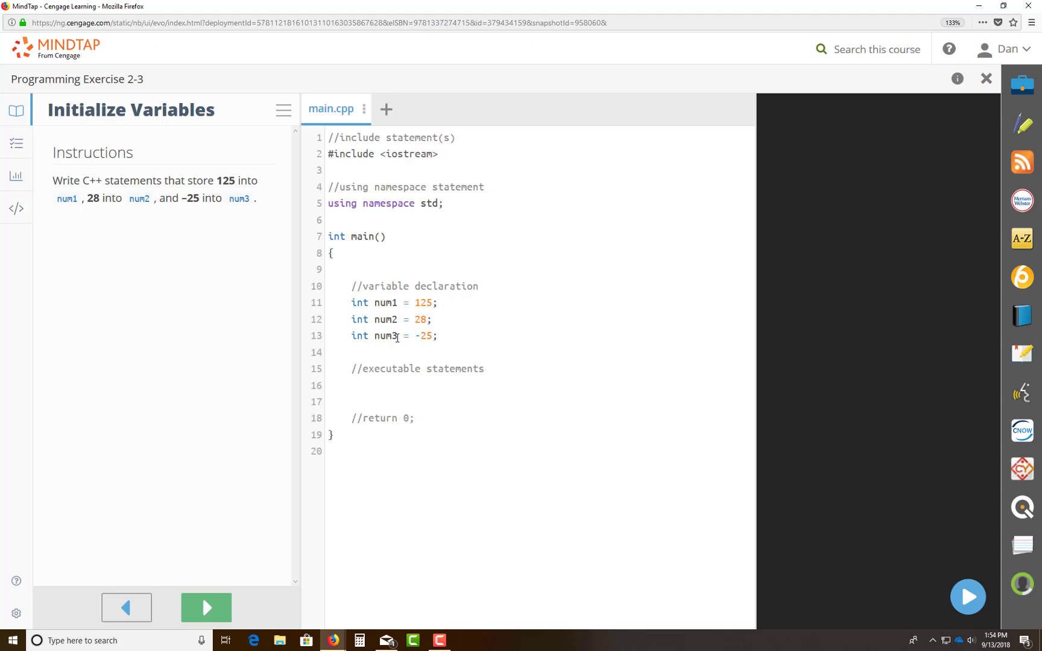
{"action": "left_click", "coordinate": [439, 335]}
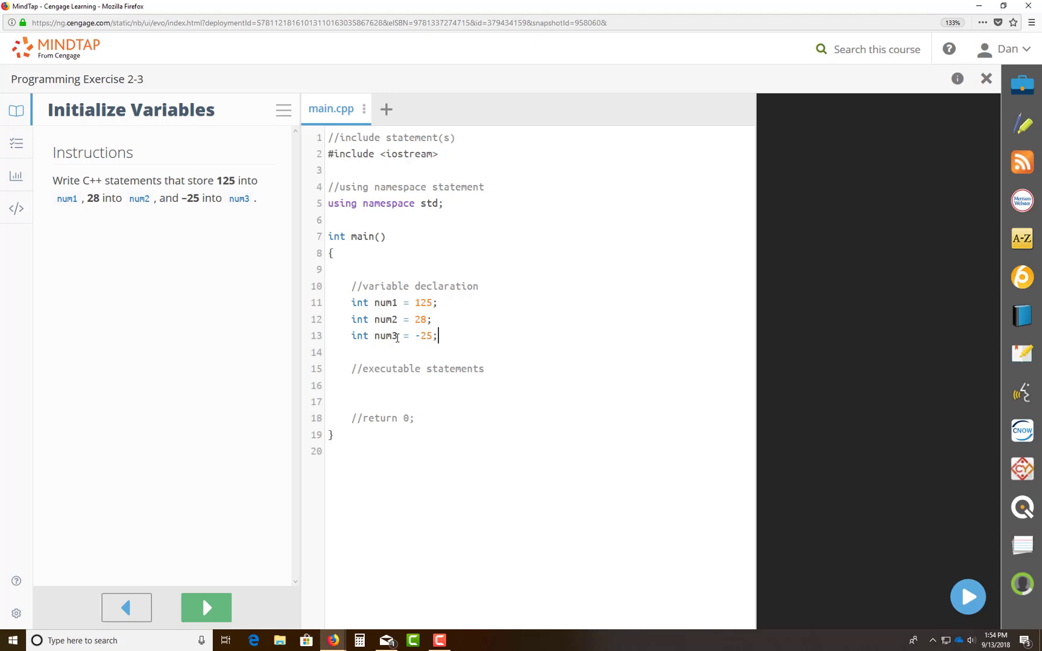
{"action": "left_click", "coordinate": [206, 608]}
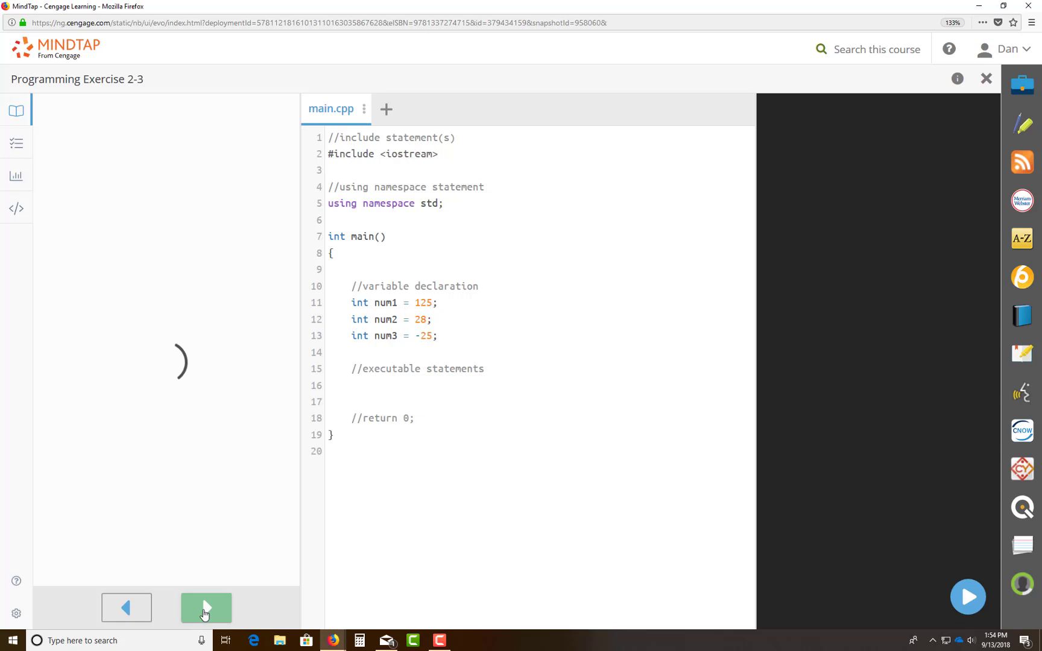
Add int average = (num1 + num2 + num3)/3; under the executable statements, then advance to the output step.
{"action": "left_click", "coordinate": [206, 608]}
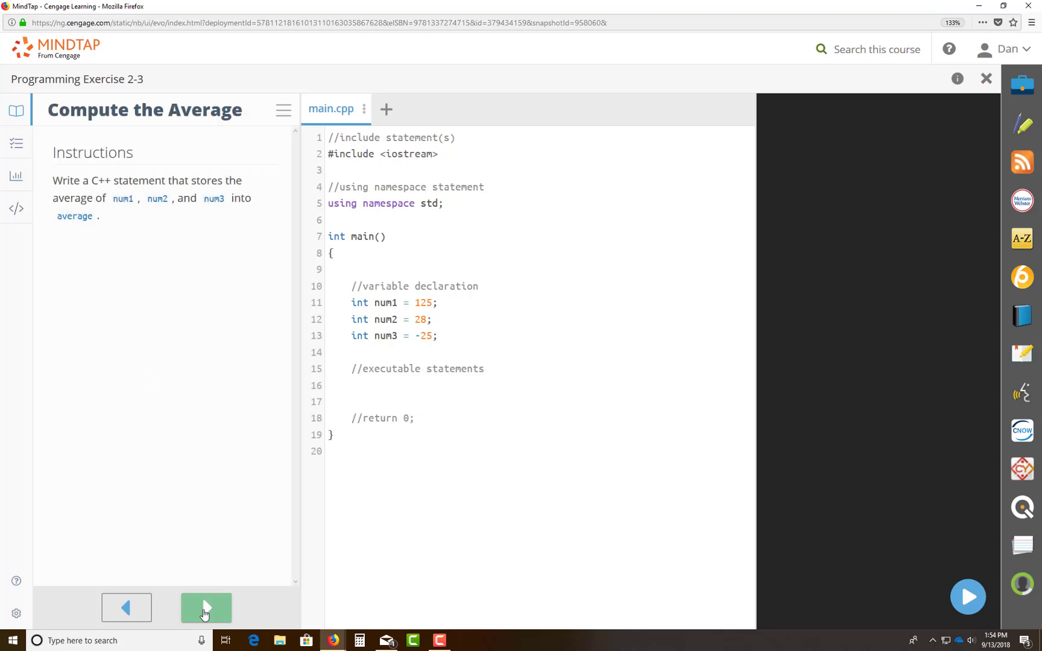
{"action": "mouse_move", "coordinate": [142, 179]}
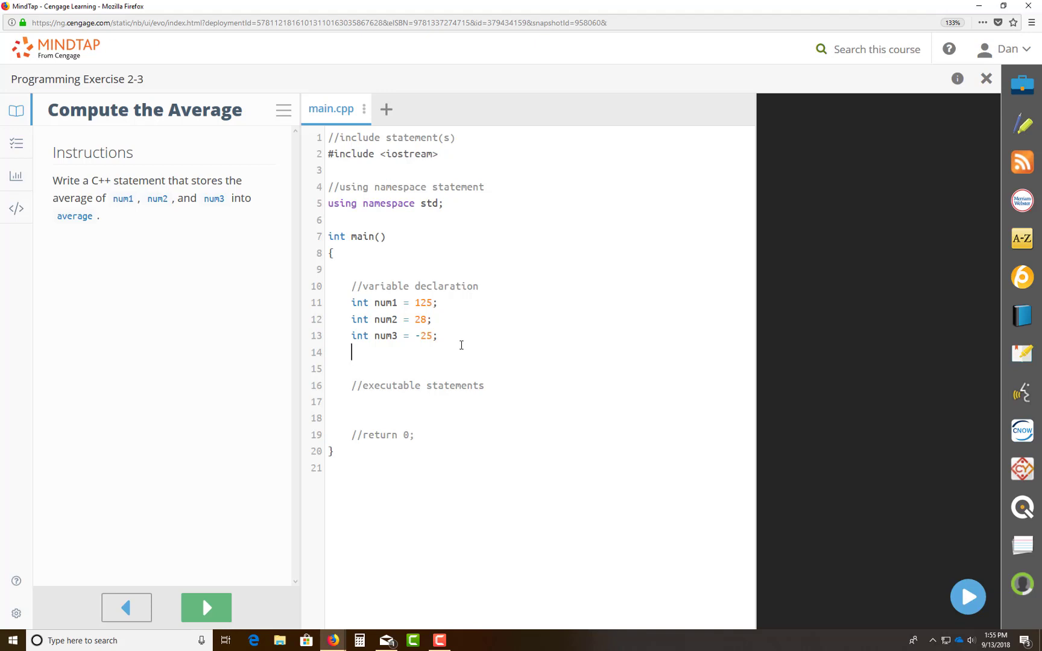
{"action": "type", "text": "int"}
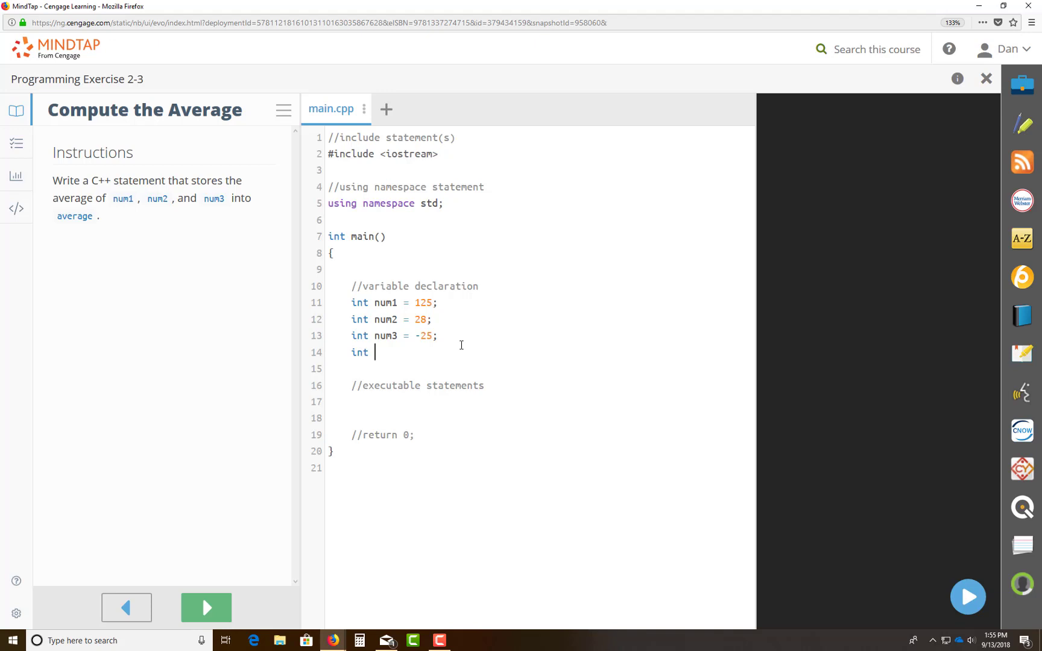
{"action": "type", "text": "average;"}
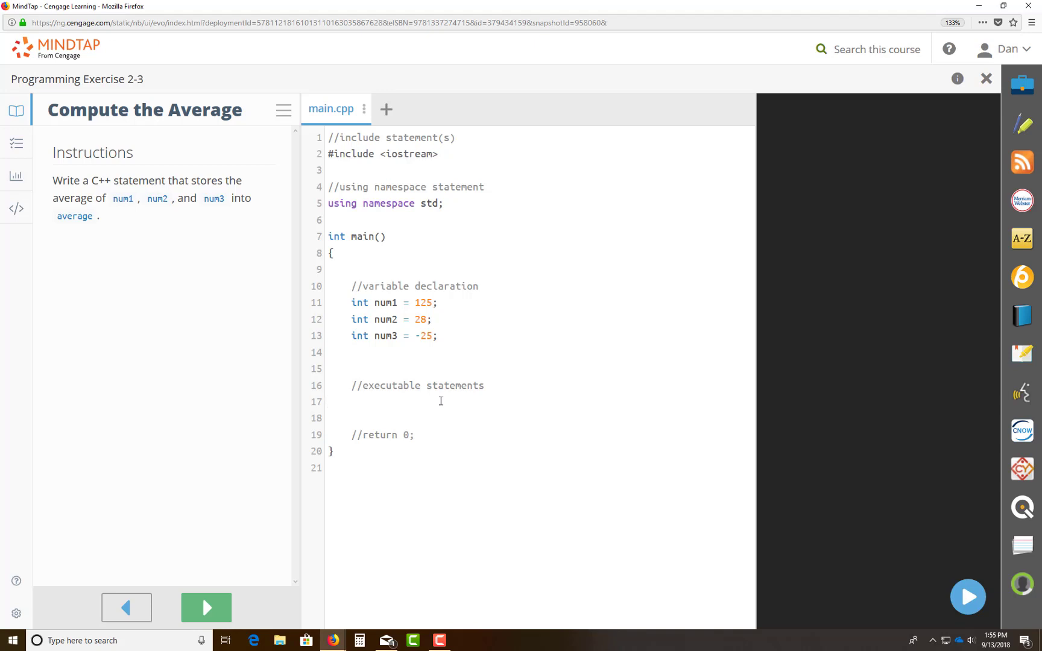
{"action": "type", "text": "int"}
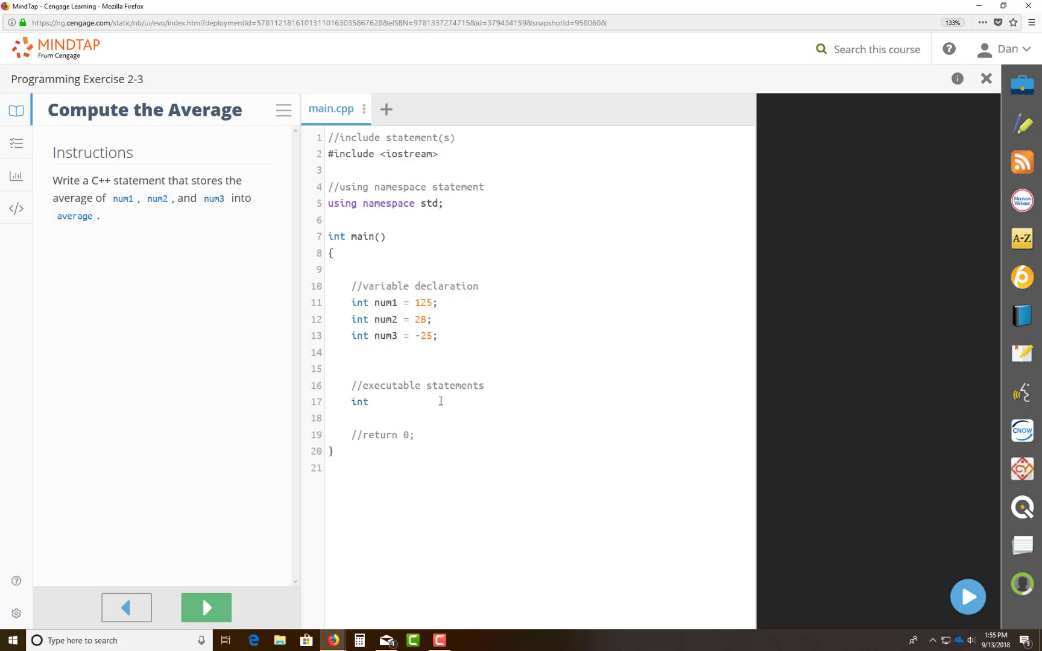
{"action": "type", "text": "average"}
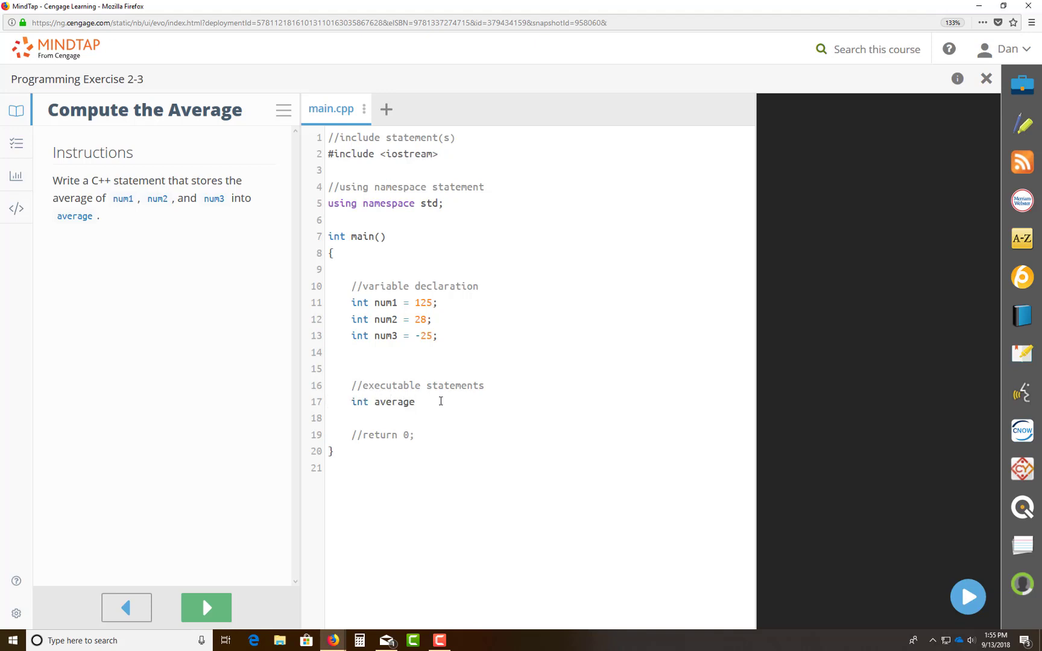
{"action": "type", "text": "= num"}
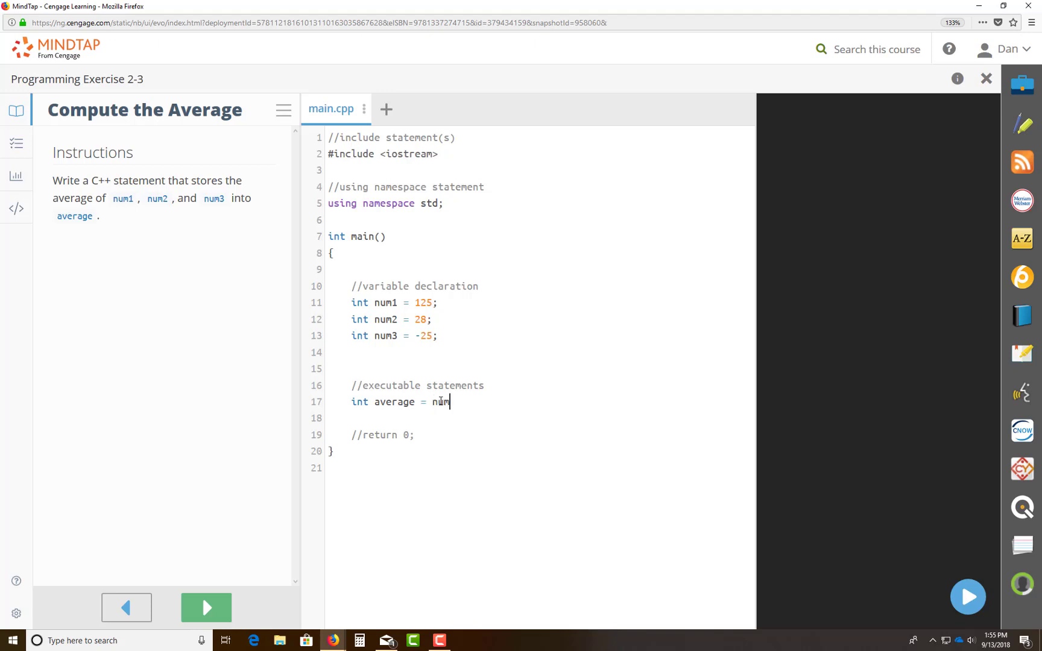
{"action": "type", "text": "1 = n"}
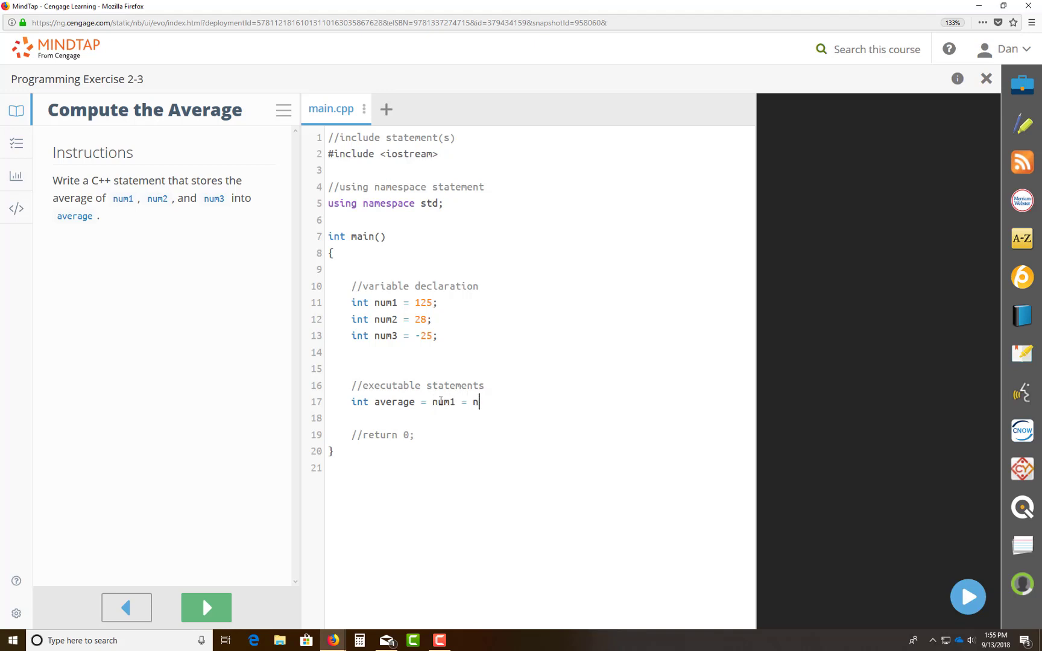
{"action": "type", "text": "+"}
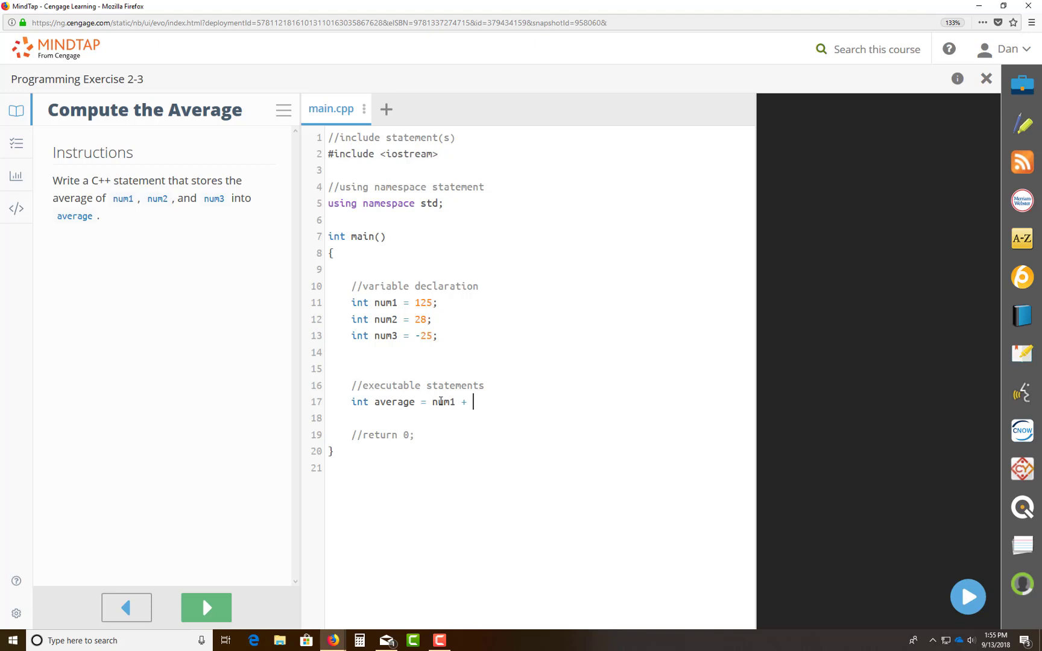
{"action": "type", "text": "num2 +"}
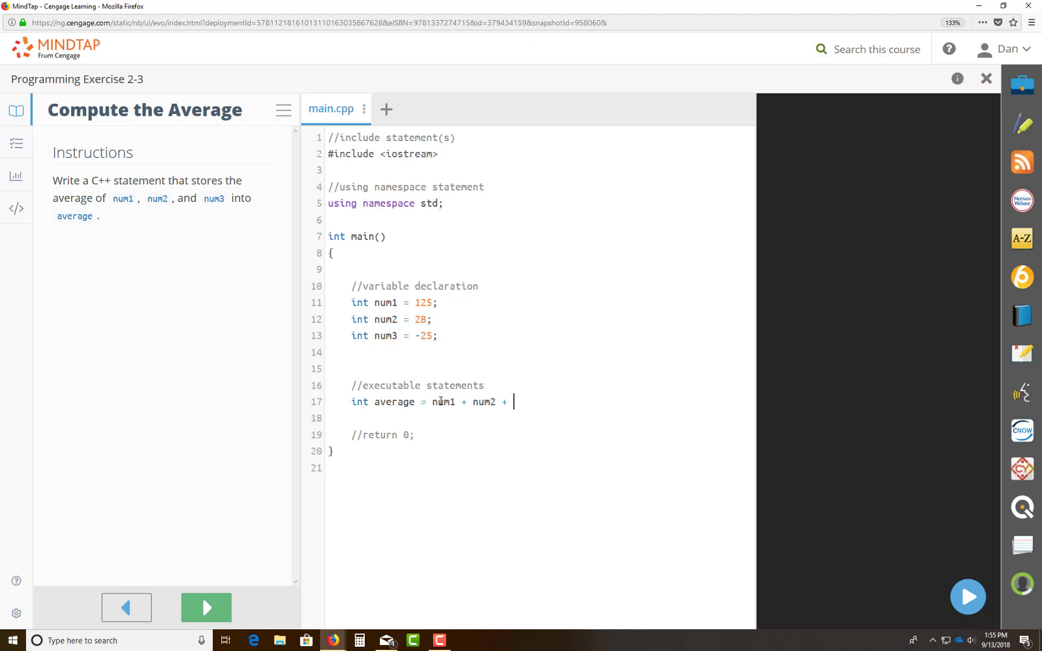
{"action": "type", "text": "num3"}
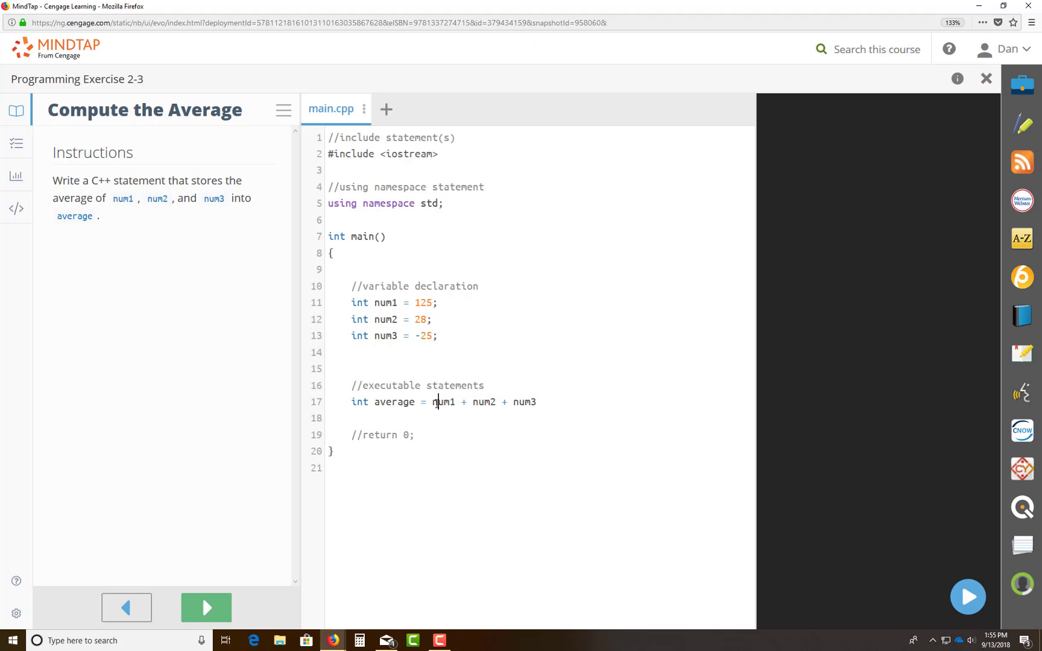
{"action": "type", "text": "("}
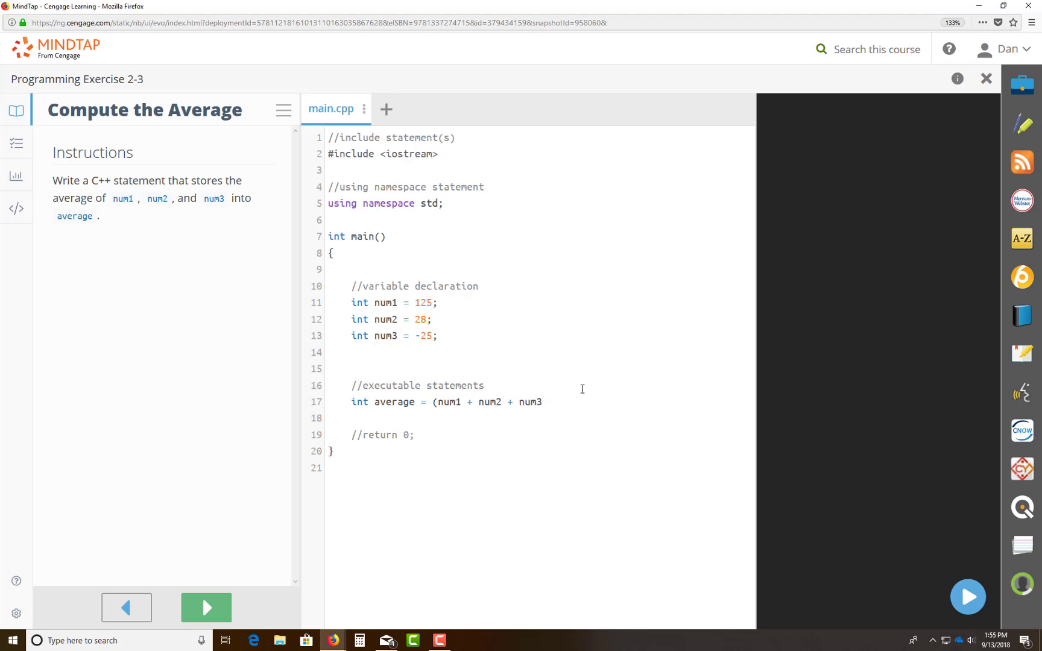
{"action": "type", "text": ")"}
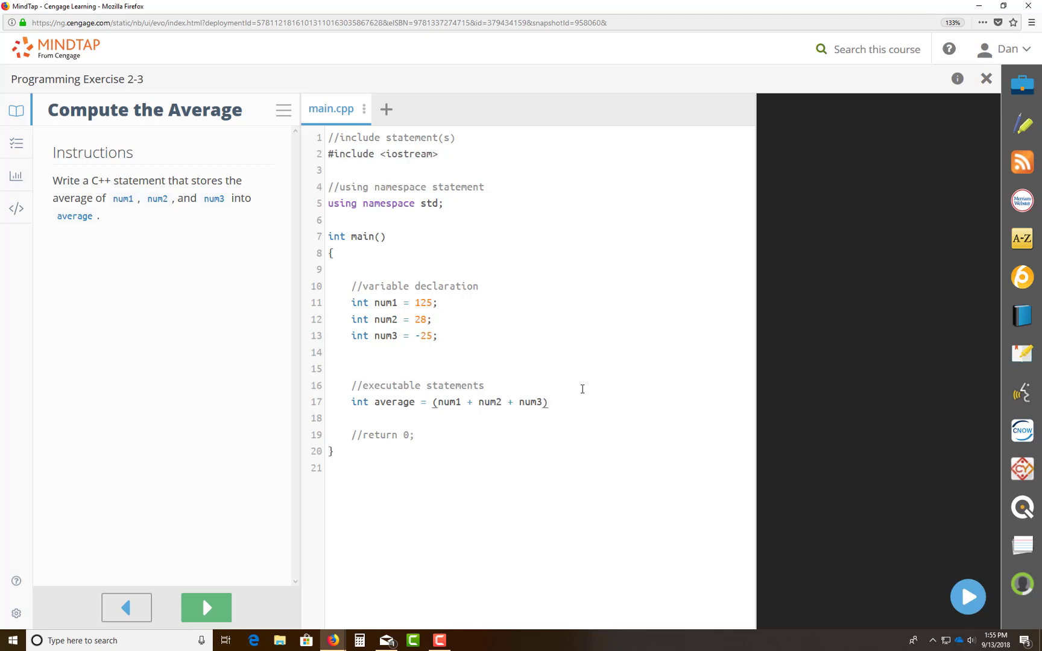
{"action": "type", "text": "/"}
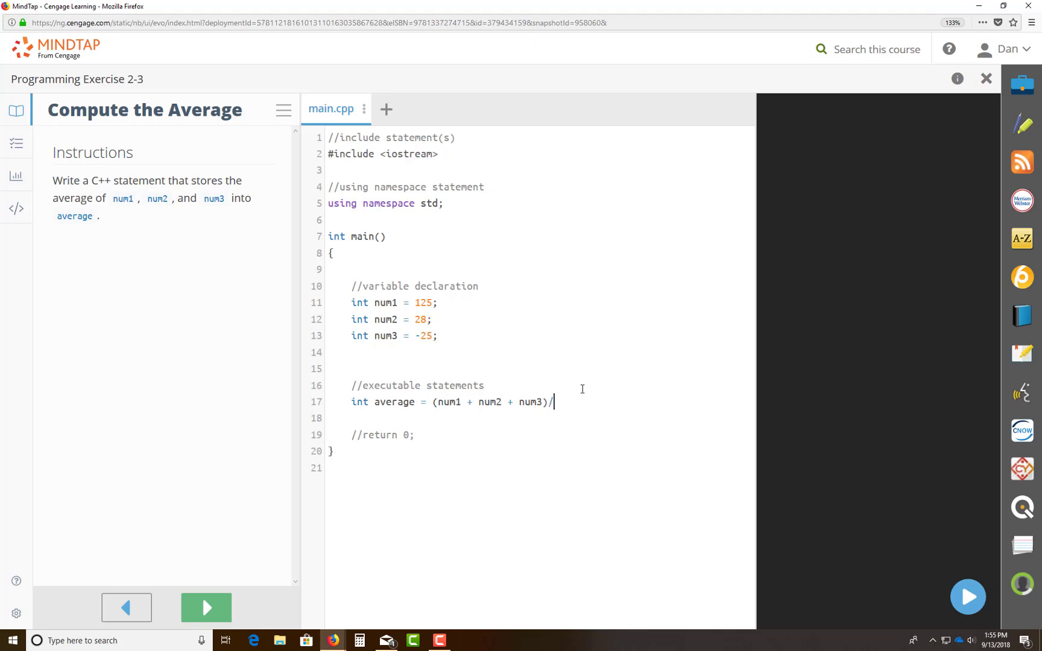
{"action": "type", "text": "3"}
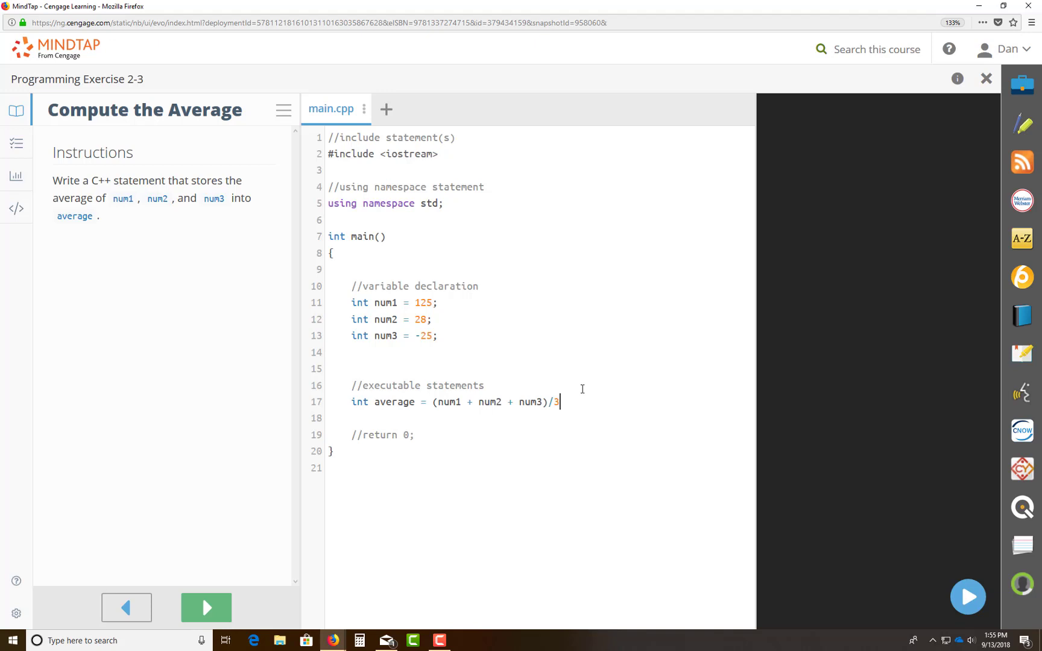
{"action": "type", "text": ";"}
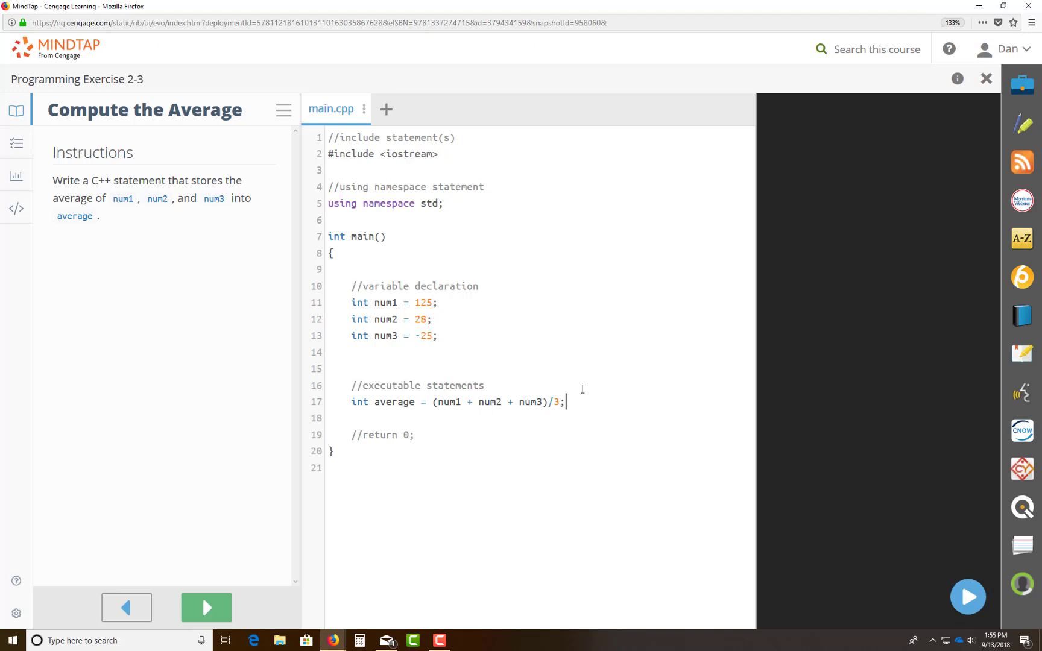
{"action": "mouse_move", "coordinate": [512, 455]}
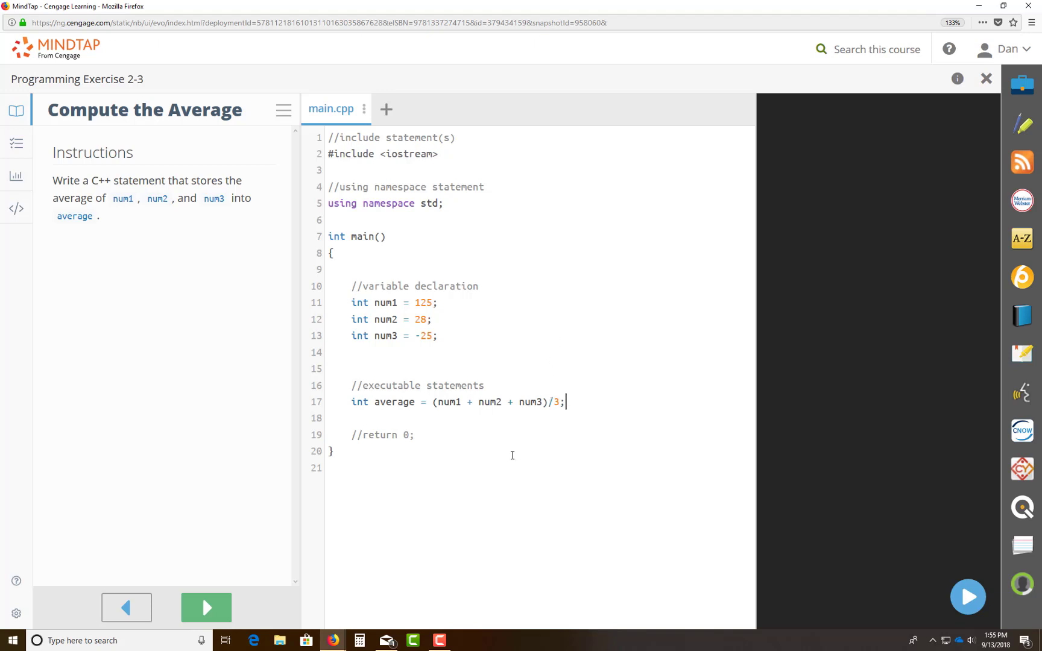
{"action": "left_click", "coordinate": [206, 608]}
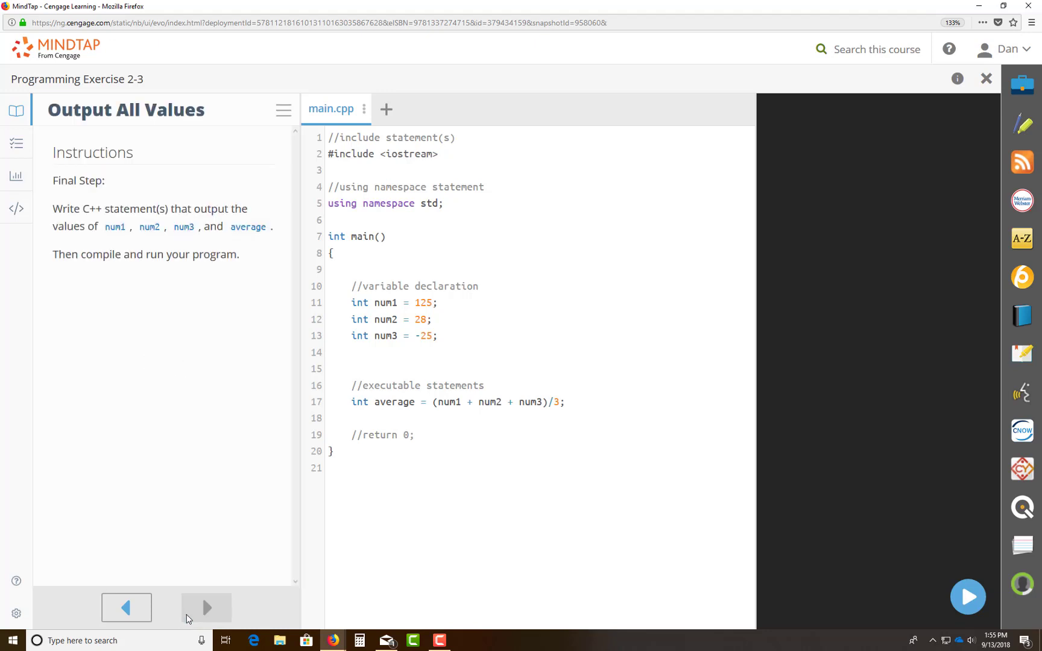
{"action": "mouse_move", "coordinate": [622, 428]}
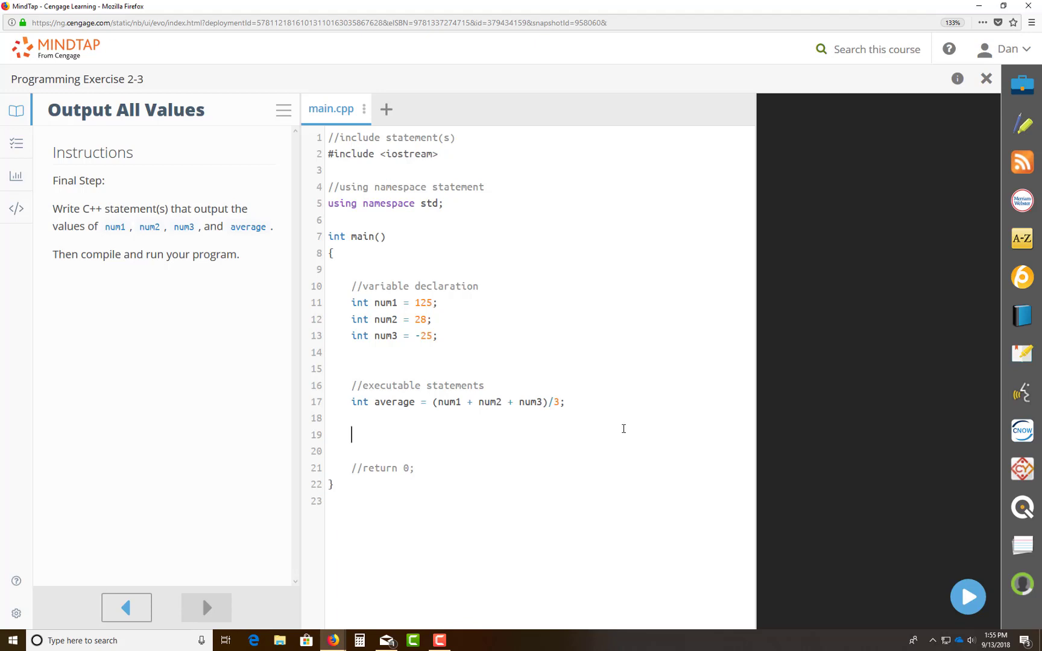
Write cout << "The average of all three numbers are: " on line 19.
{"action": "type", "text": "cout"}
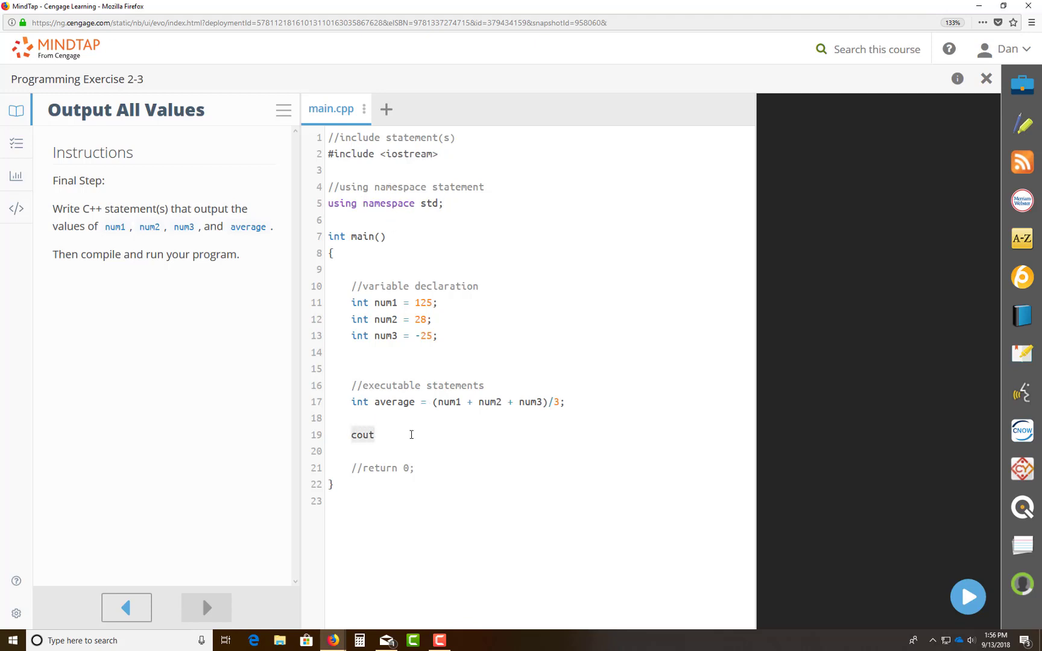
{"action": "type", "text": "<<"}
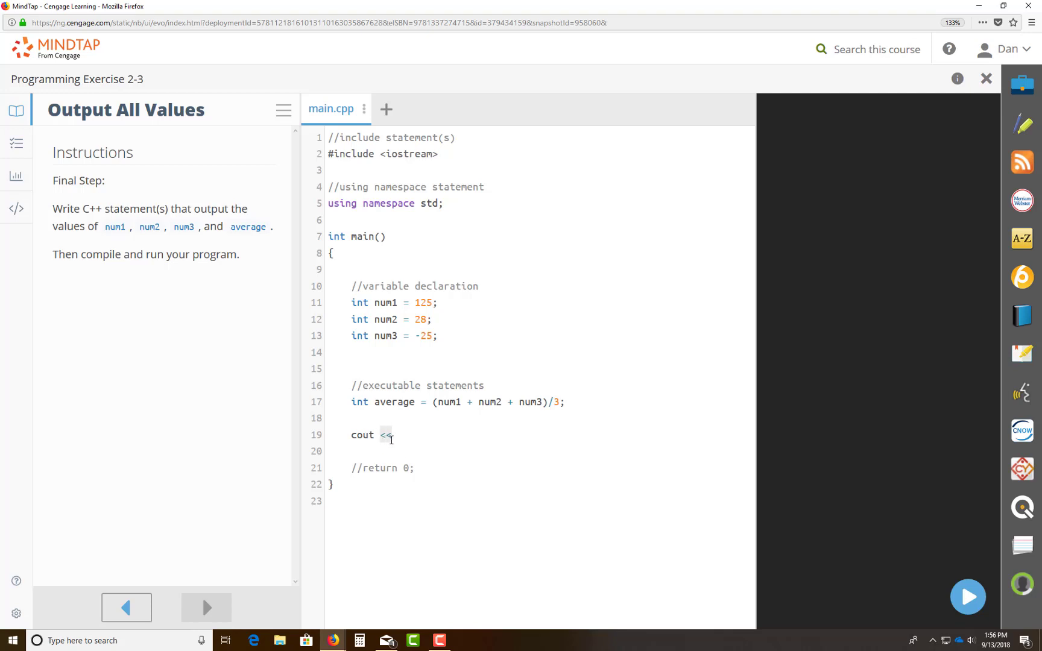
{"action": "mouse_move", "coordinate": [795, 127]}
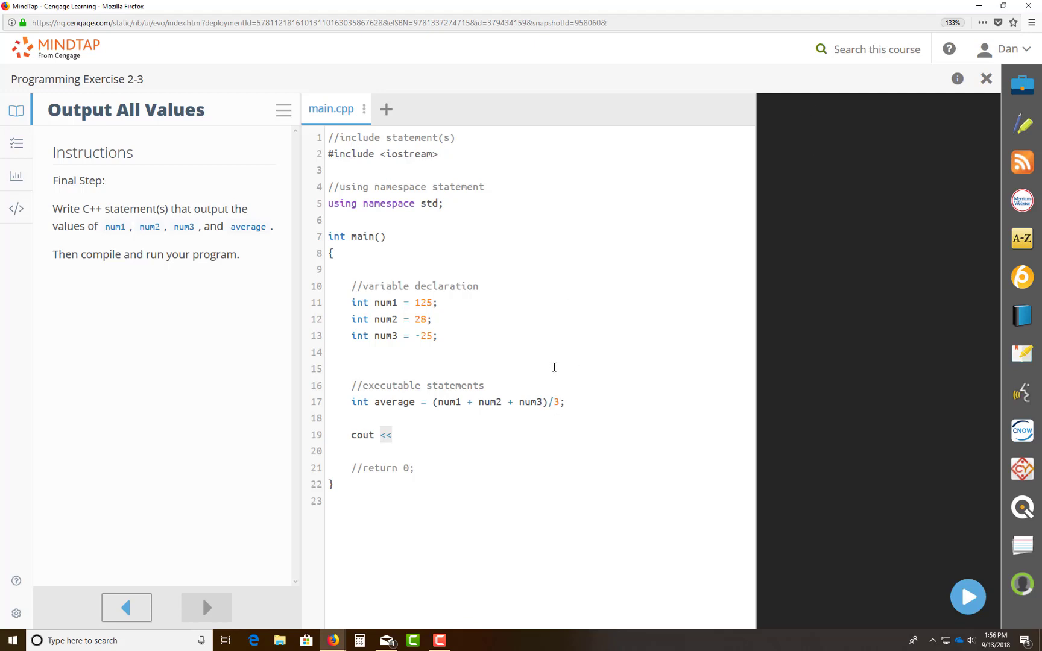
{"action": "mouse_move", "coordinate": [827, 129]}
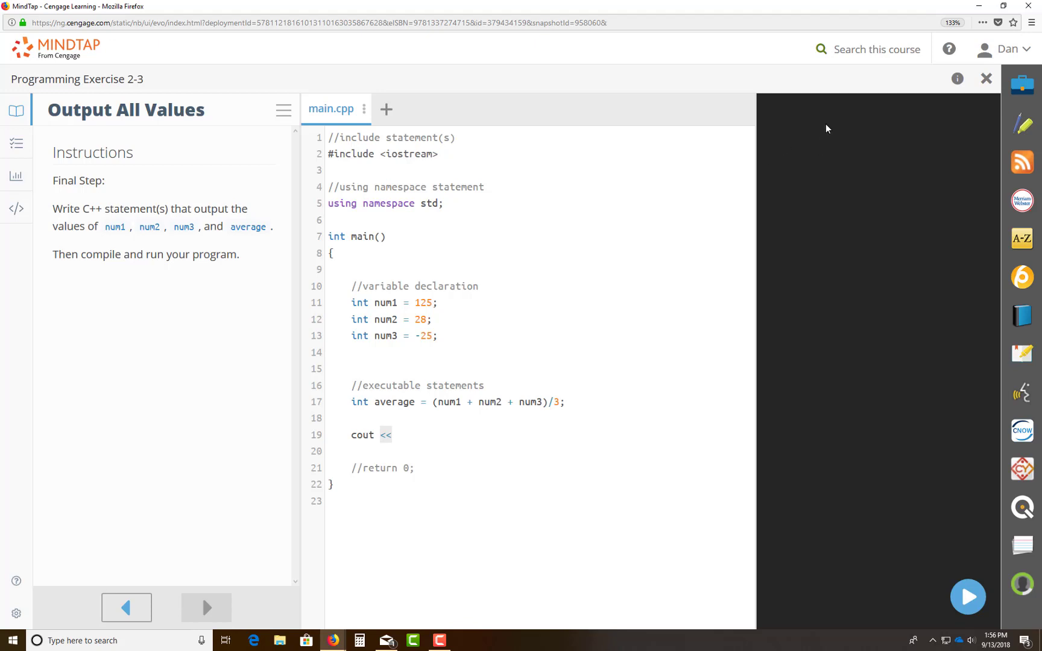
{"action": "mouse_move", "coordinate": [908, 161]}
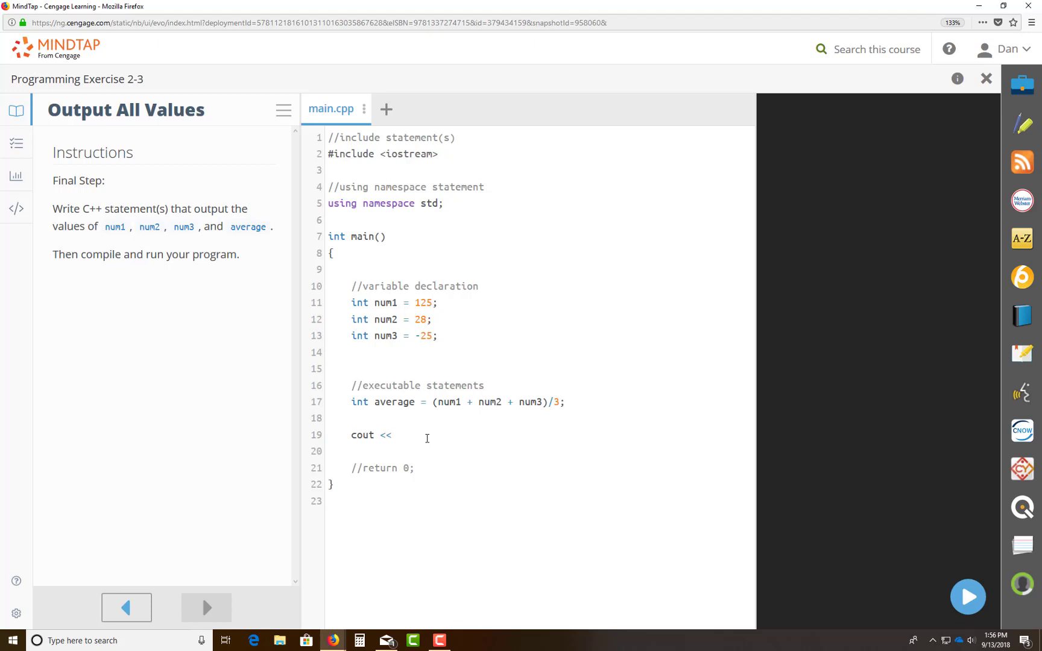
{"action": "type", "text": "\"\""}
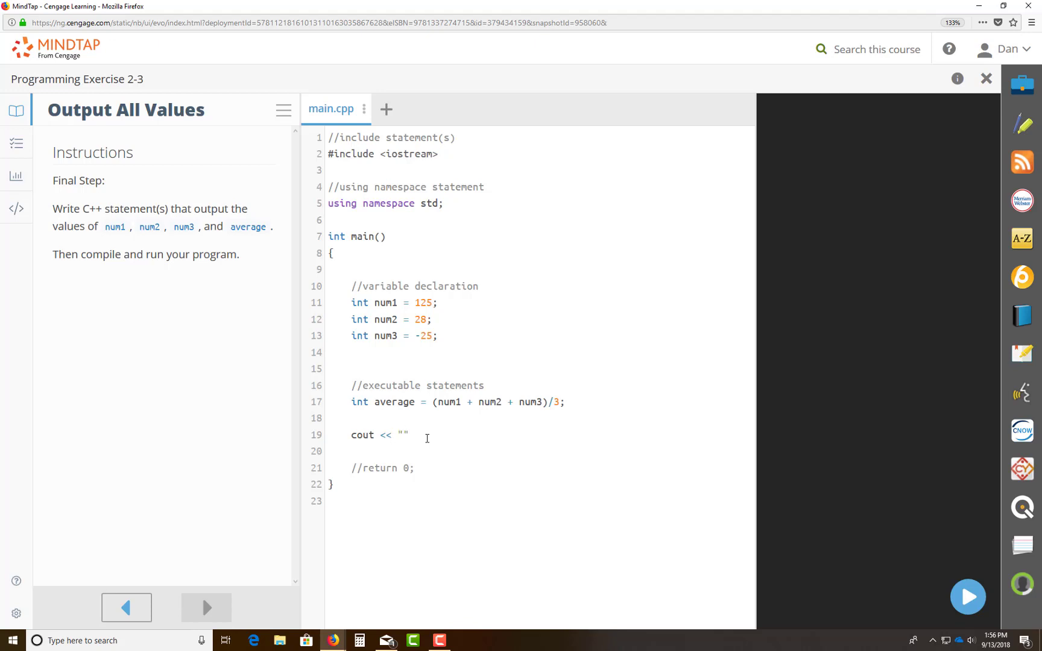
{"action": "left_click", "coordinate": [400, 435]}
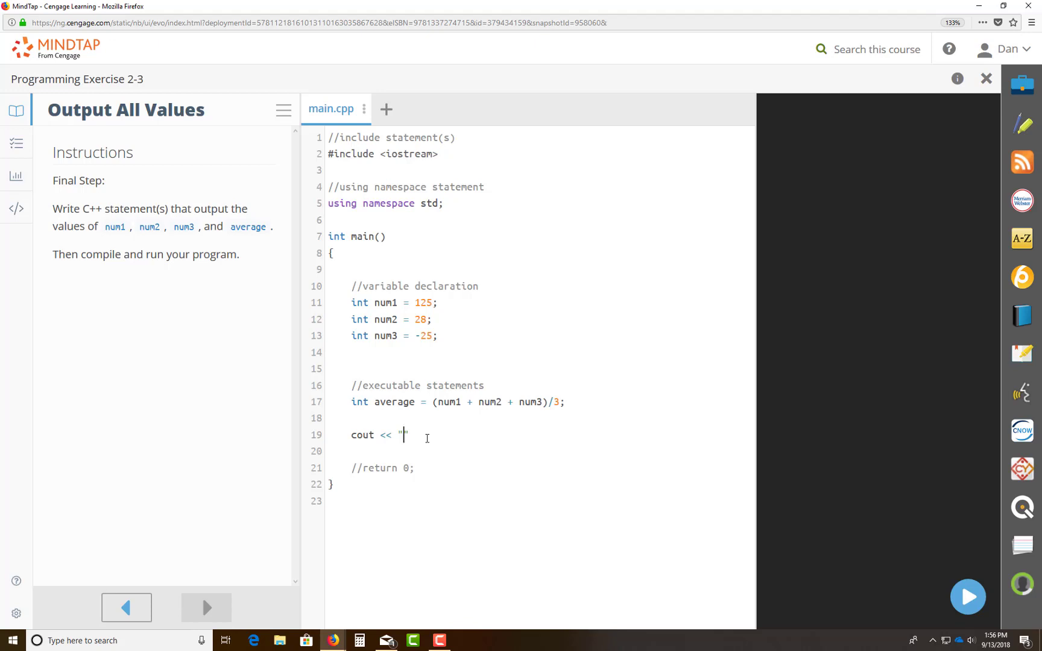
{"action": "type", "text": "The"}
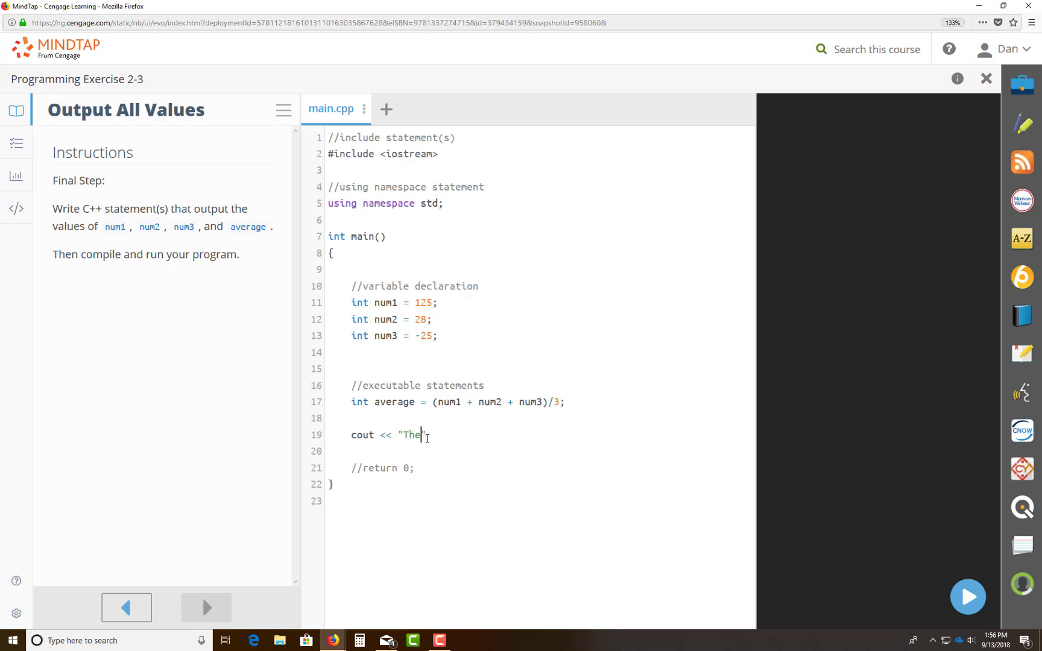
{"action": "type", "text": "average of"}
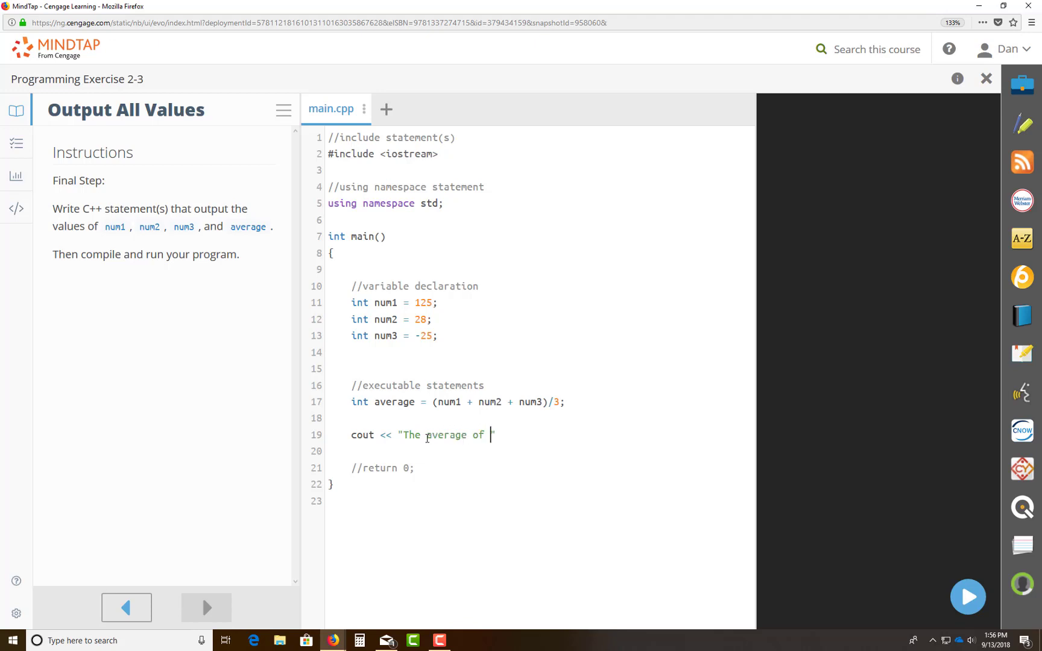
{"action": "type", "text": "all three nu"}
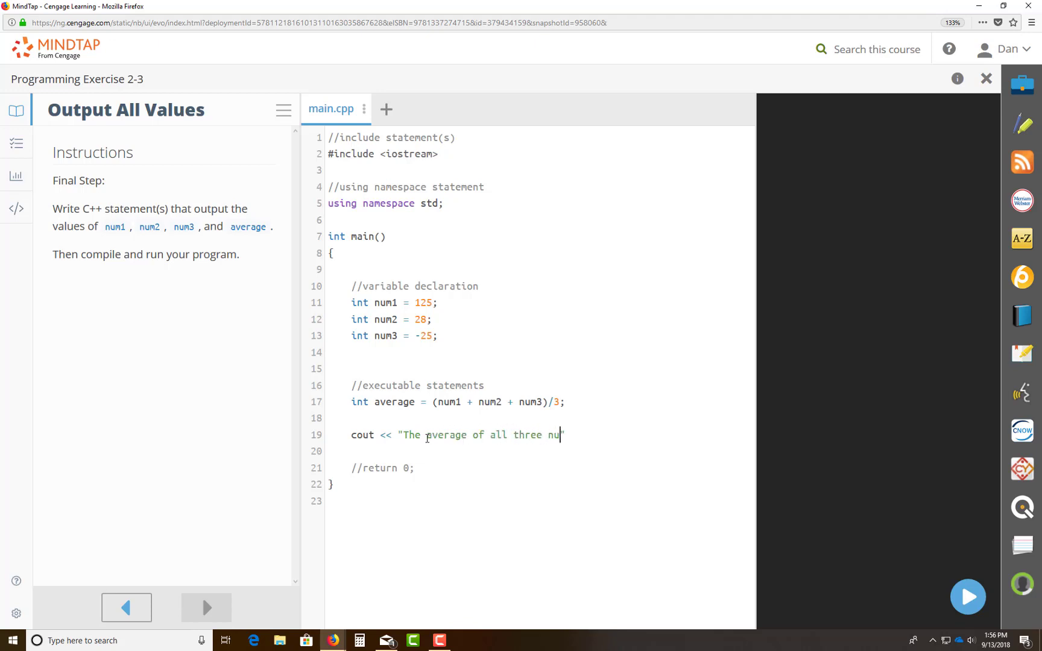
{"action": "type", "text": "mbers are"}
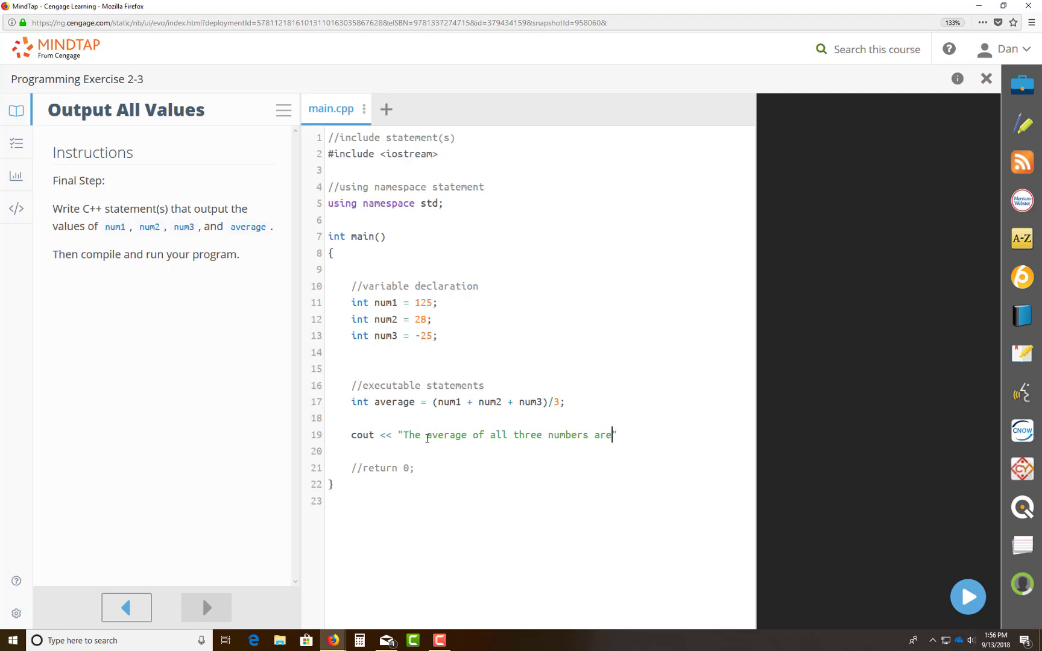
{"action": "type", "text": ":"}
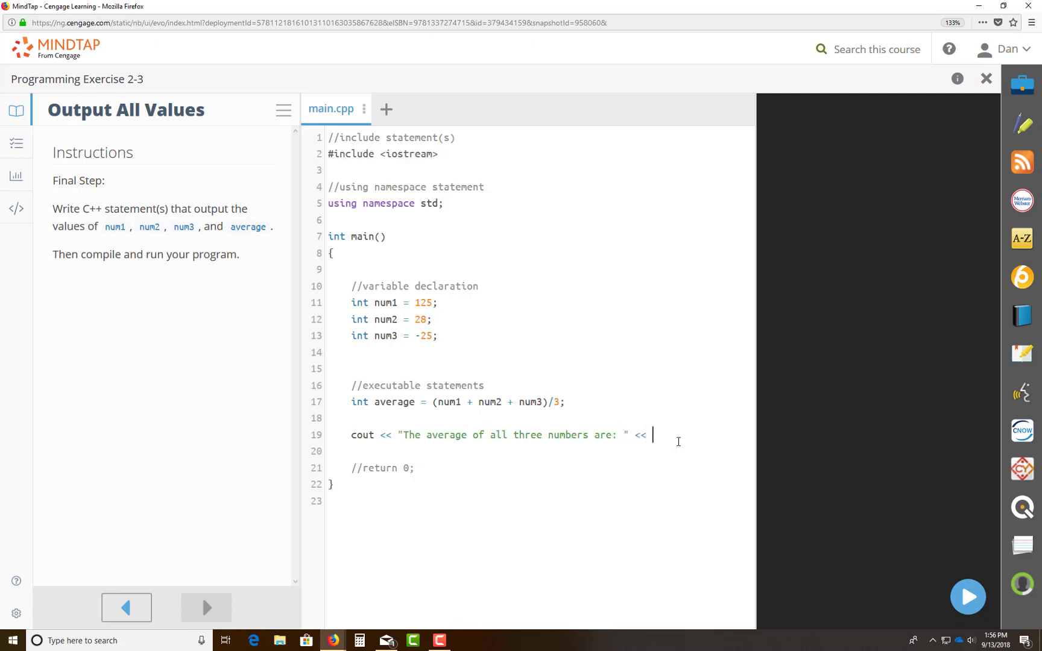
Finish the statement with << average << endl; to print the value and a line break.
{"action": "type", "text": "average"}
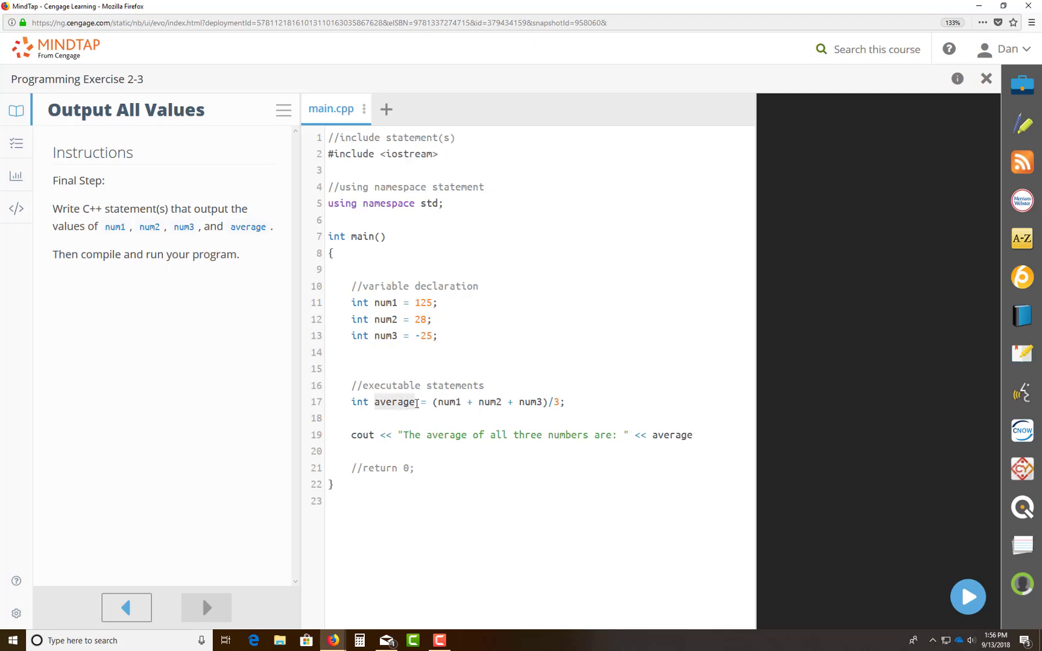
{"action": "mouse_move", "coordinate": [596, 425]}
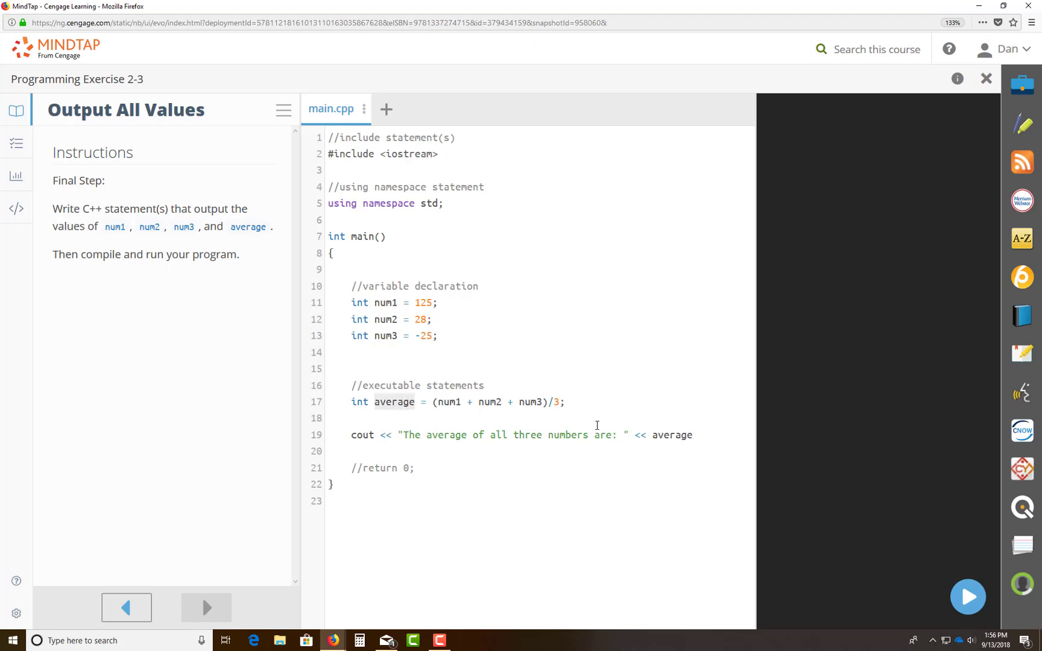
{"action": "double_click", "coordinate": [672, 435]}
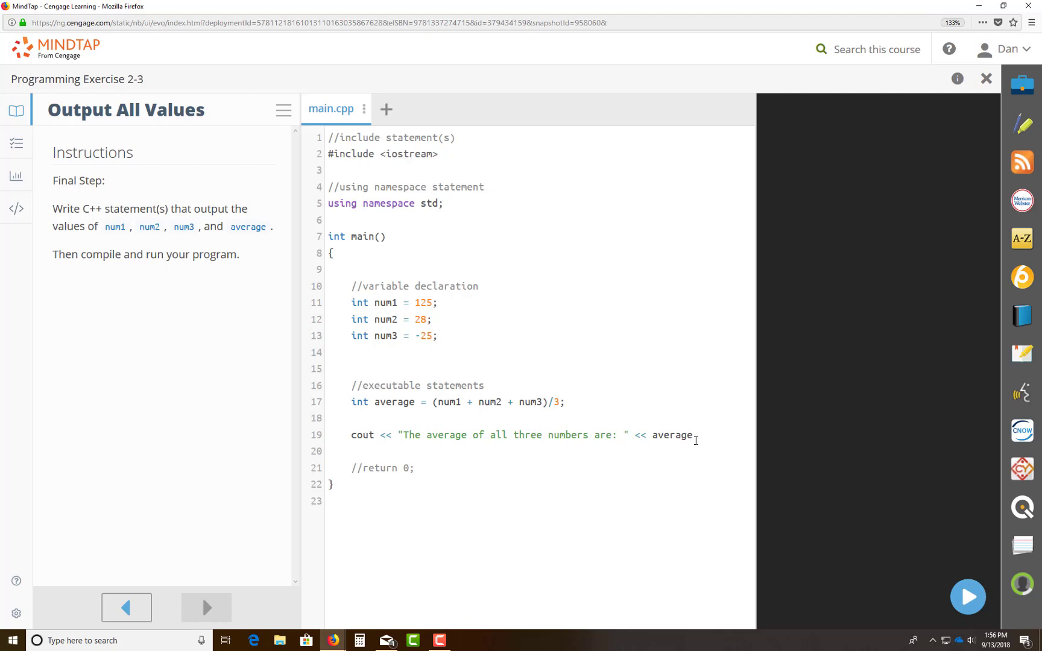
{"action": "type", "text": "<>"}
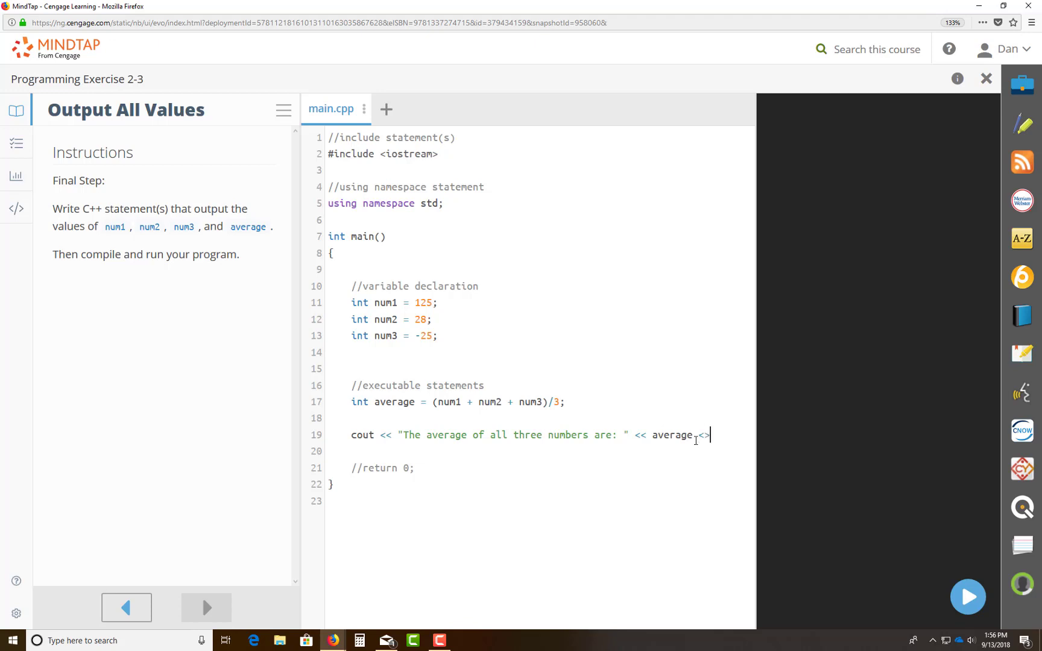
{"action": "type", "text": "<< endl"}
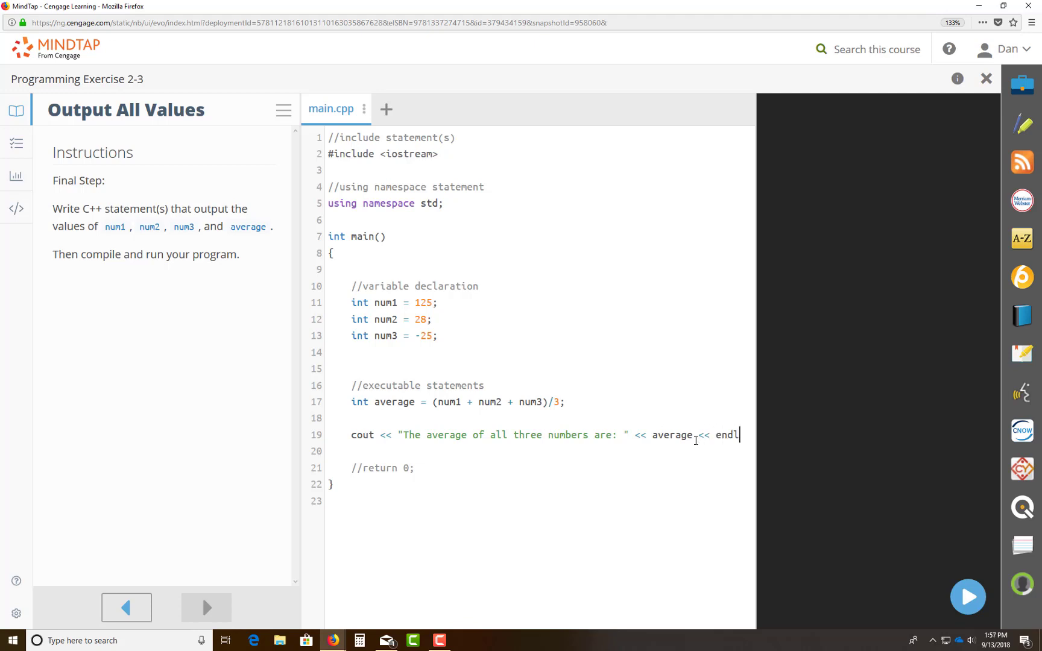
{"action": "type", "text": ";"}
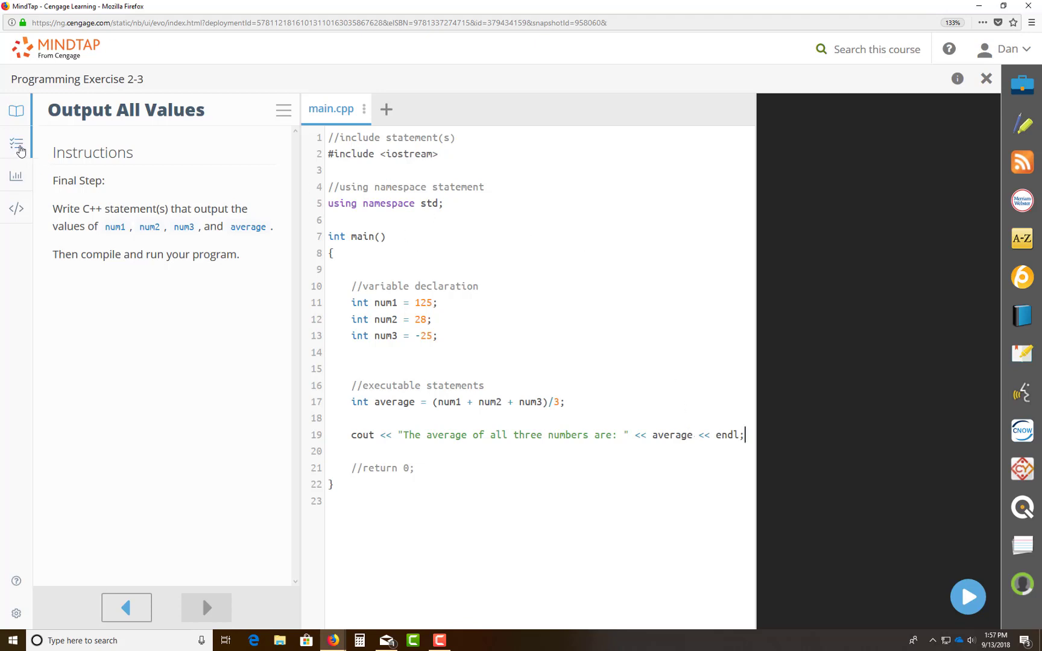
{"action": "mouse_move", "coordinate": [213, 608]}
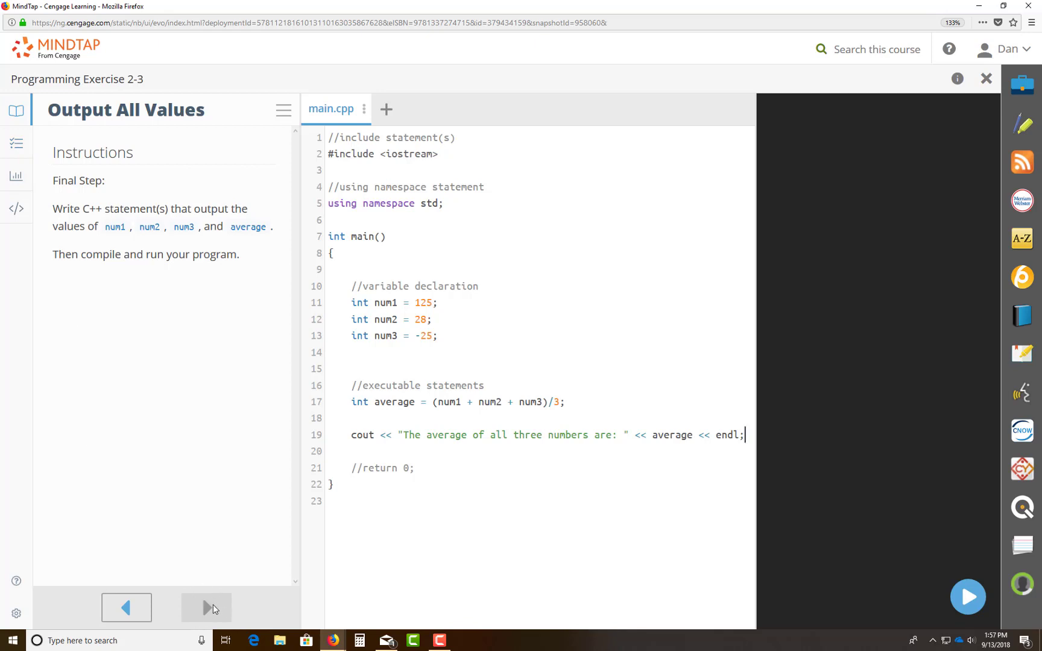
{"action": "mouse_move", "coordinate": [15, 143]}
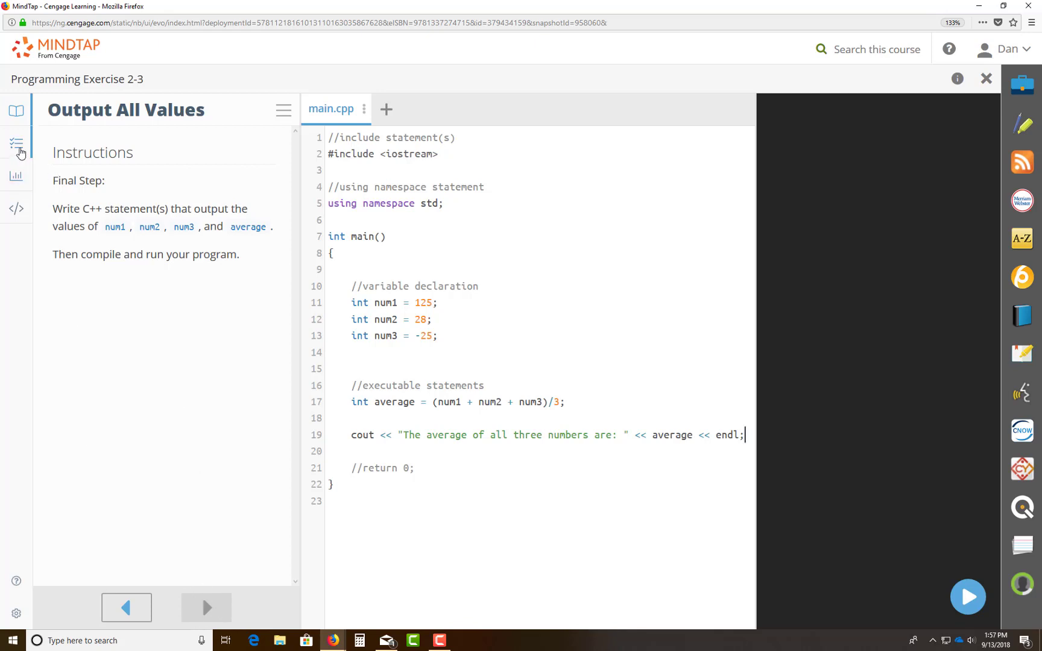
Run the task checks from the Tasks panel; header and namespace pass (Submit 45%).
{"action": "left_click", "coordinate": [16, 142]}
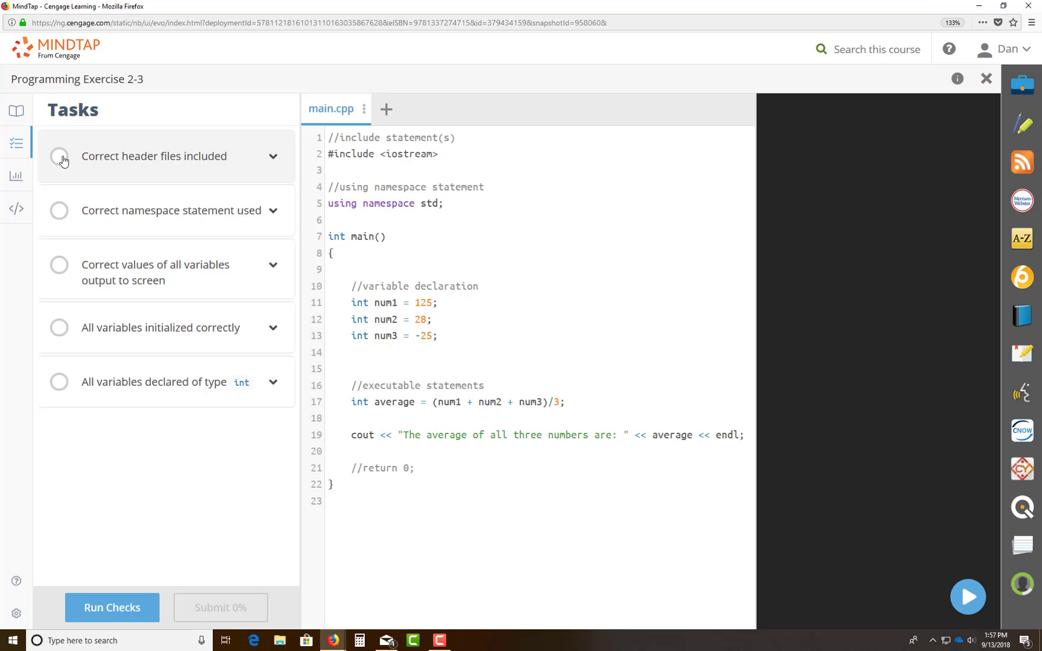
{"action": "left_click", "coordinate": [112, 608]}
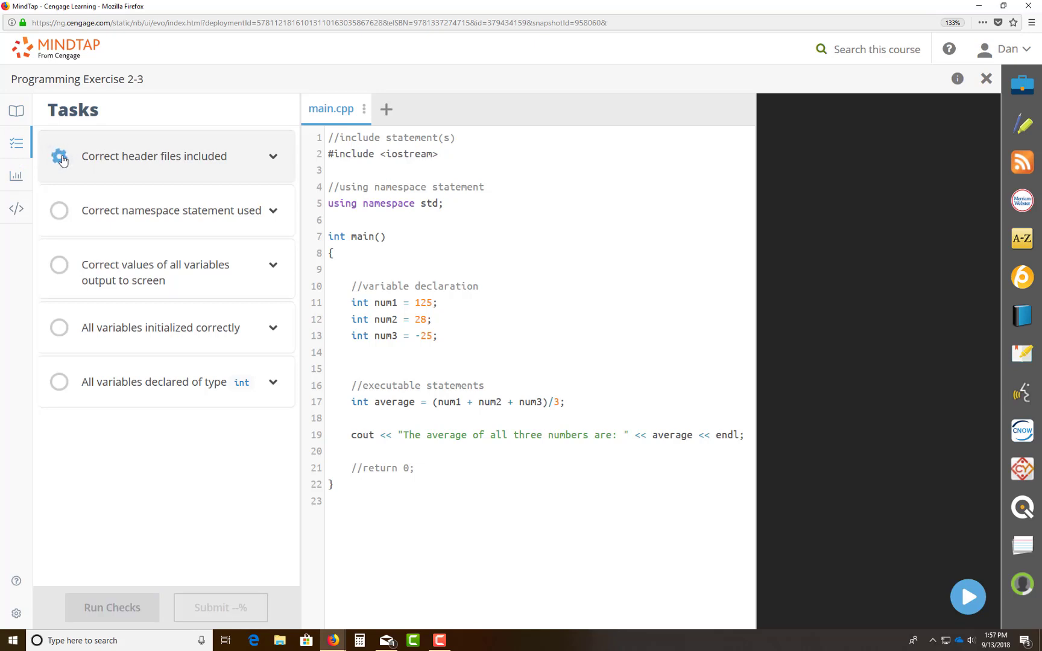
{"action": "left_click", "coordinate": [112, 608]}
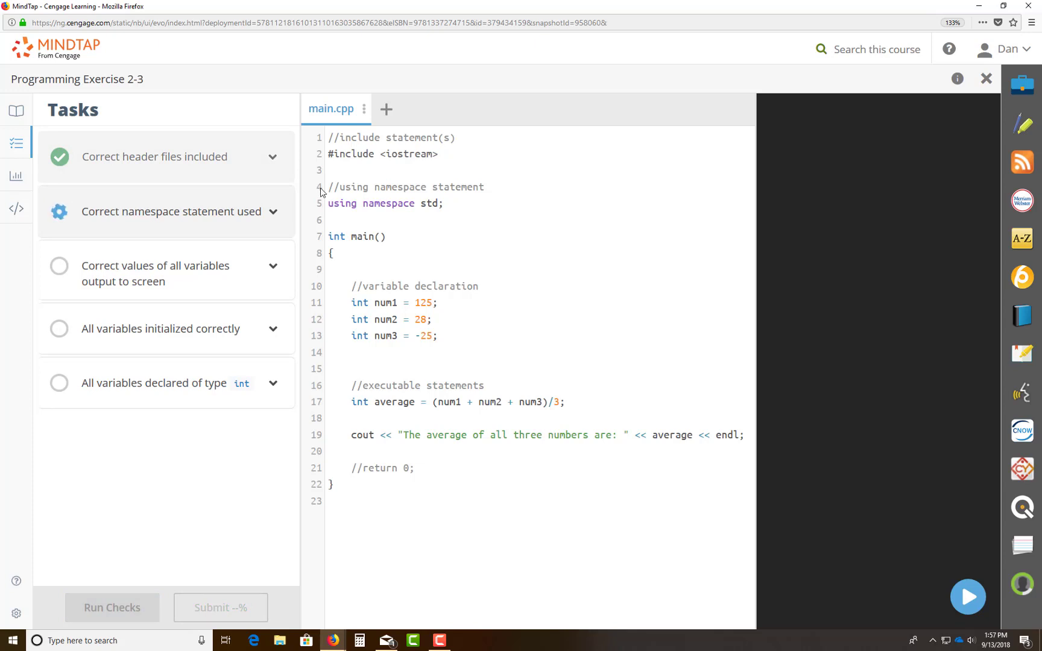
{"action": "left_click", "coordinate": [113, 608]}
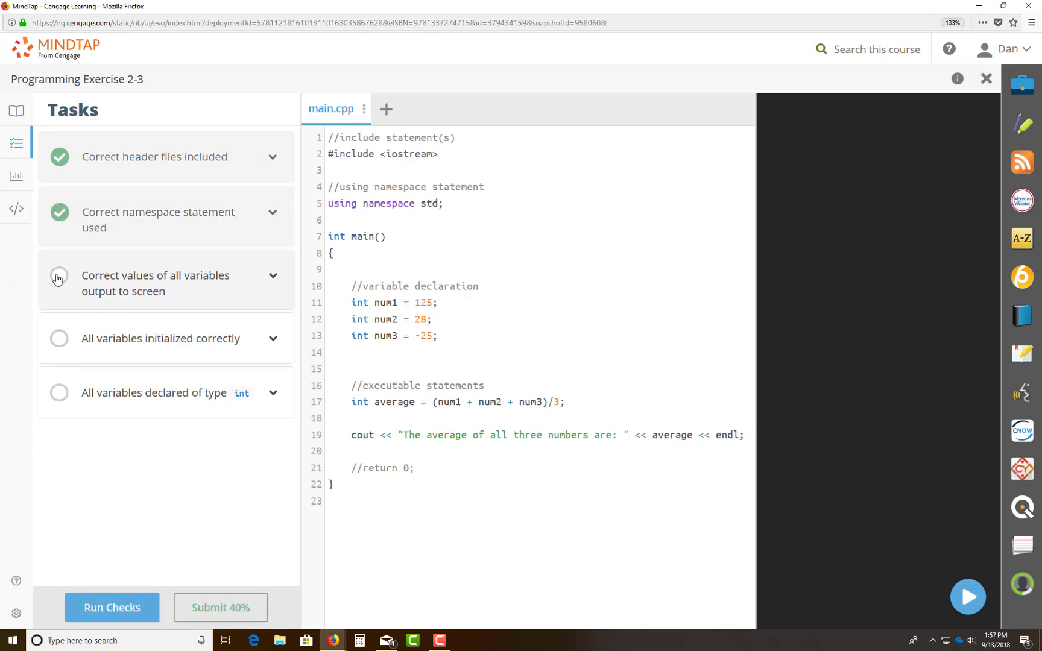
{"action": "left_click", "coordinate": [112, 608]}
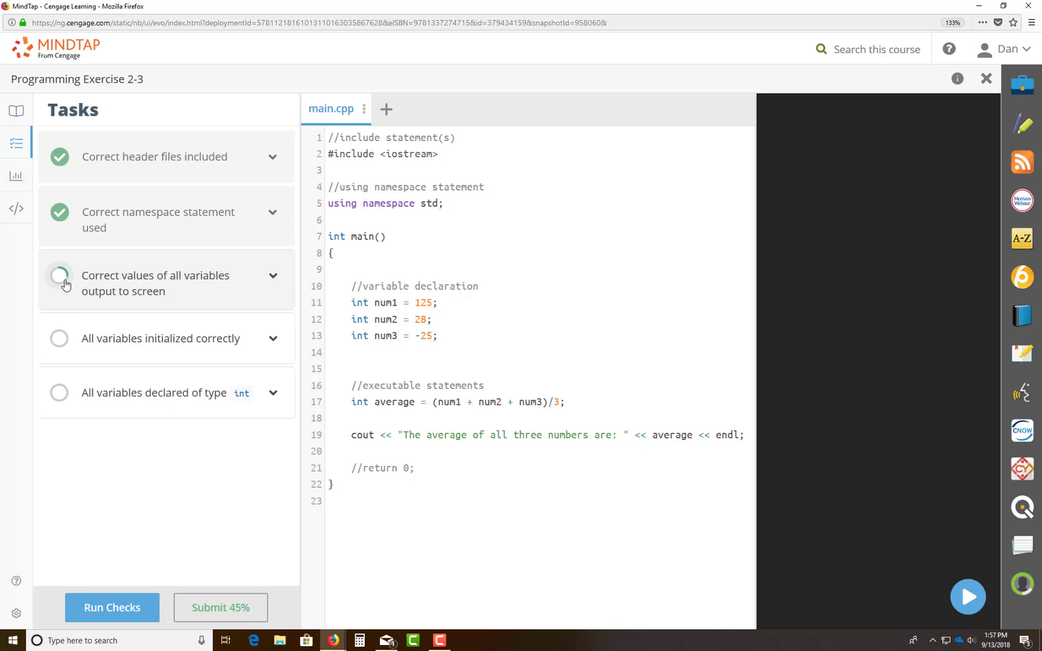
Expand the 'Correct values of all variables output to screen' check showing 0 of 1 passed.
{"action": "left_click", "coordinate": [270, 280]}
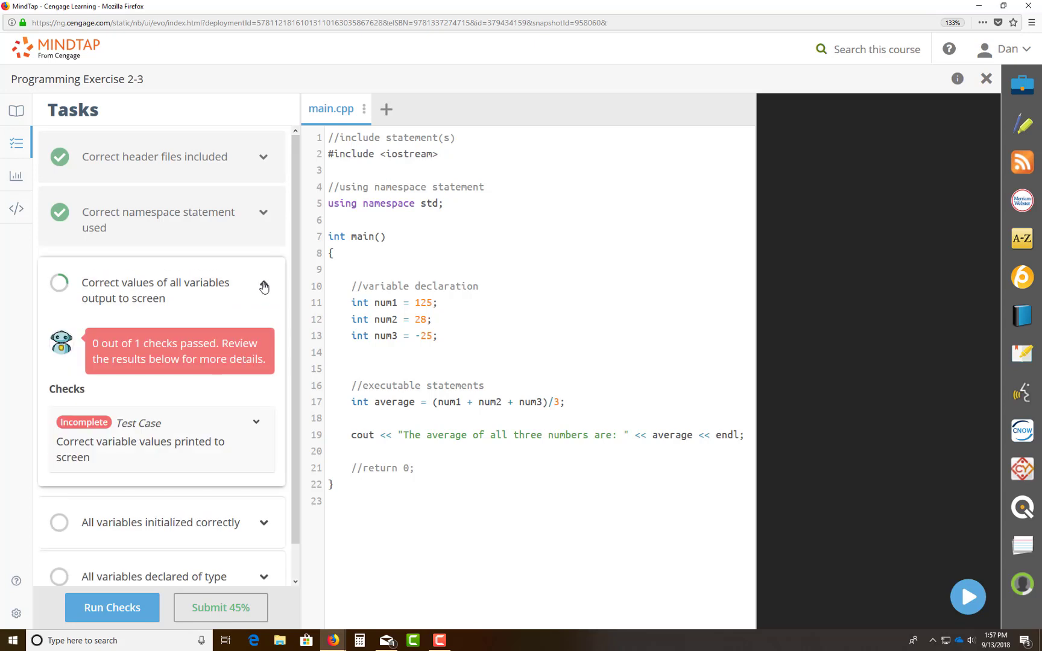
{"action": "left_click", "coordinate": [263, 283]}
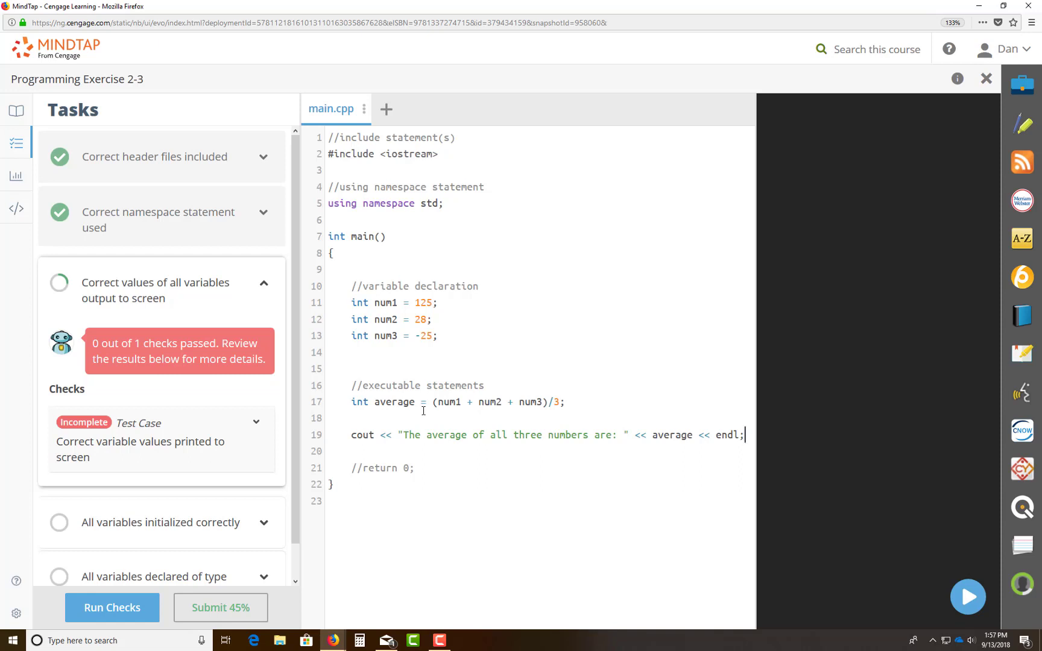
{"action": "mouse_move", "coordinate": [380, 304]}
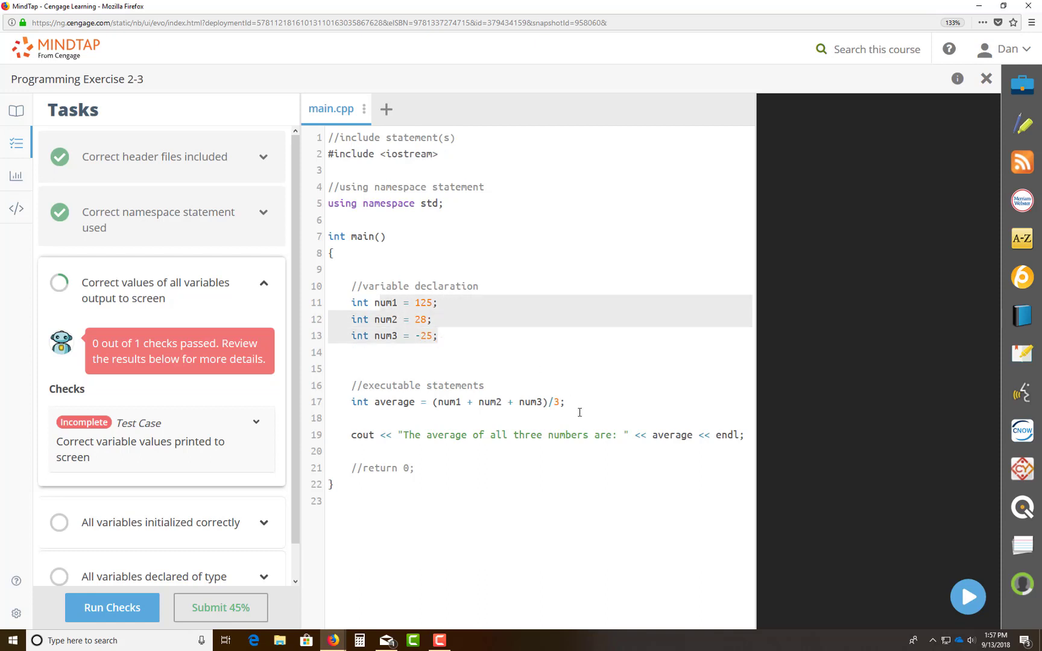
Write cout << "num1 = " << num1 << endl; after the average calculation.
{"action": "left_click", "coordinate": [563, 402]}
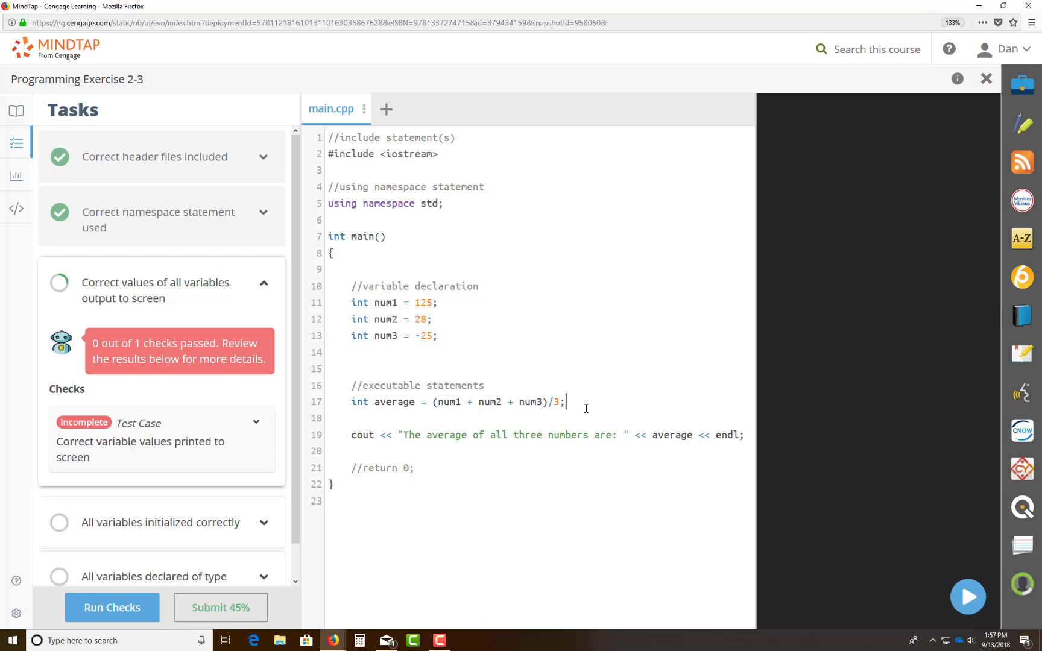
{"action": "type", "text": "c"}
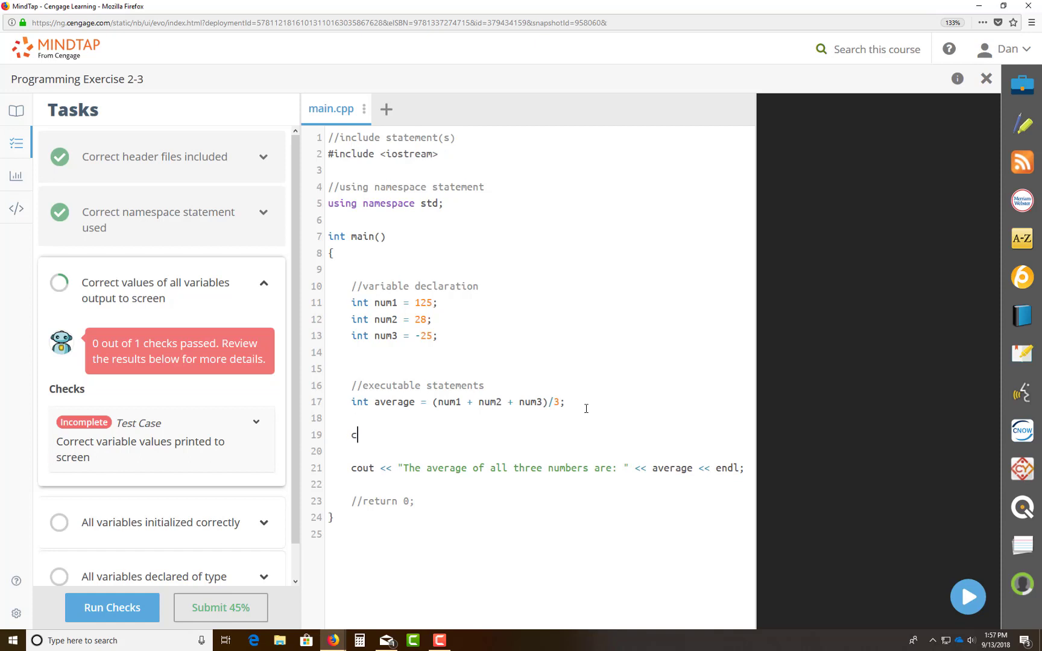
{"action": "type", "text": "out <<"}
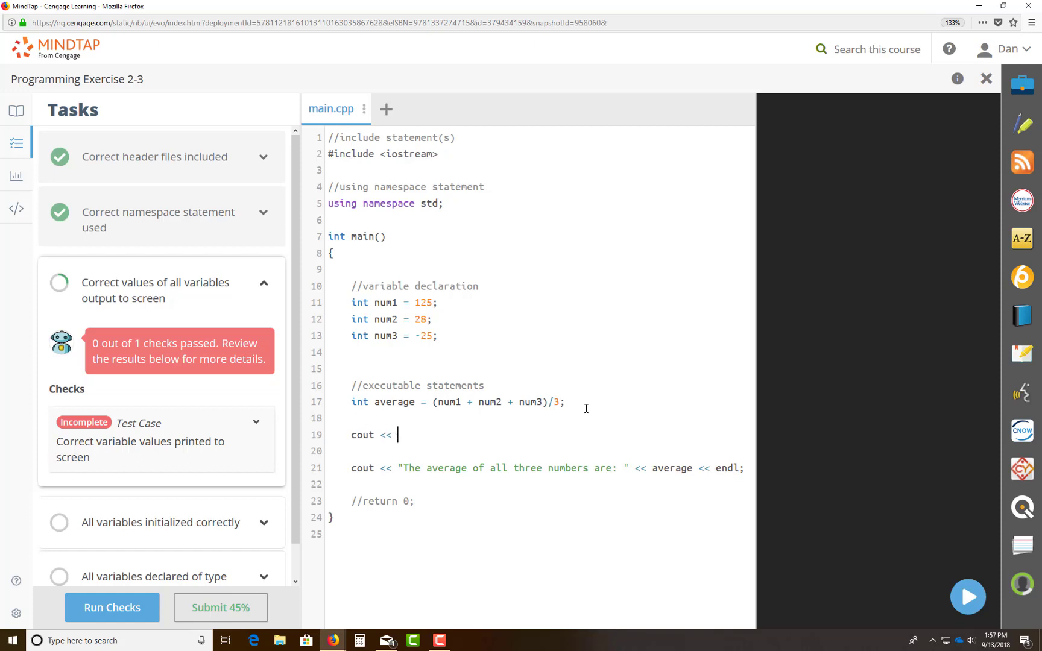
{"action": "type", "text": "\"num\""}
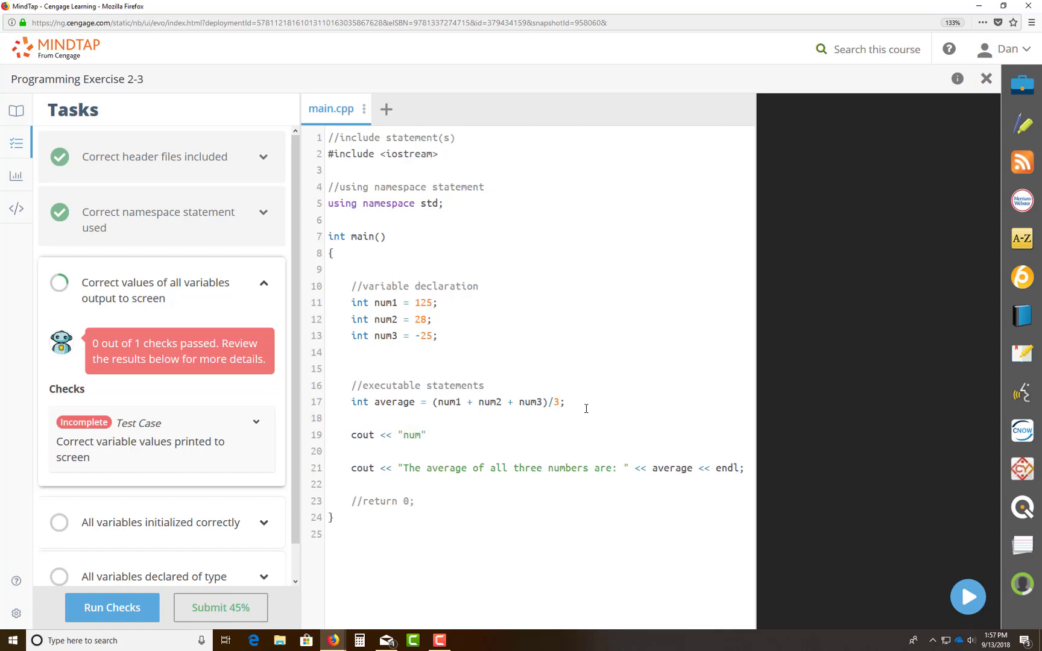
{"action": "type", "text": "1 ="}
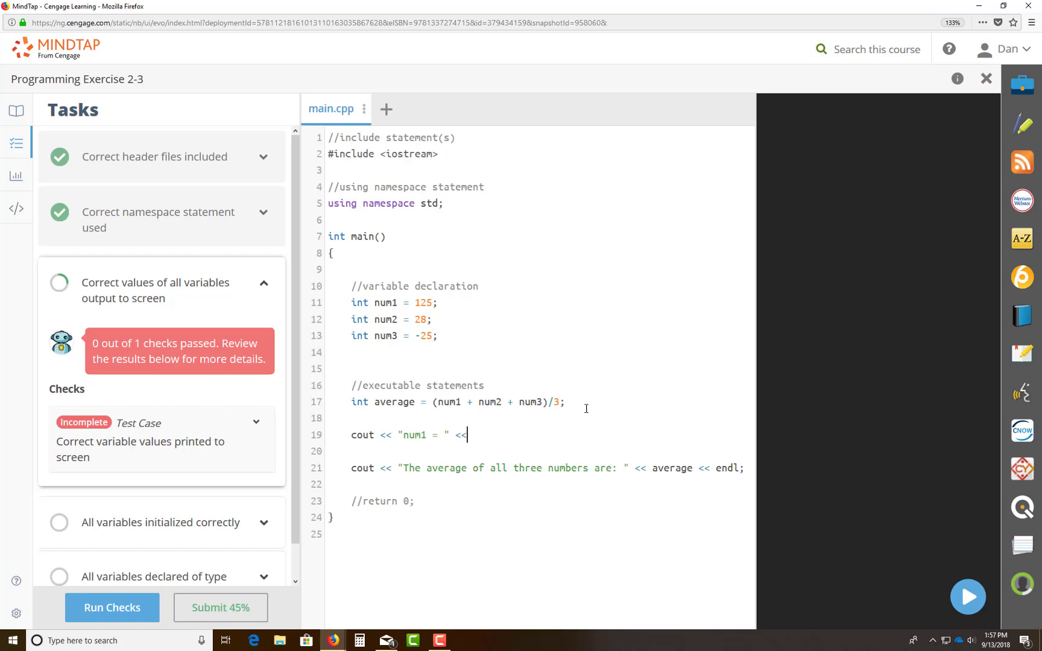
{"action": "type", "text": "num"}
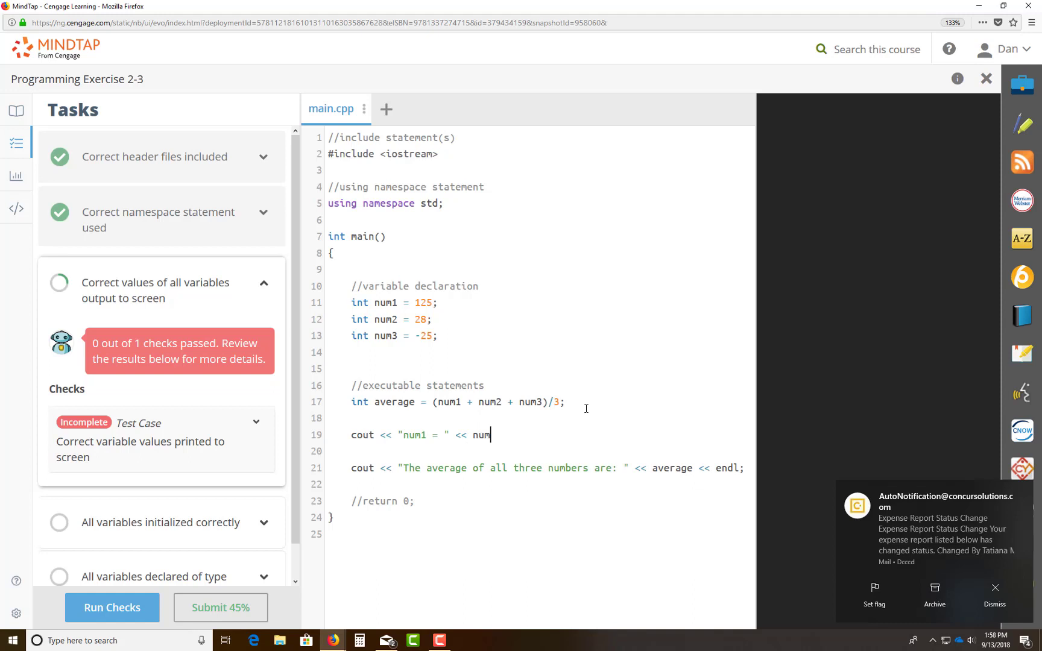
{"action": "type", "text": "1 <<"}
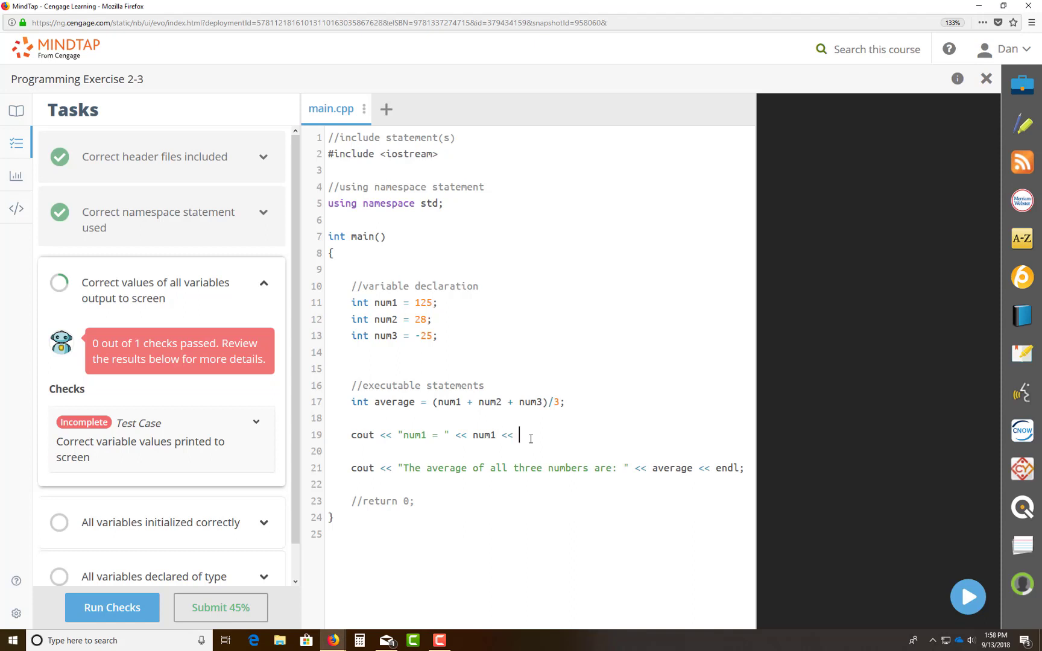
{"action": "type", "text": "endl;"}
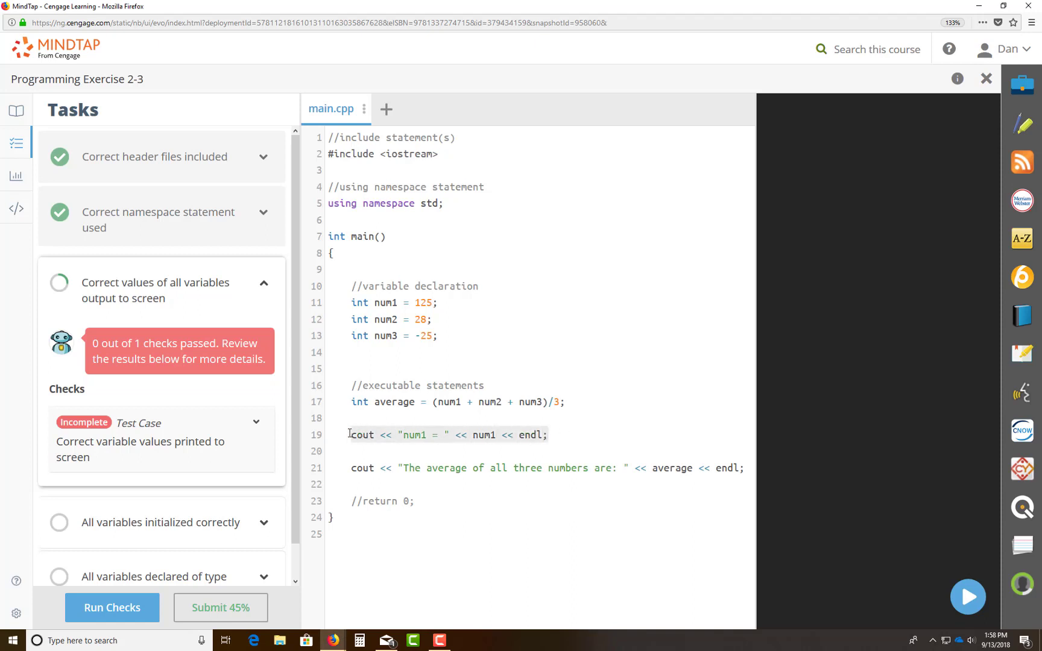
Duplicate the num1 output line and adapt the copies for num2 and num3.
{"action": "left_click", "coordinate": [357, 456]}
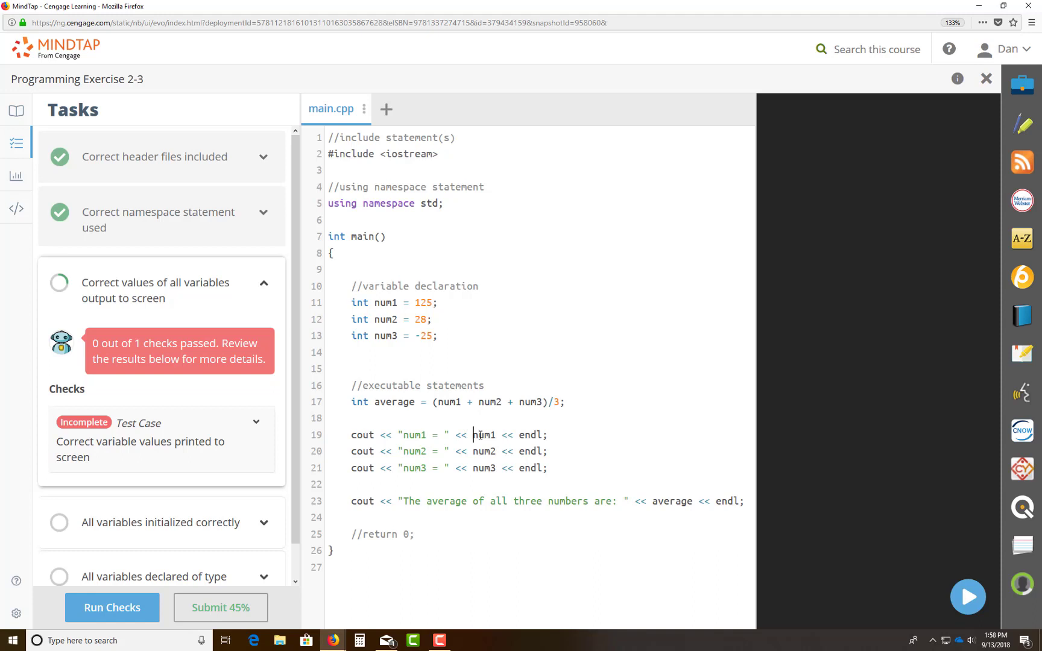
{"action": "double_click", "coordinate": [484, 434]}
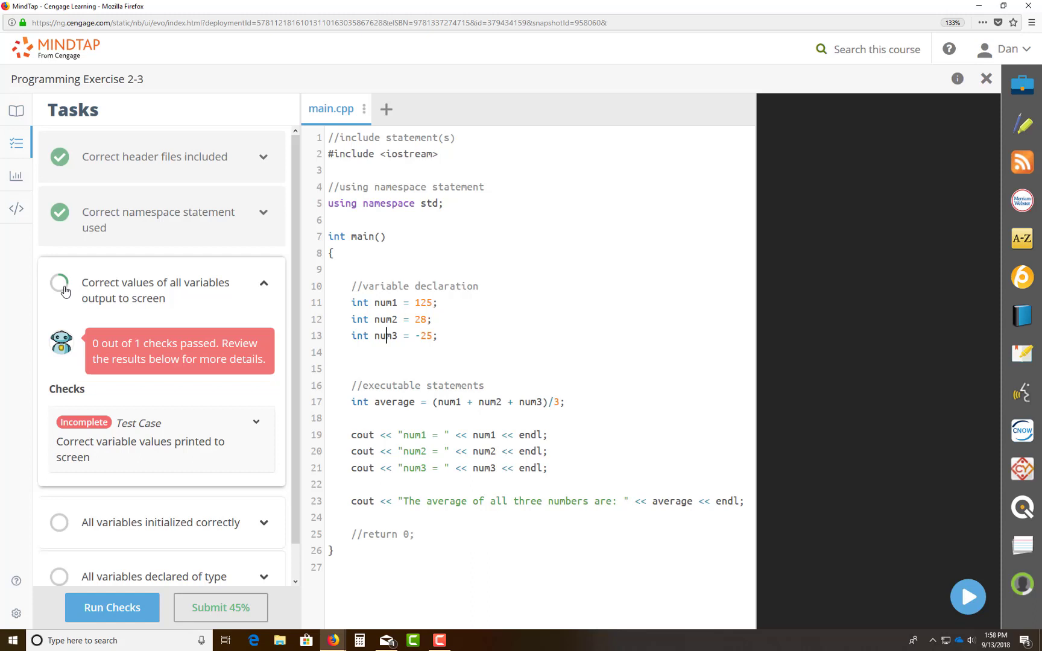
Rerun the task checks until all pass and Submit reaches 100%.
{"action": "left_click", "coordinate": [112, 608]}
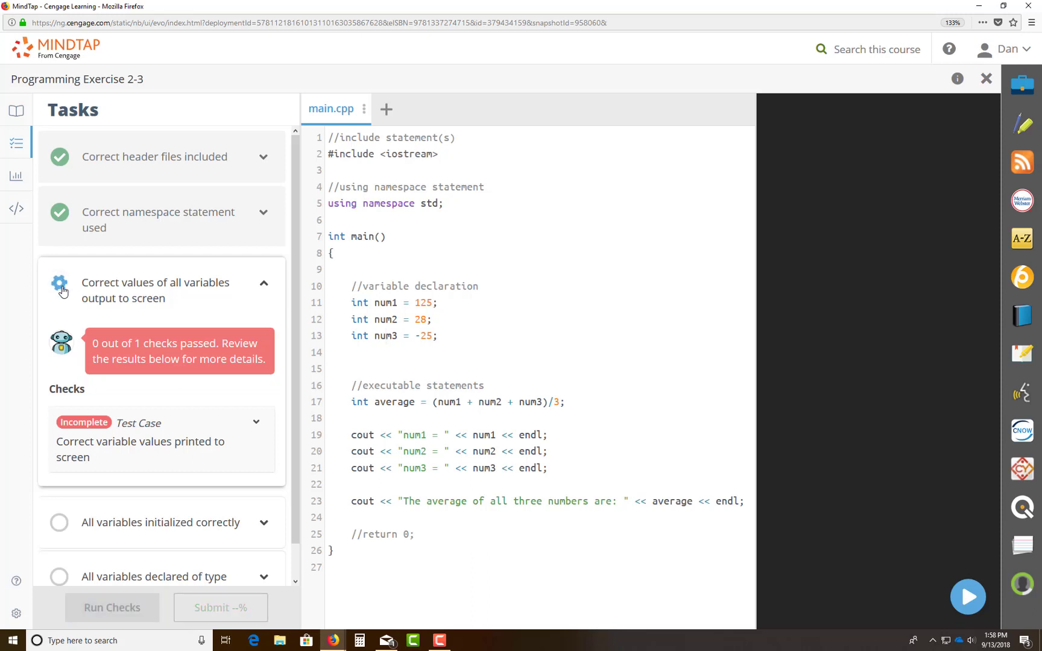
{"action": "left_click", "coordinate": [112, 608]}
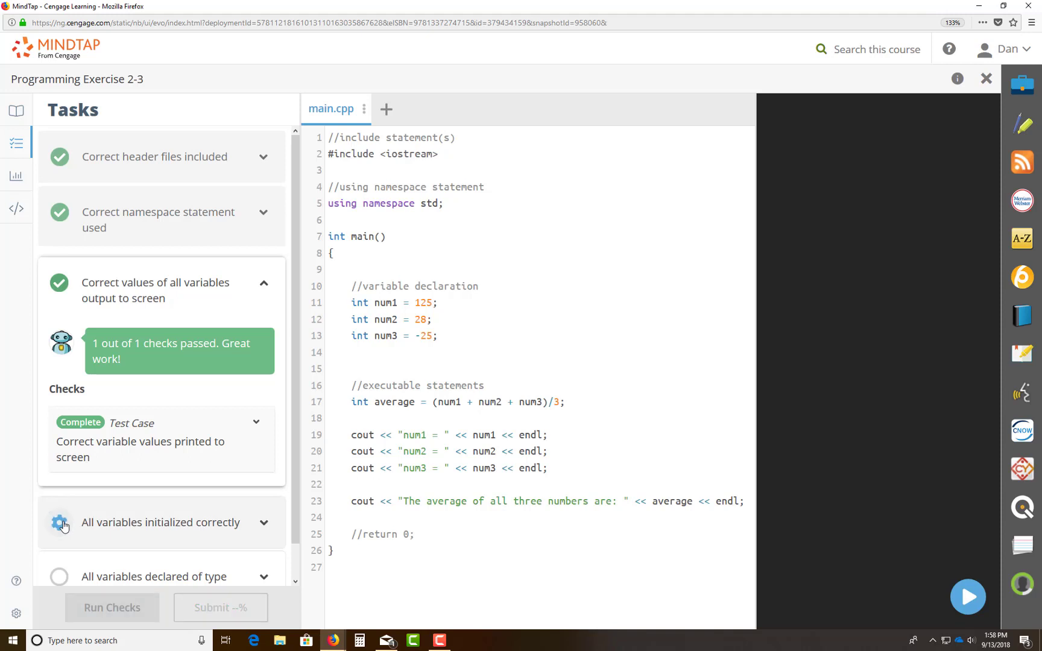
{"action": "left_click", "coordinate": [112, 608]}
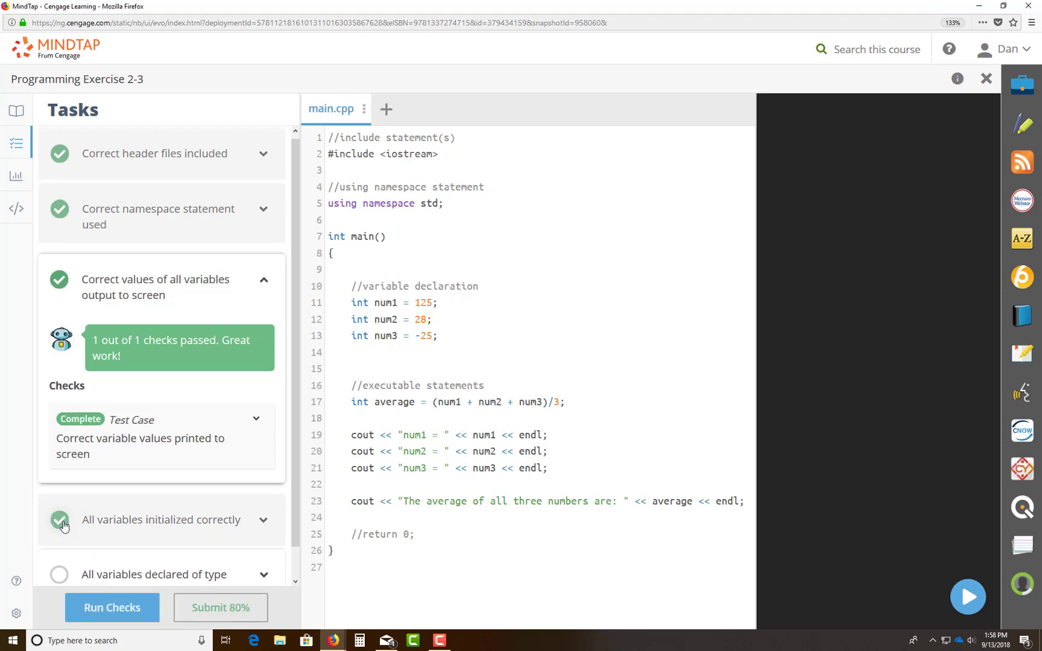
{"action": "scroll", "scroll_direction": "down", "scroll_amount": 3}
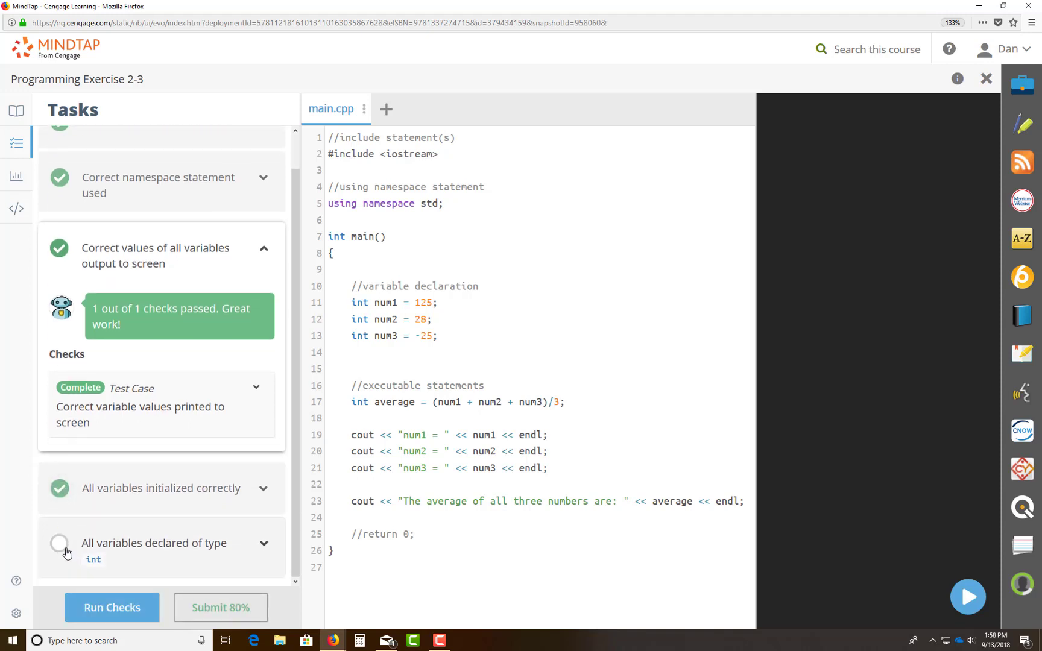
{"action": "left_click", "coordinate": [112, 608]}
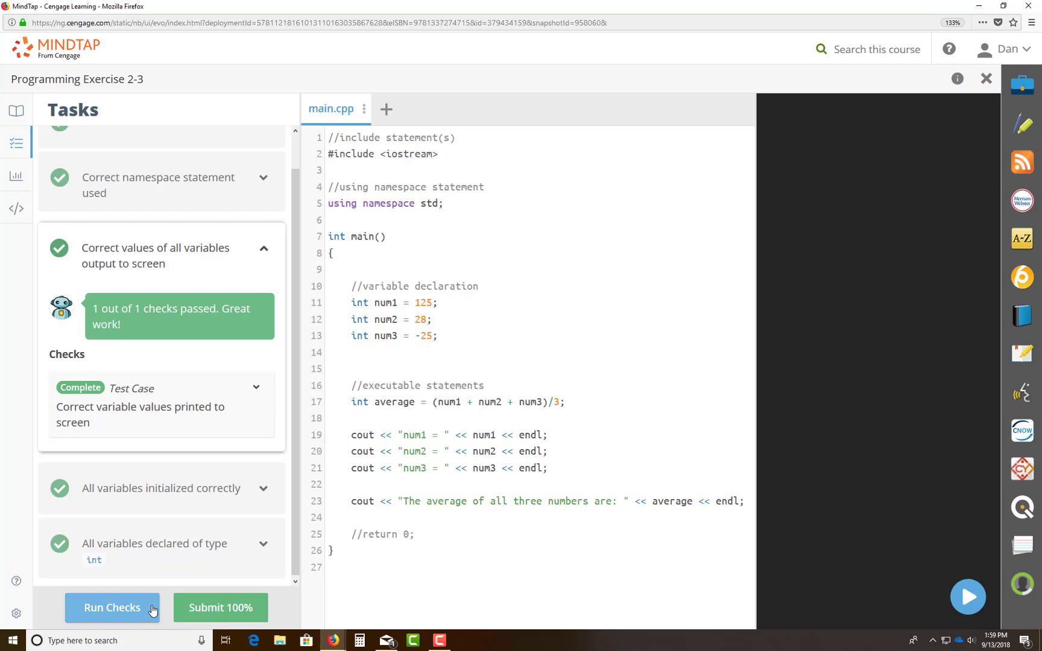
{"action": "mouse_move", "coordinate": [967, 597]}
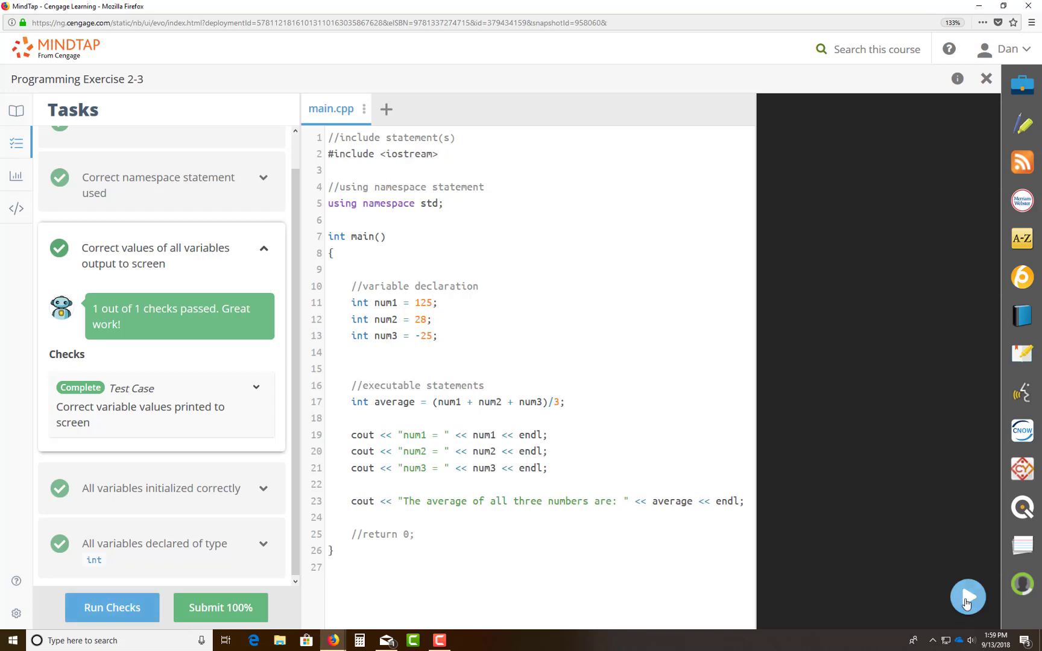
Run main.cpp to print num1 = 125, num2 = 28, num3 = -25 and average 42.
{"action": "left_click", "coordinate": [967, 597]}
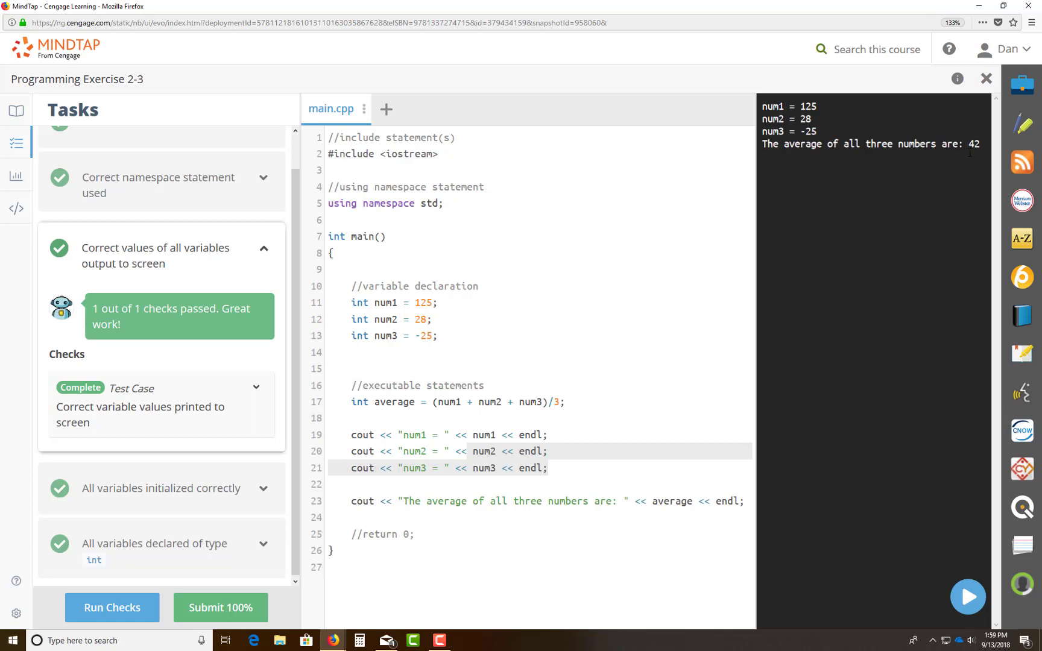
{"action": "mouse_move", "coordinate": [544, 413]}
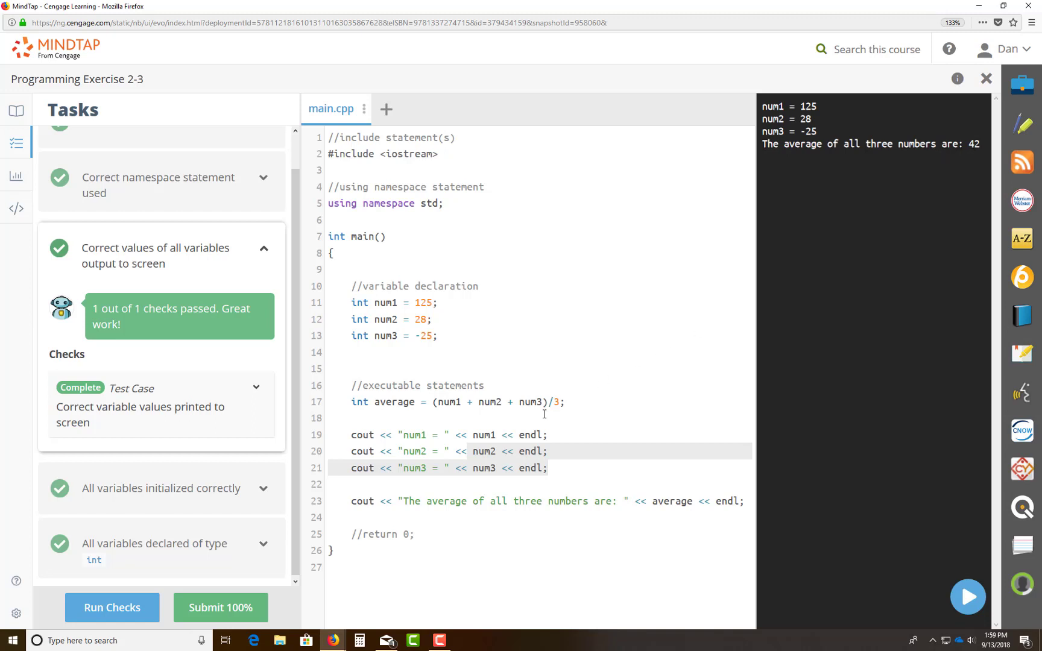
{"action": "mouse_move", "coordinate": [685, 512]}
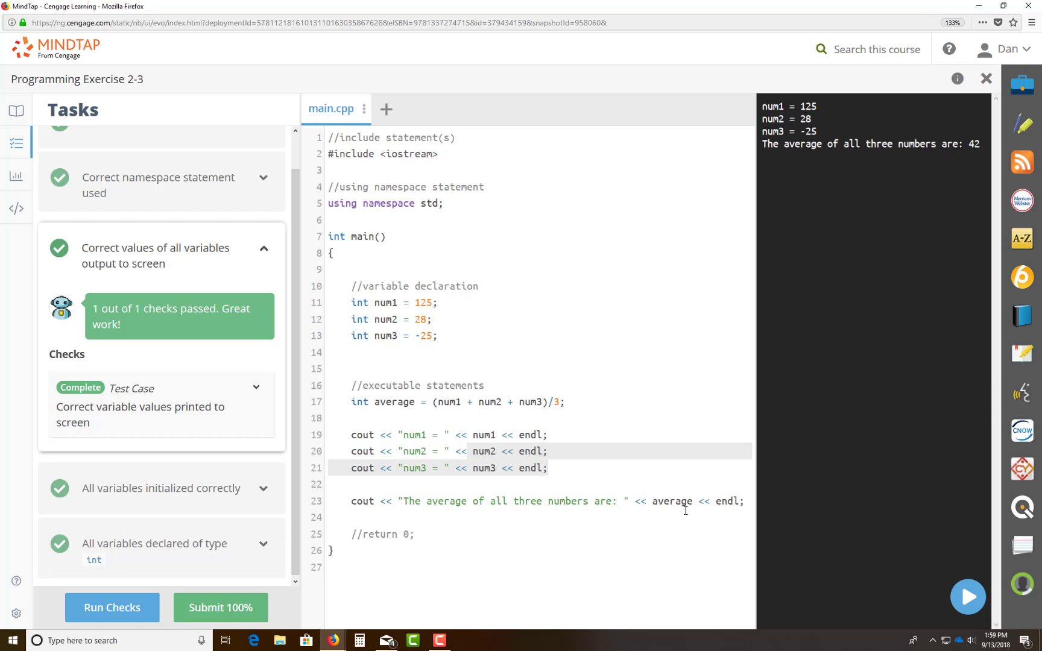
{"action": "mouse_move", "coordinate": [380, 406]}
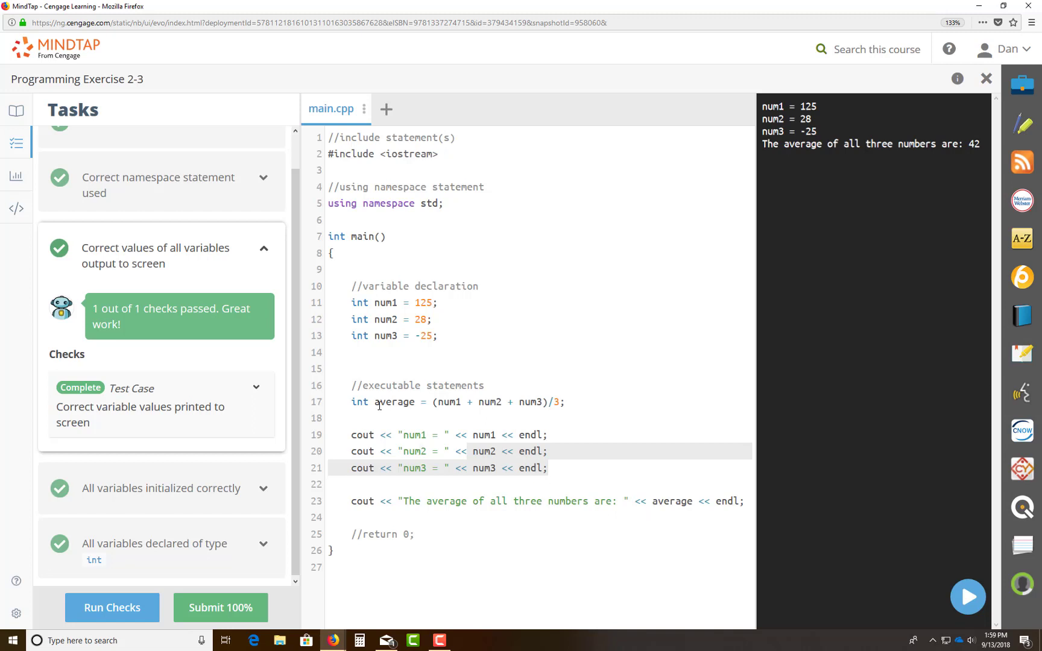
{"action": "left_click", "coordinate": [673, 500]}
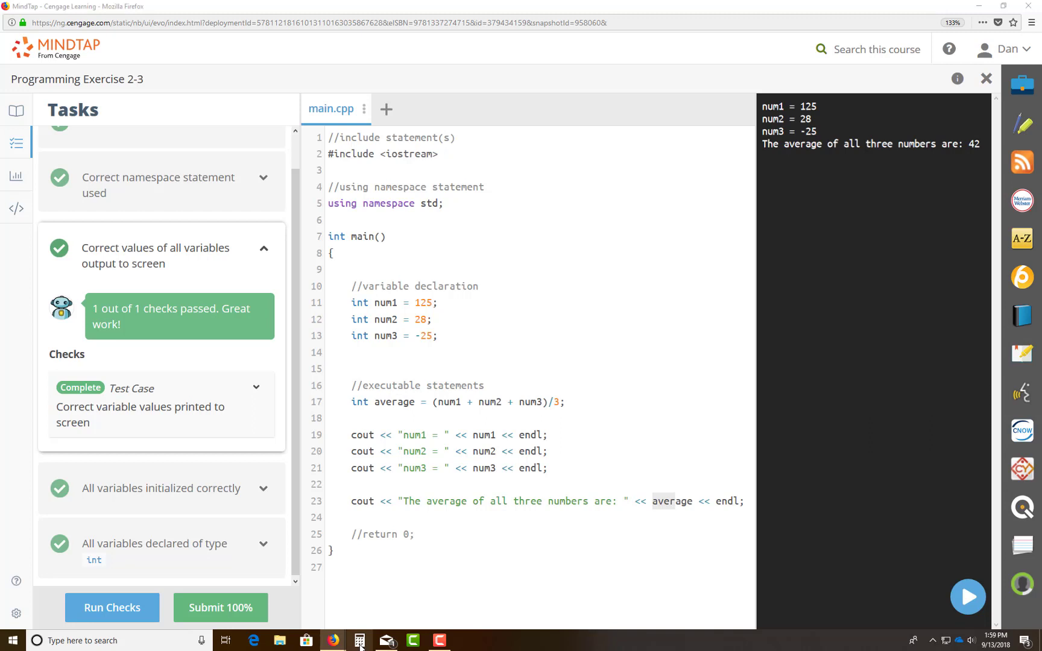
Compute (125 + 28 - 25) / 3 ≈ 42.67 in Calculator to compare with 42.
{"action": "left_click", "coordinate": [359, 640]}
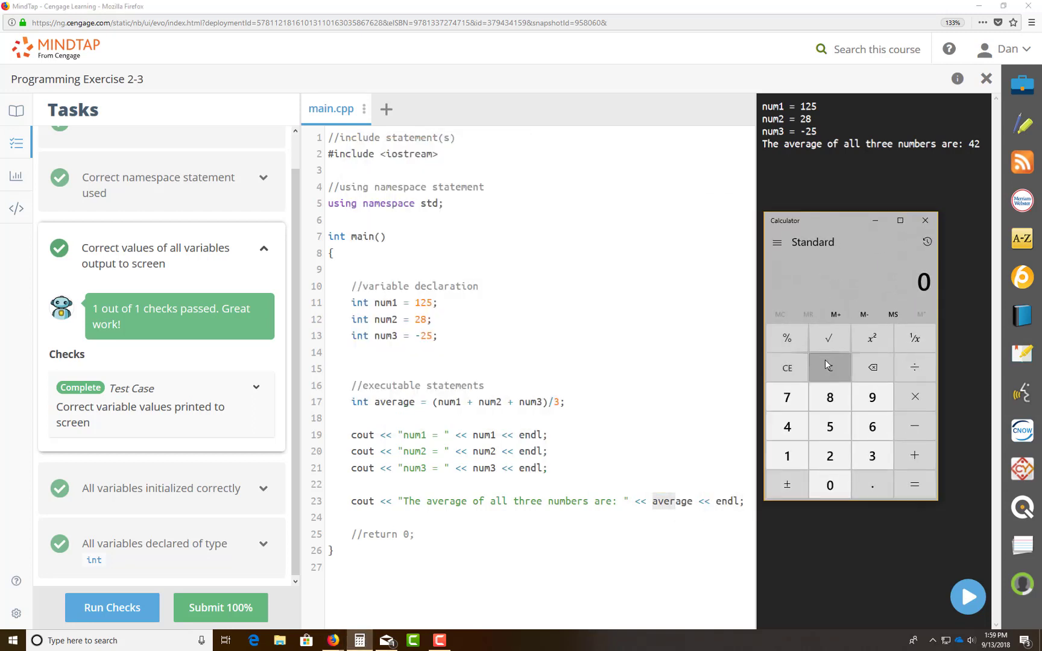
{"action": "mouse_move", "coordinate": [1028, 277]}
{"action": "type", "text": "128"}
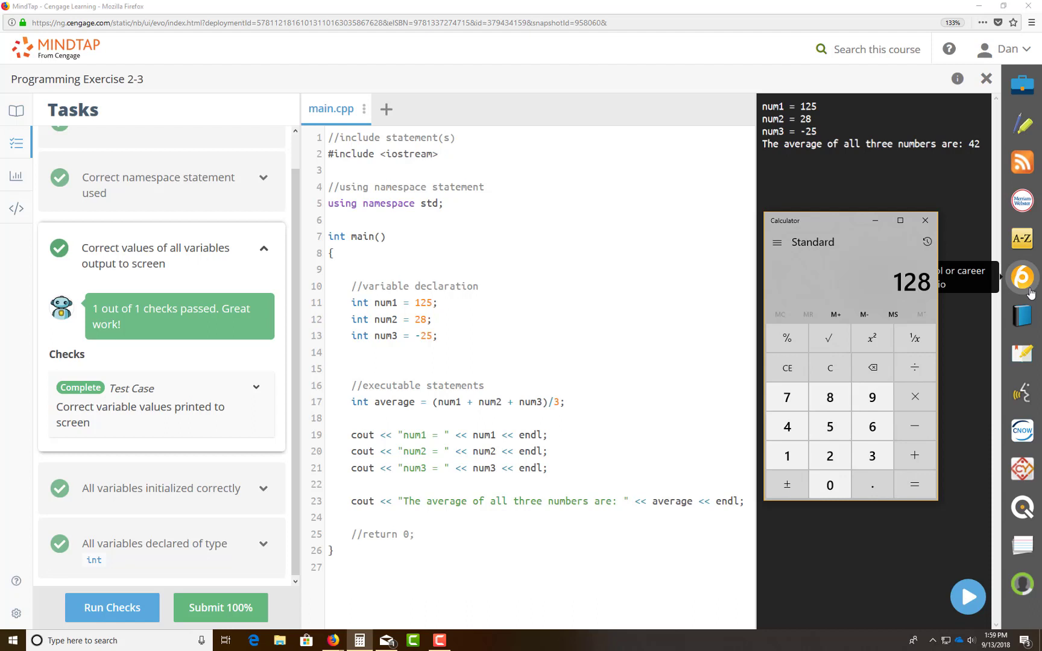
{"action": "left_click", "coordinate": [916, 368]}
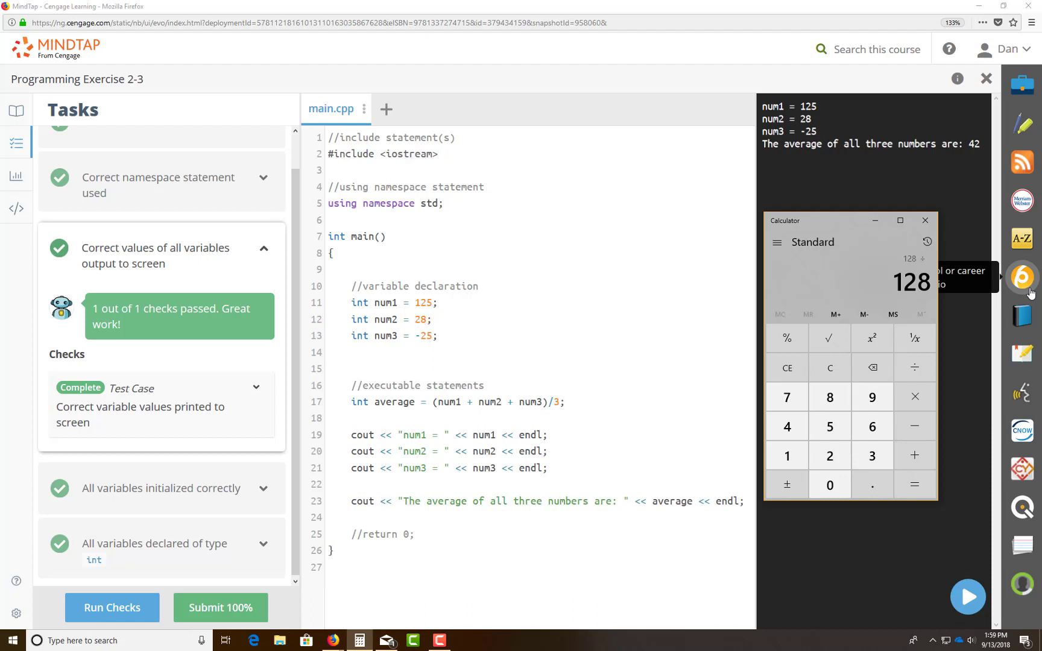
{"action": "left_click", "coordinate": [914, 485]}
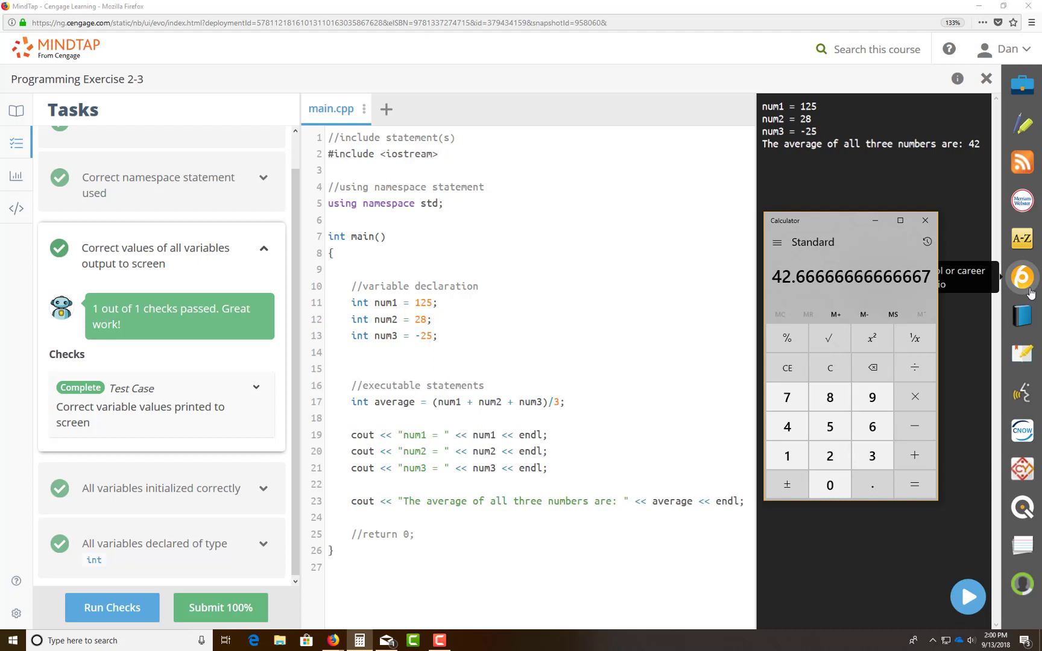
{"action": "mouse_move", "coordinate": [787, 290]}
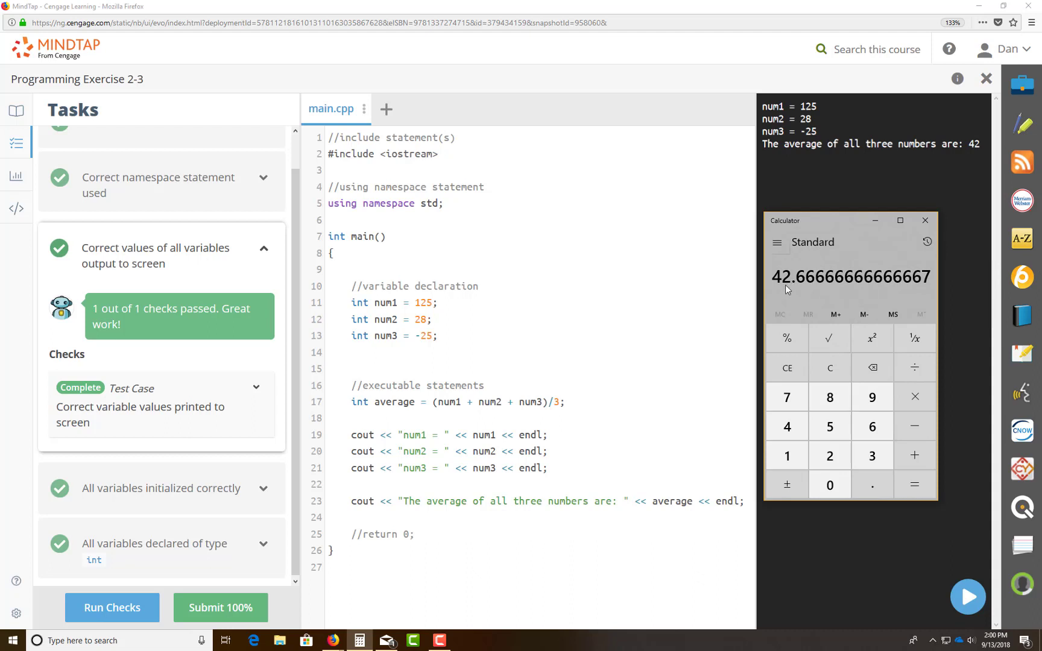